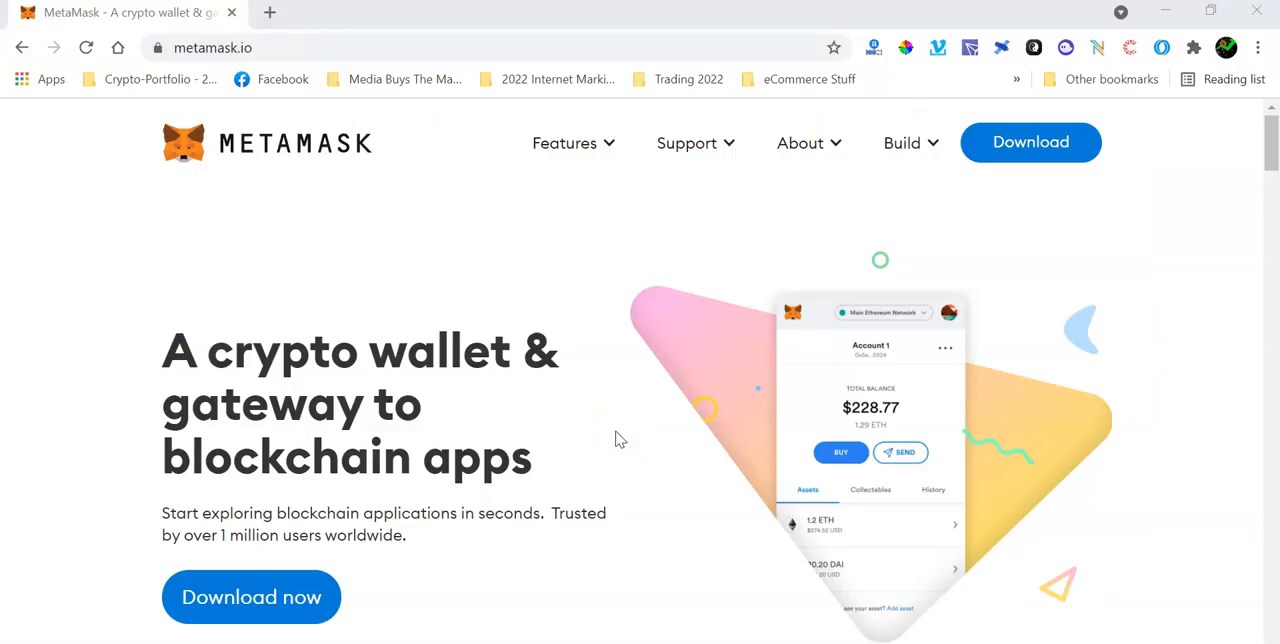
mouse_move(240, 80)
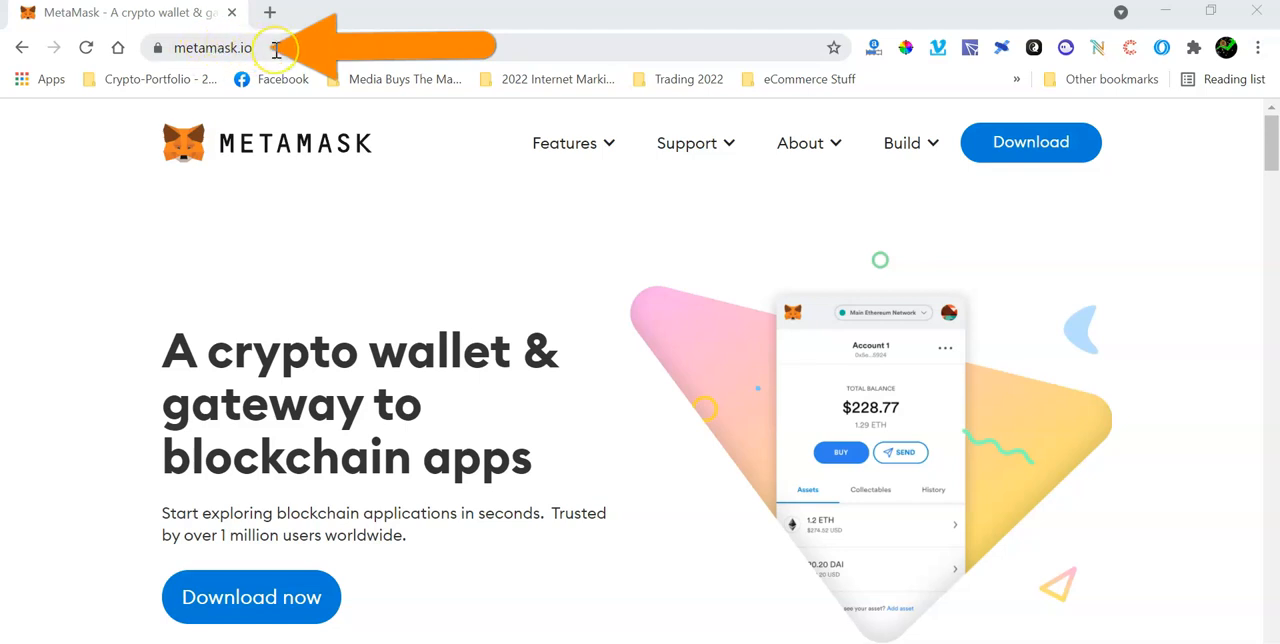
mouse_move(358, 272)
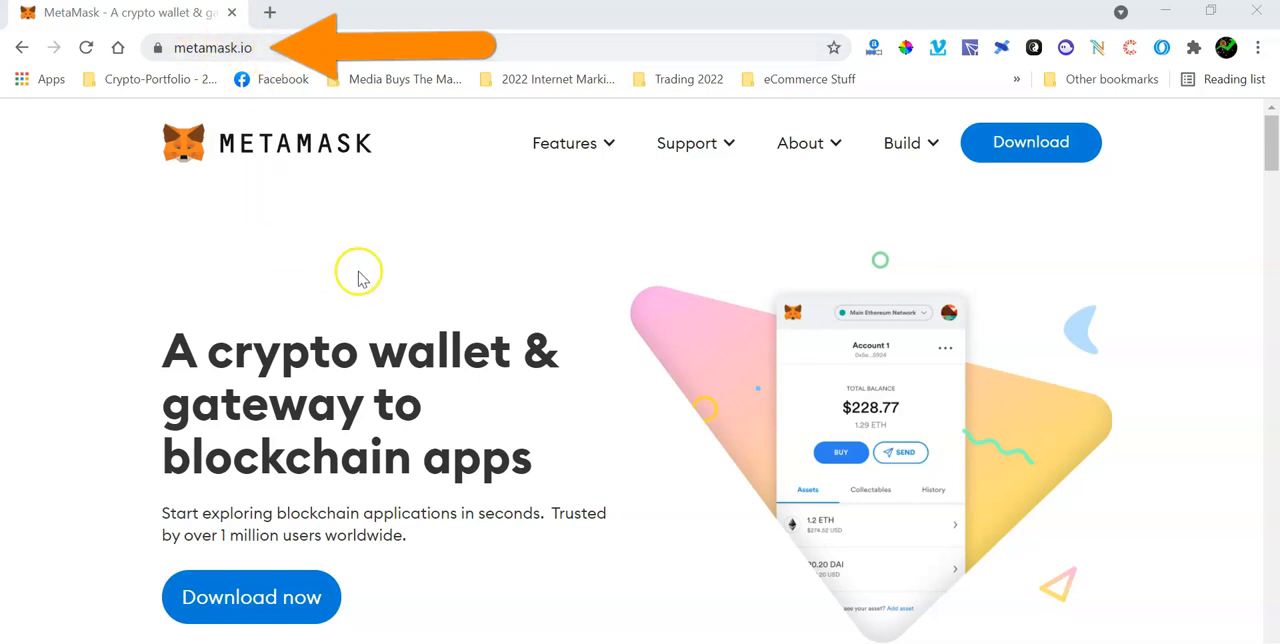
mouse_move(430, 282)
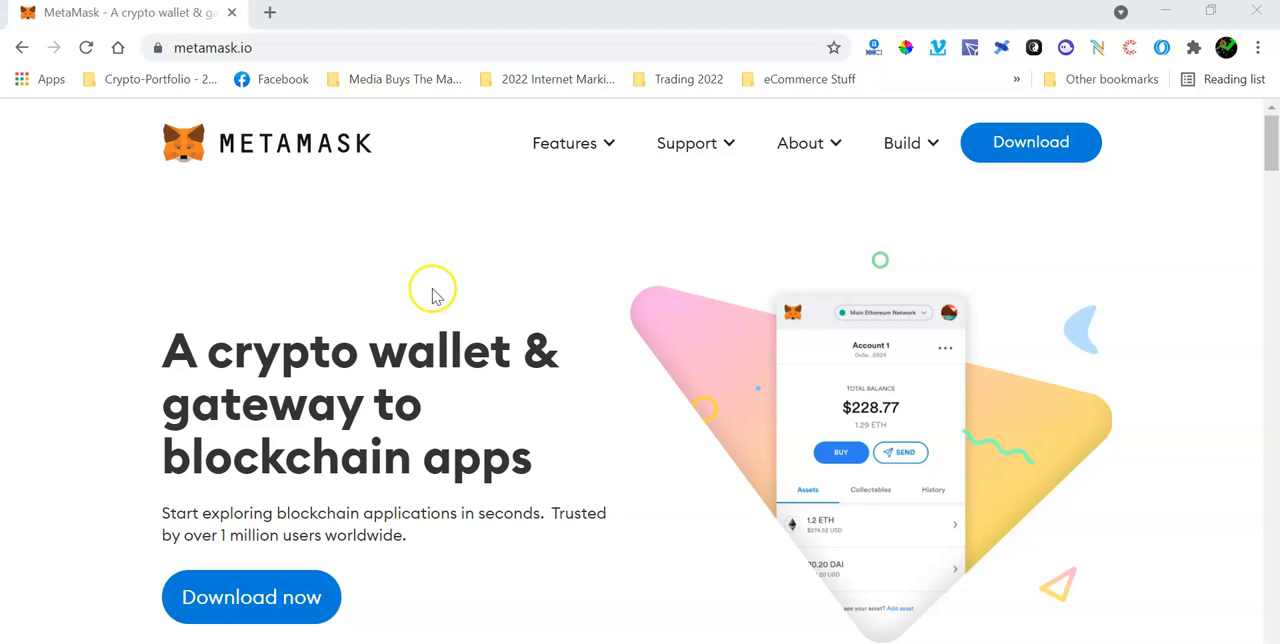
Go to the MetaMask download page showing the Chrome browser version.
scroll(down, 3)
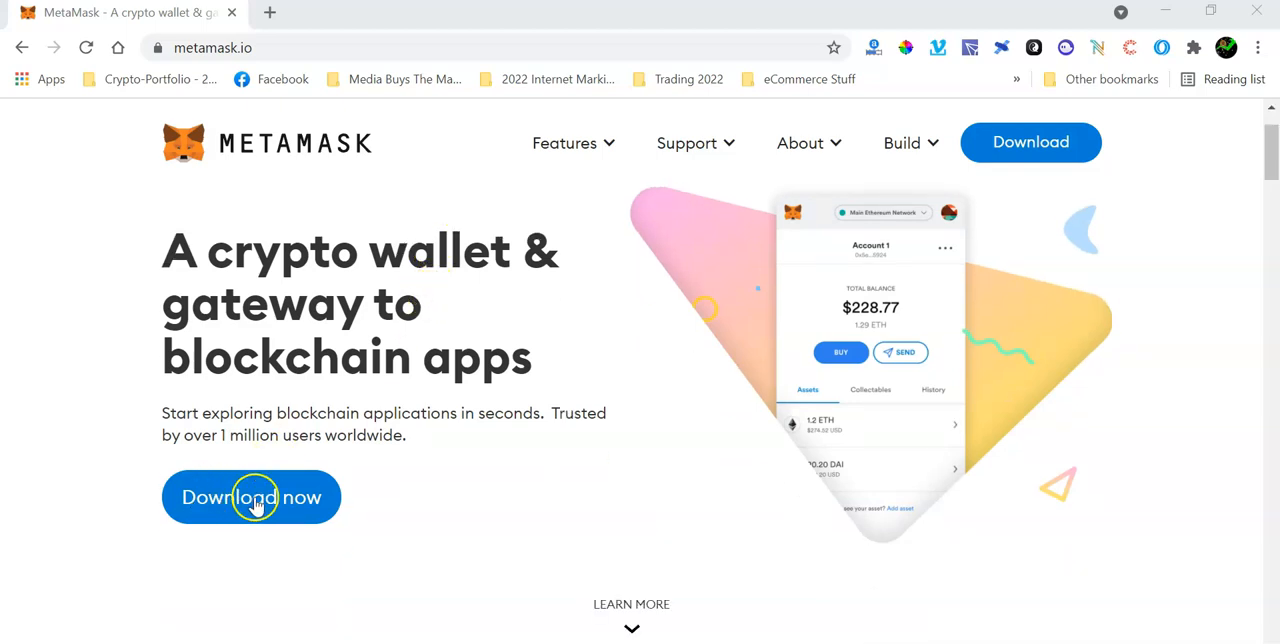
click(252, 496)
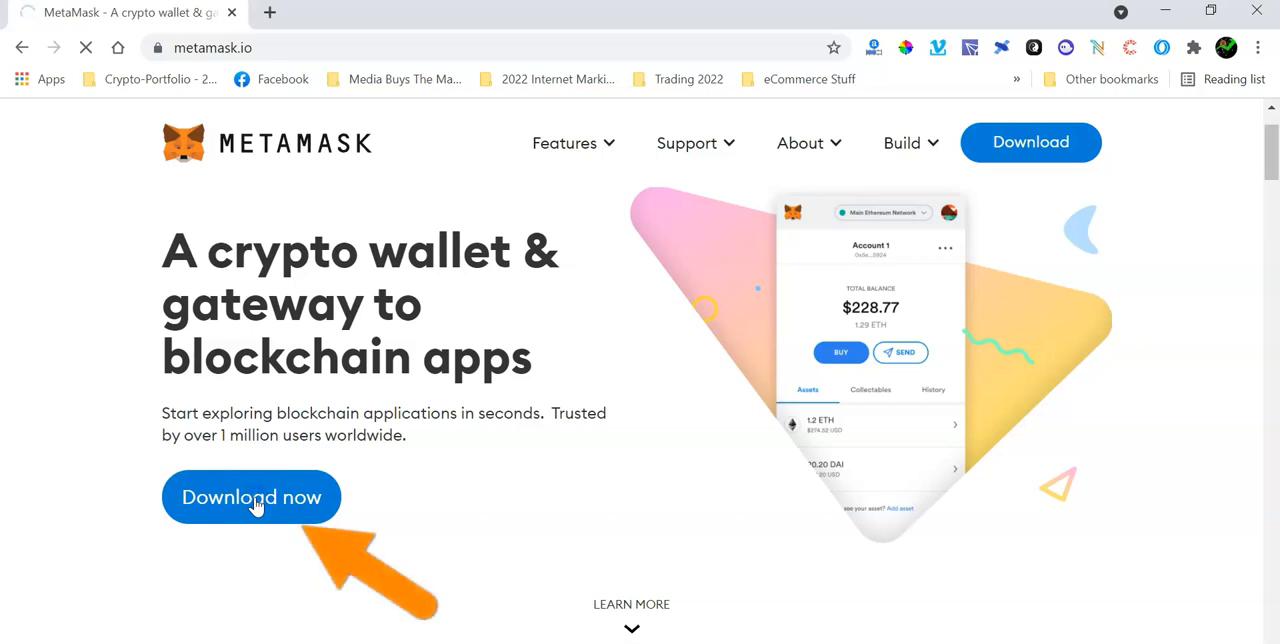
click(252, 496)
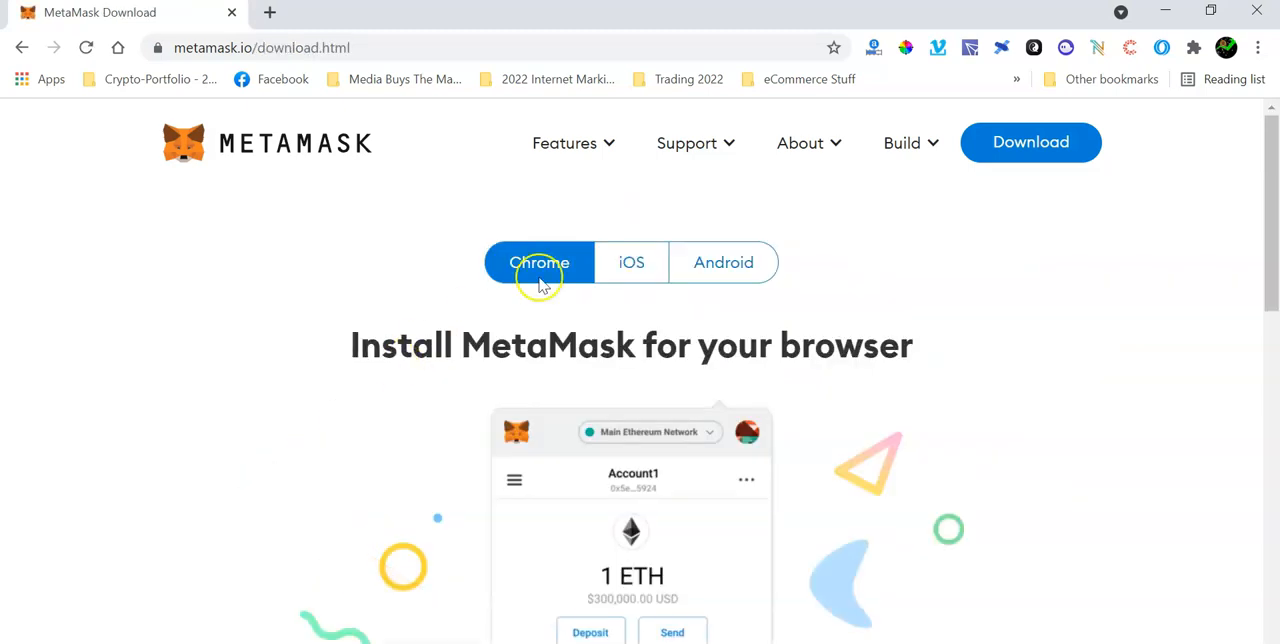
mouse_move(536, 288)
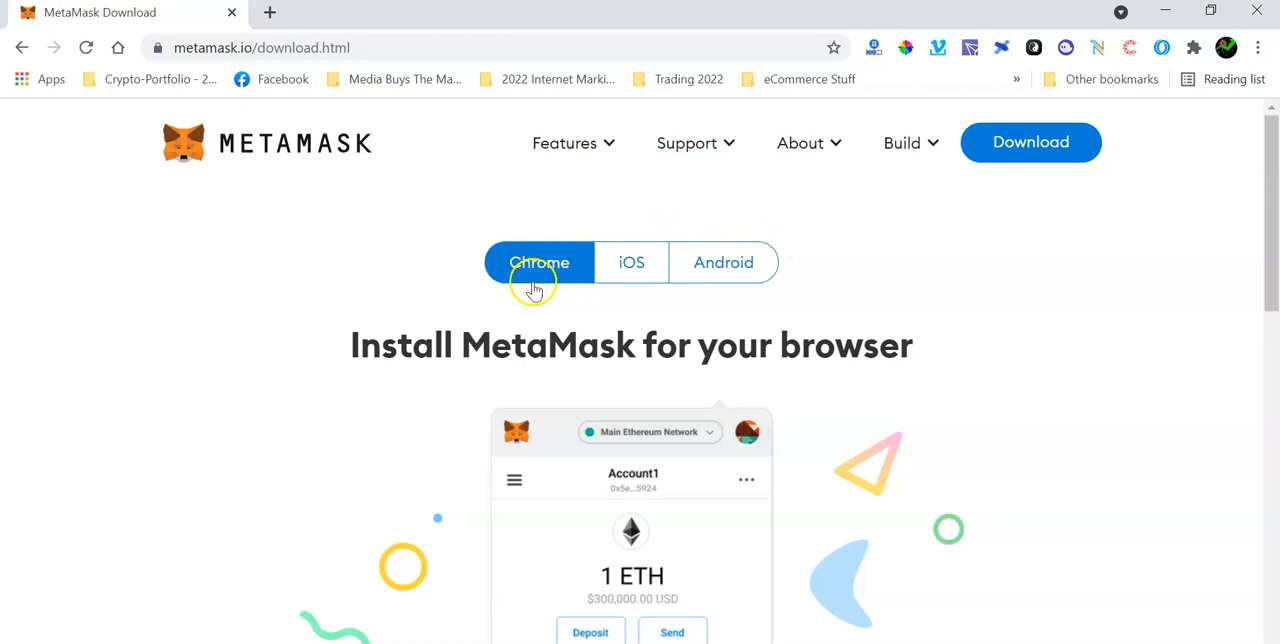
mouse_move(500, 288)
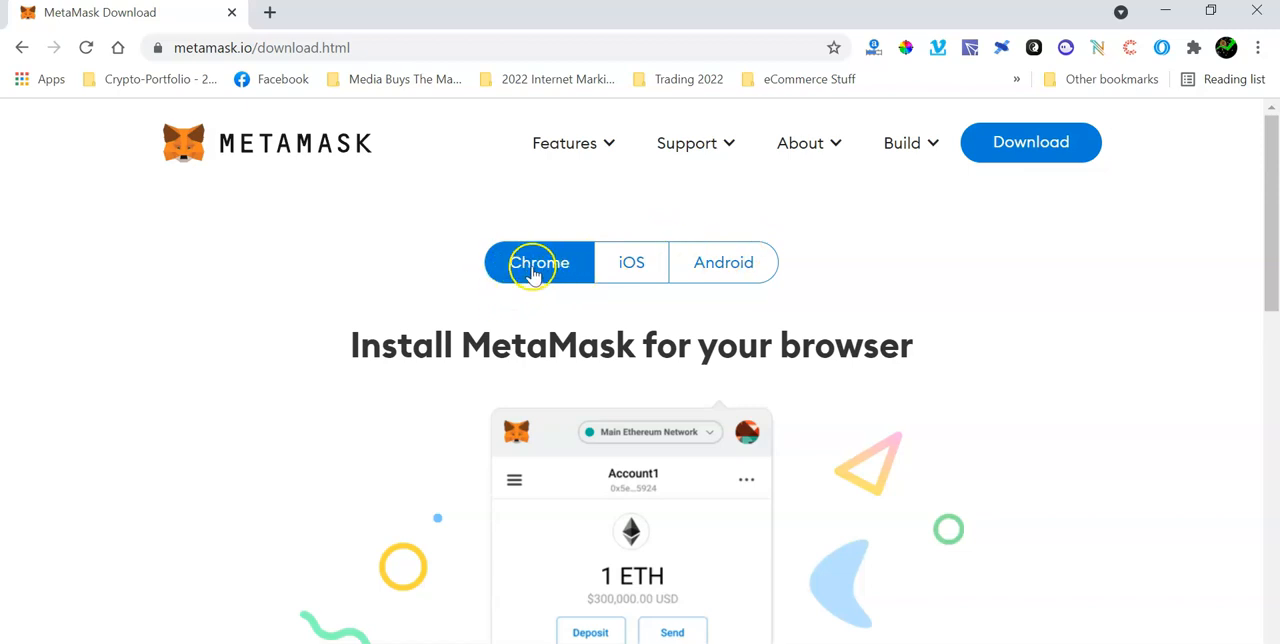
mouse_move(596, 264)
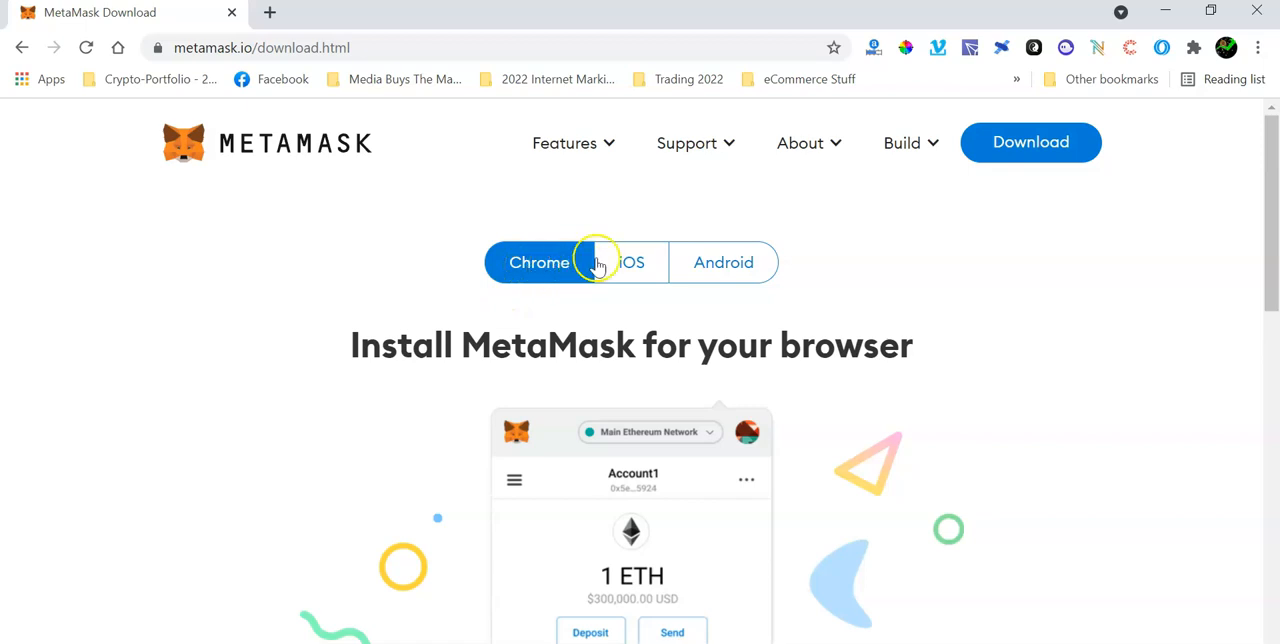
mouse_move(632, 262)
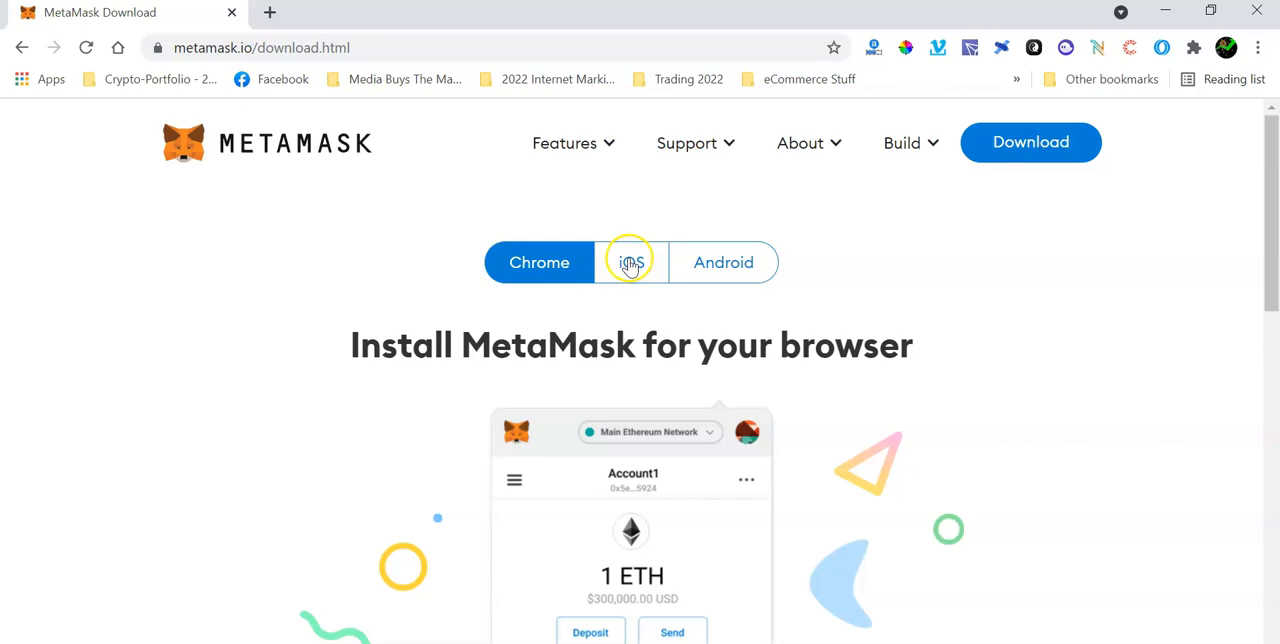
Browse the iPhone and Android versions, then return to Chrome and reach the Install MetaMask for Chrome offer.
click(632, 262)
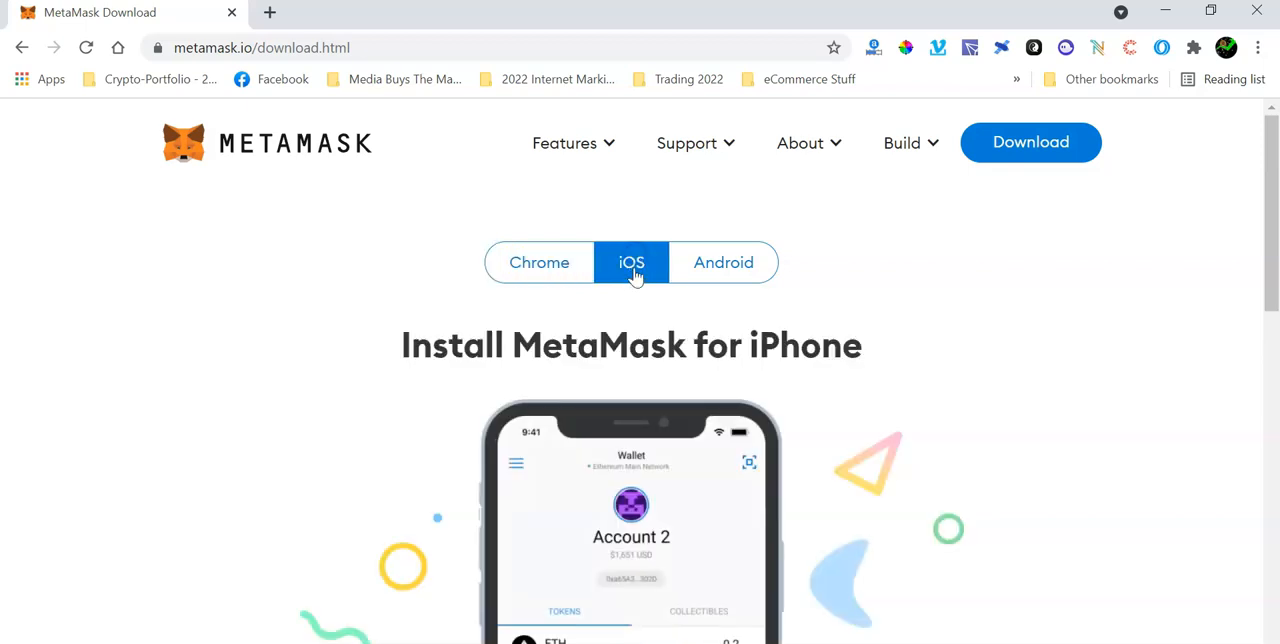
mouse_move(724, 262)
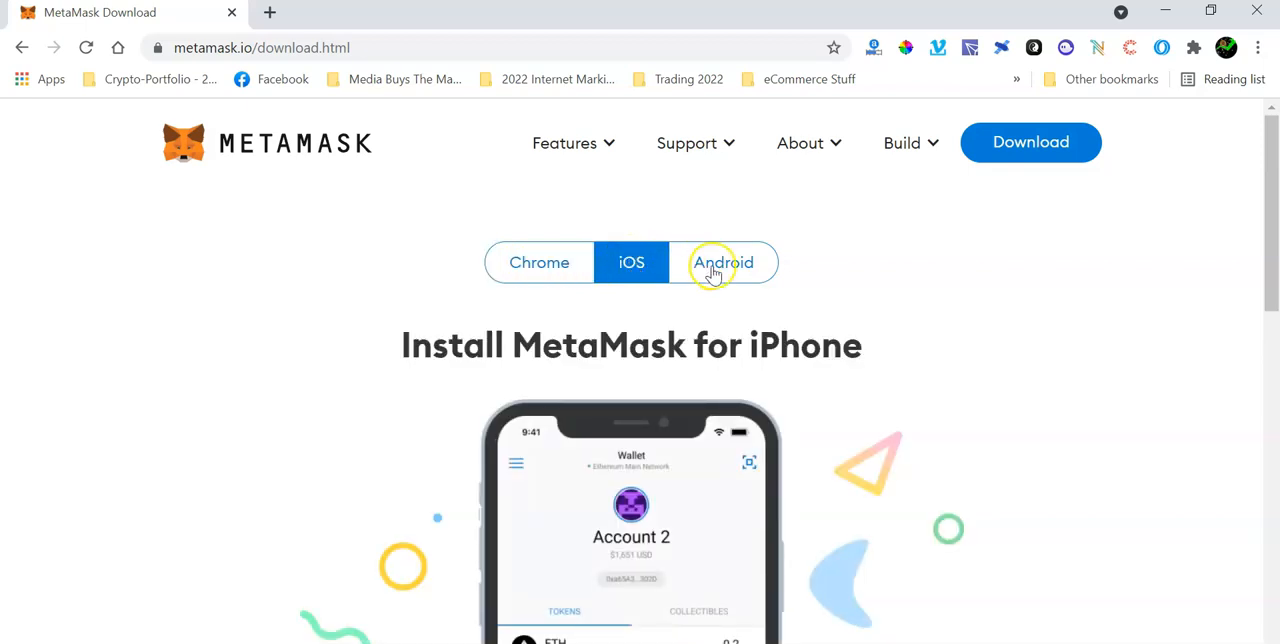
click(724, 262)
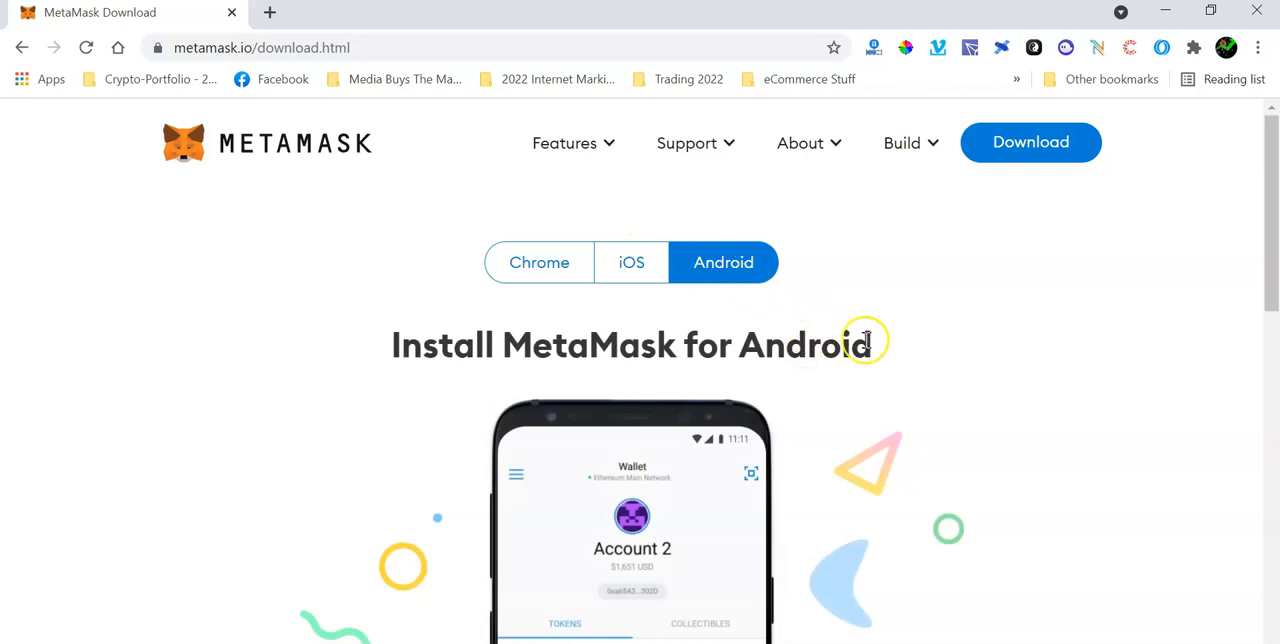
mouse_move(580, 292)
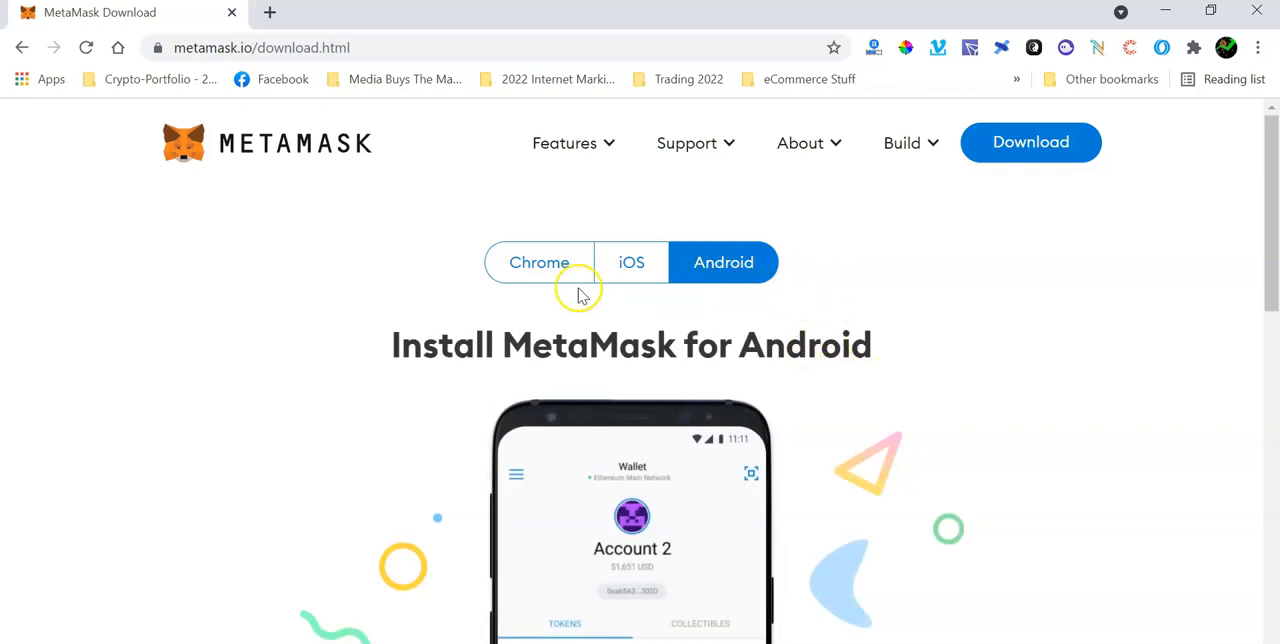
mouse_move(540, 268)
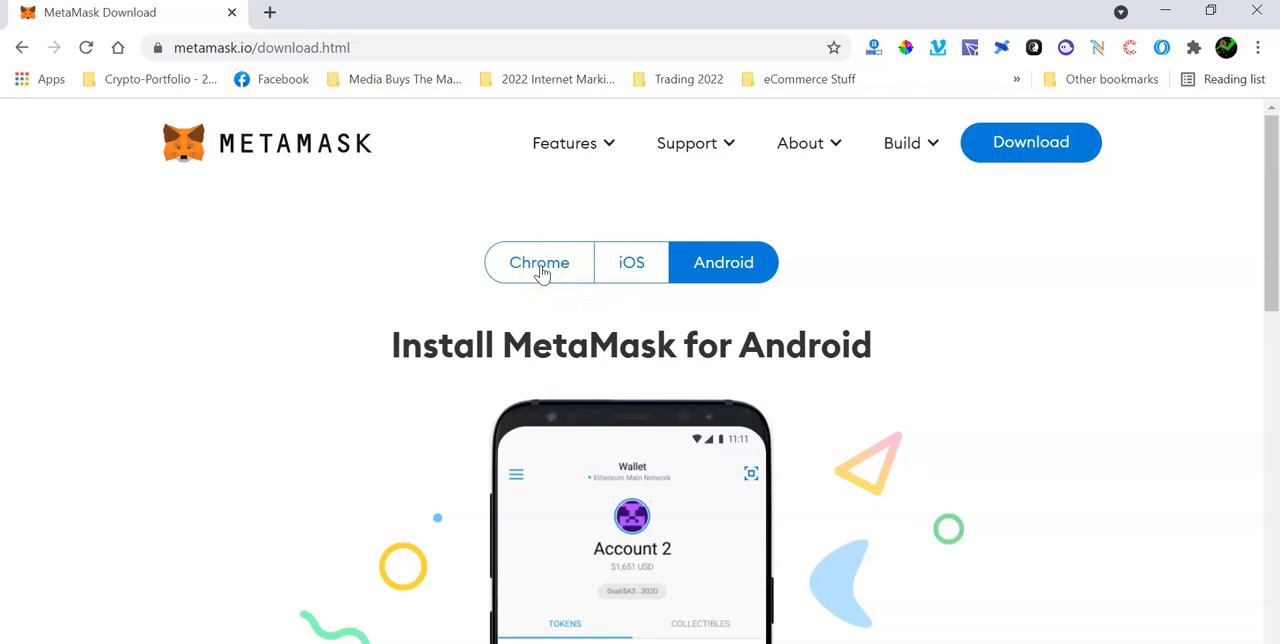
click(540, 262)
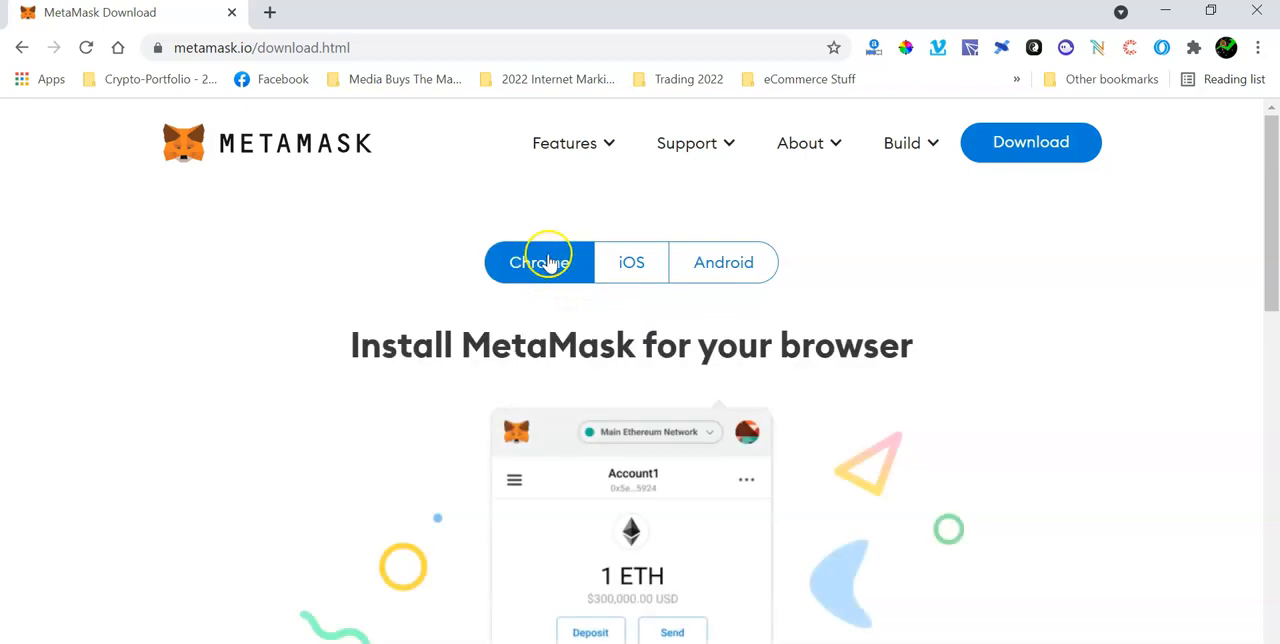
scroll(down, 3)
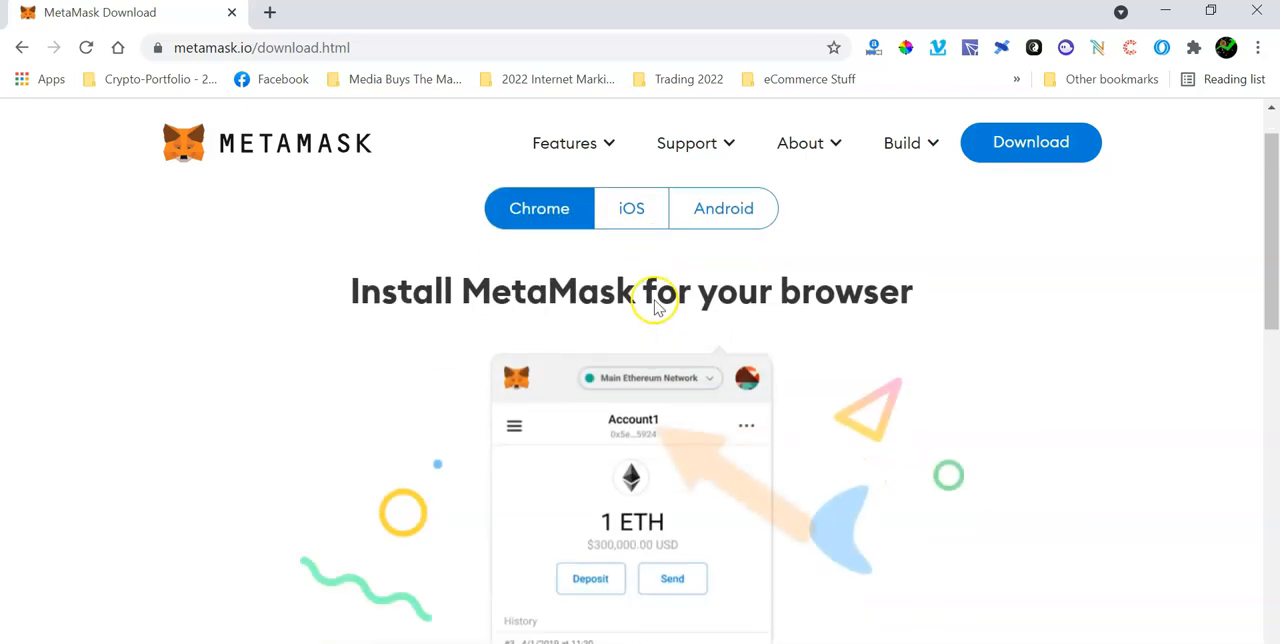
scroll(down, 3)
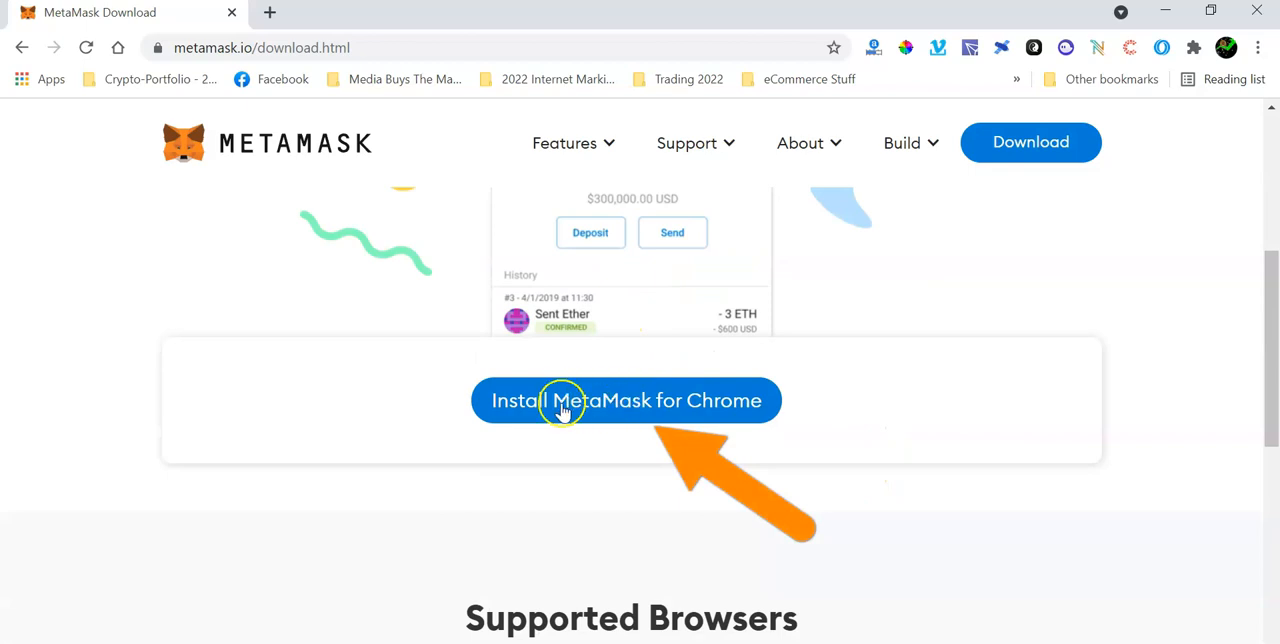
mouse_move(616, 400)
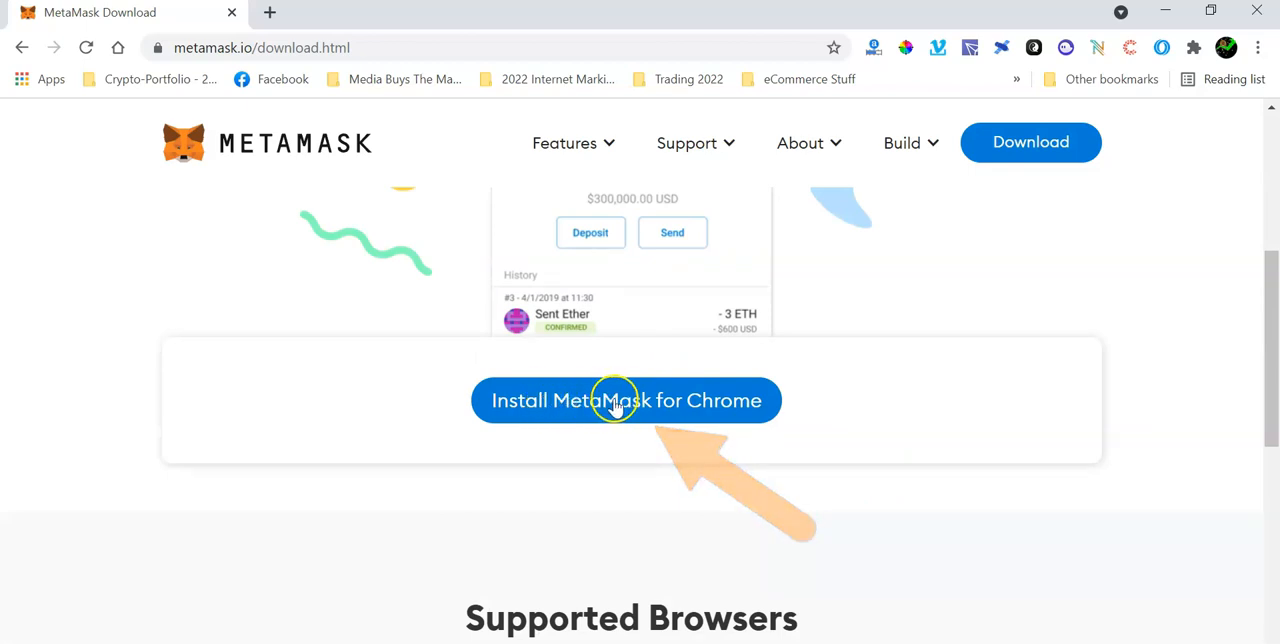
Add the MetaMask extension to Chrome from its Chrome Web Store listing.
click(626, 400)
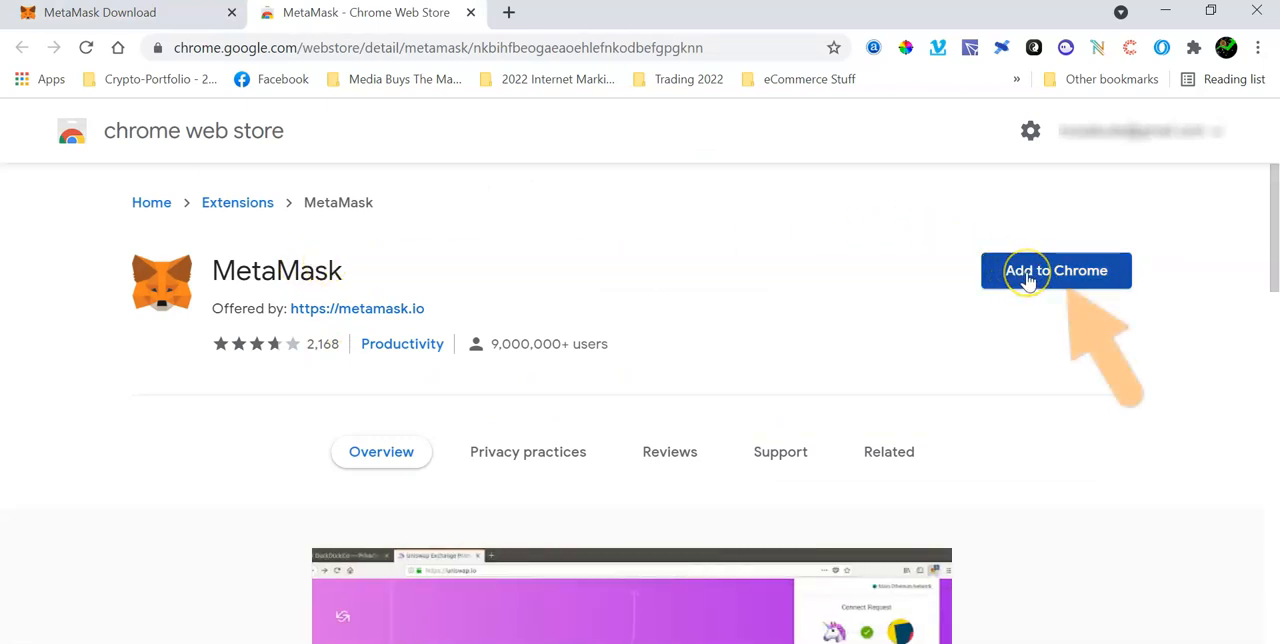
click(1056, 270)
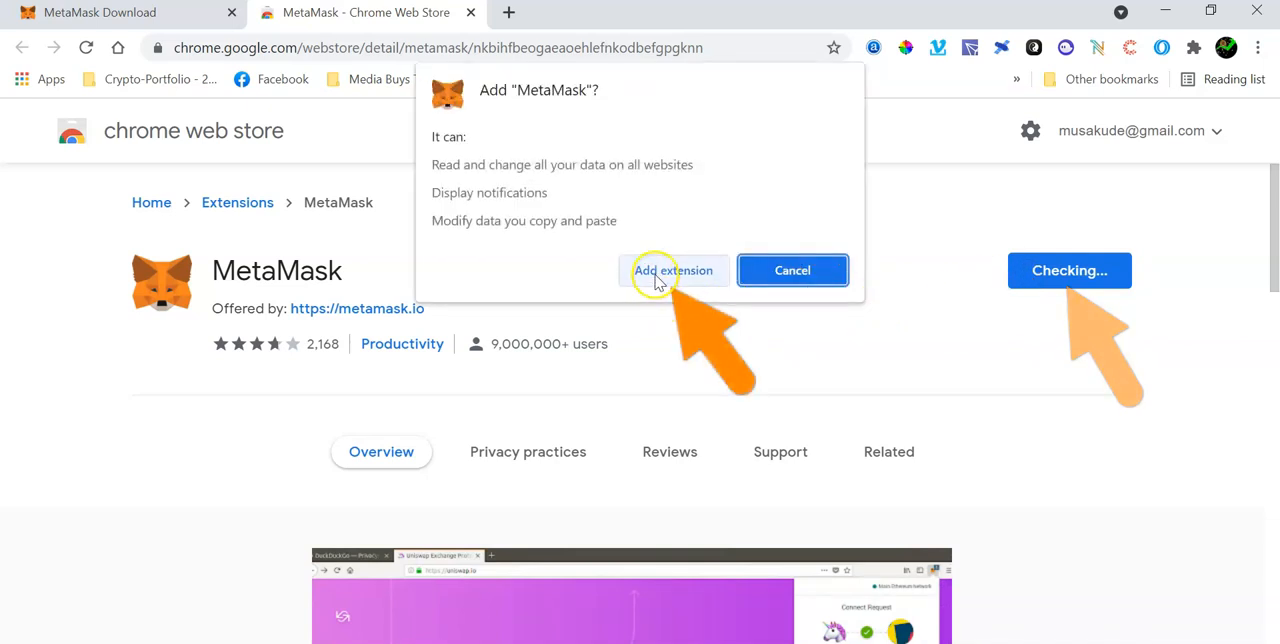
click(672, 270)
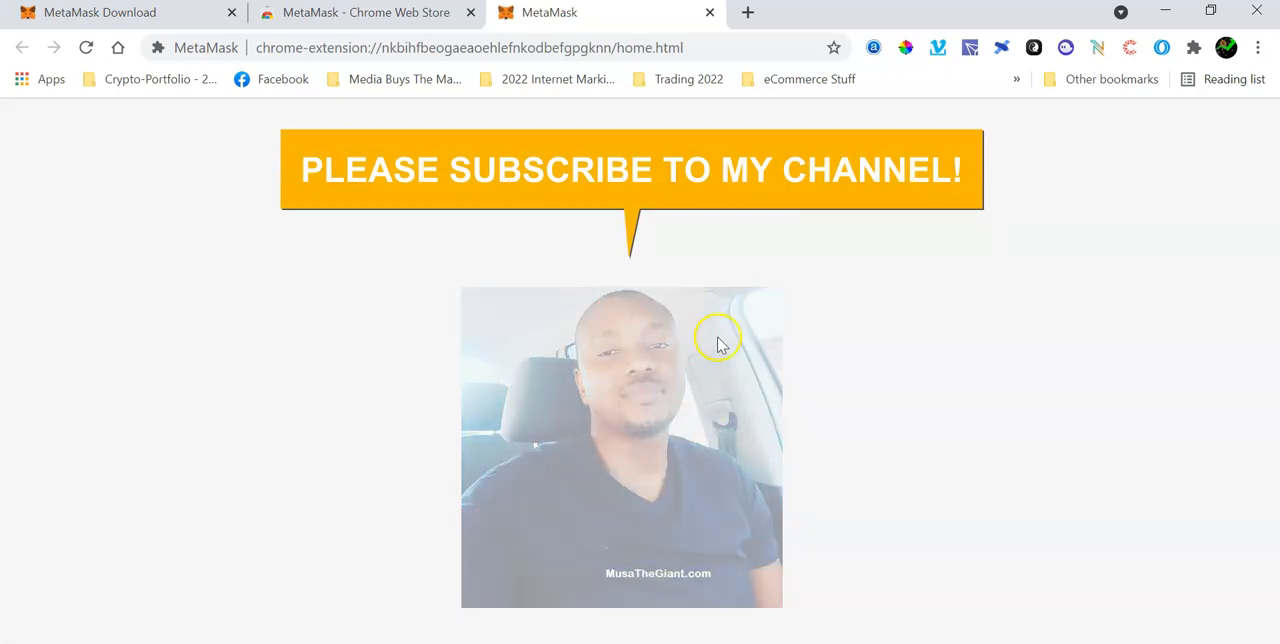
Pin MetaMask to the Chrome toolbar and launch it from the fox icon.
click(1192, 48)
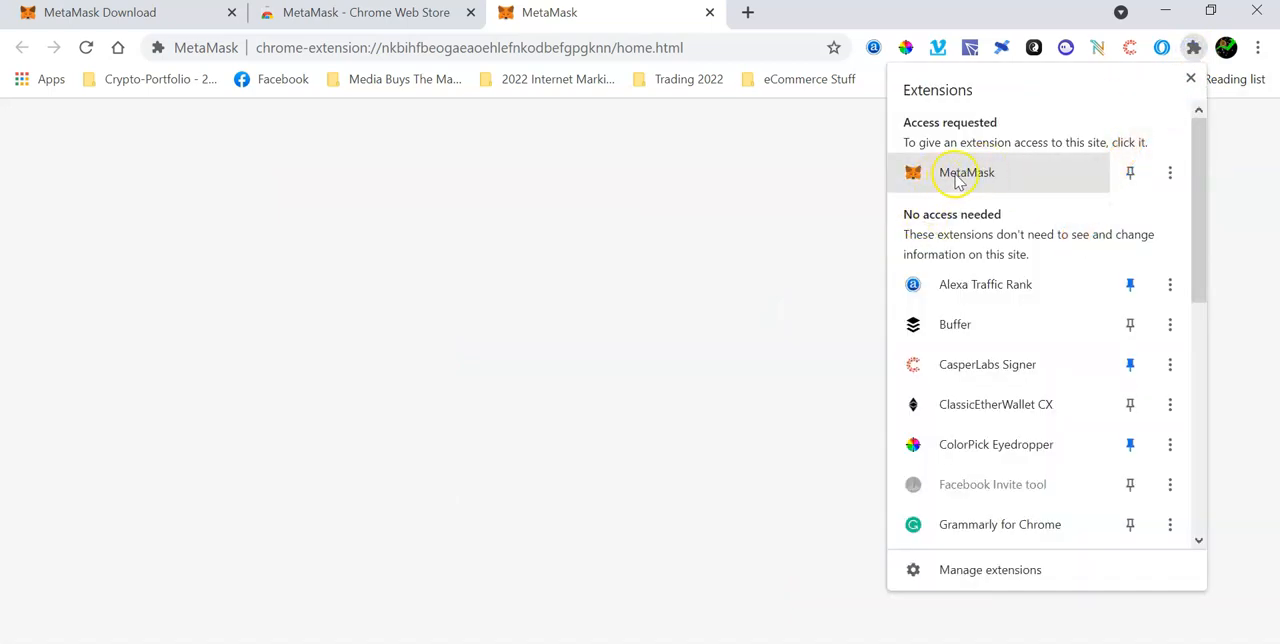
mouse_move(1128, 168)
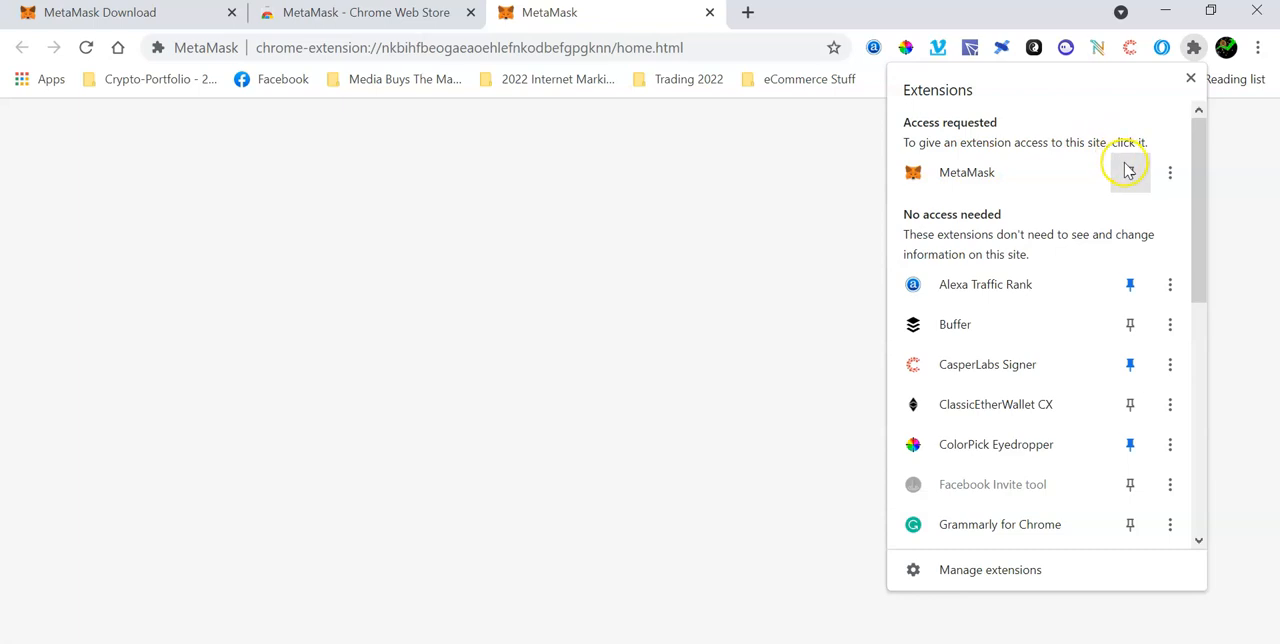
click(1130, 172)
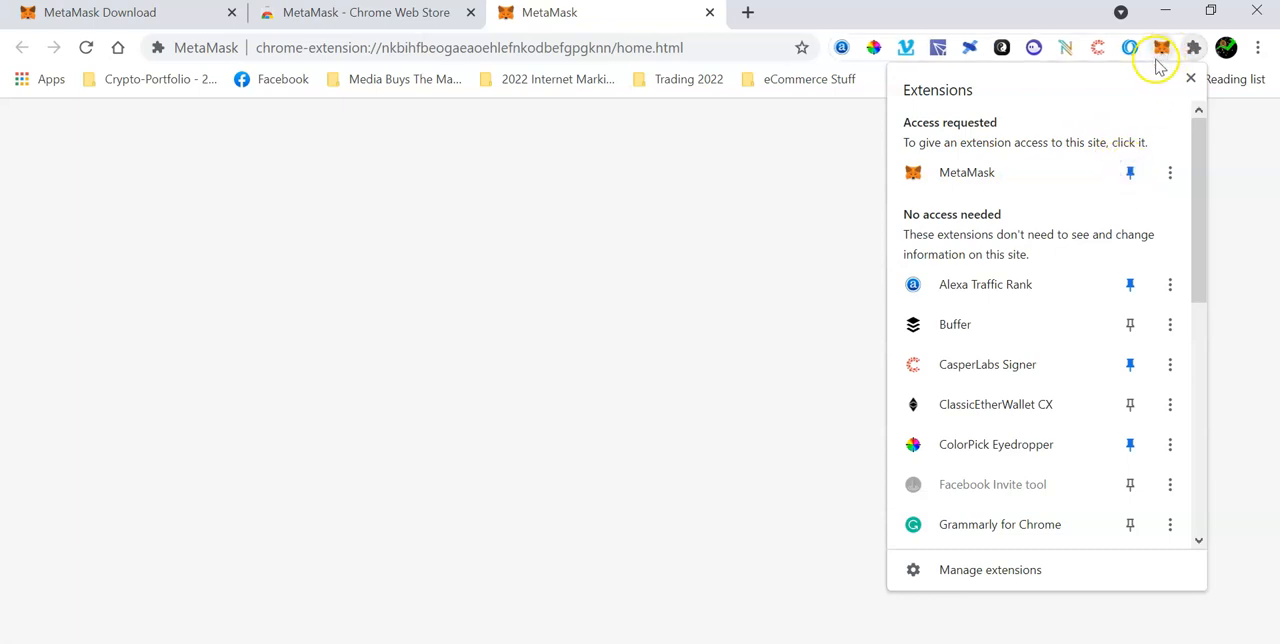
mouse_move(966, 172)
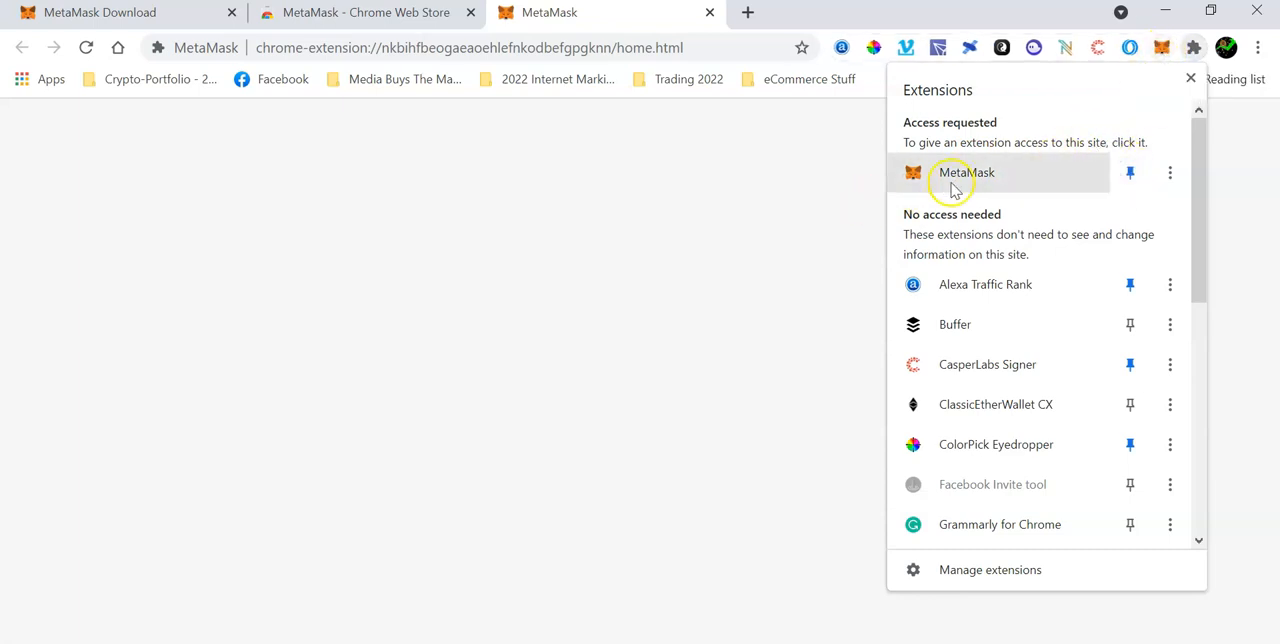
mouse_move(1160, 72)
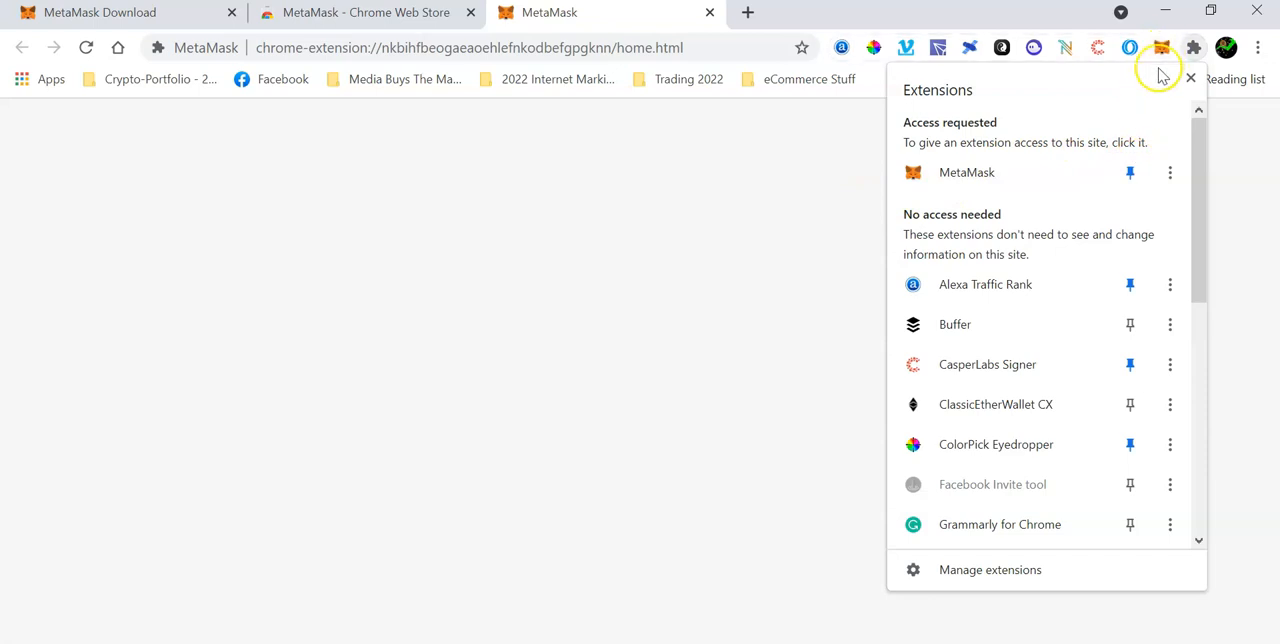
mouse_move(1162, 48)
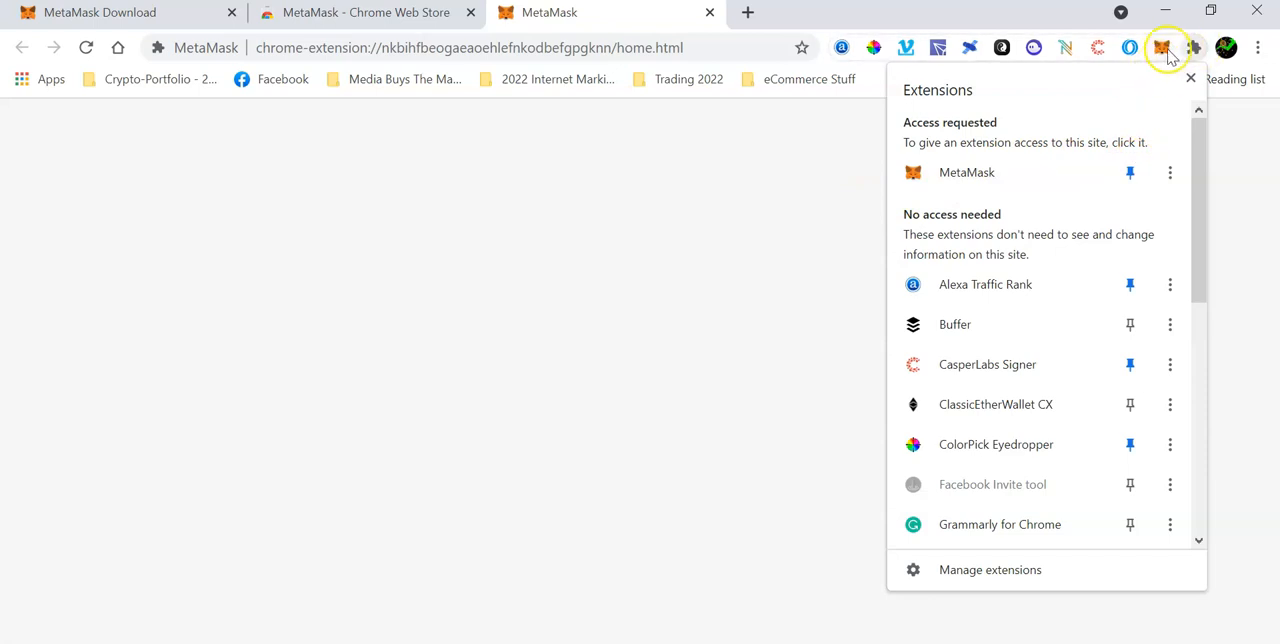
click(968, 172)
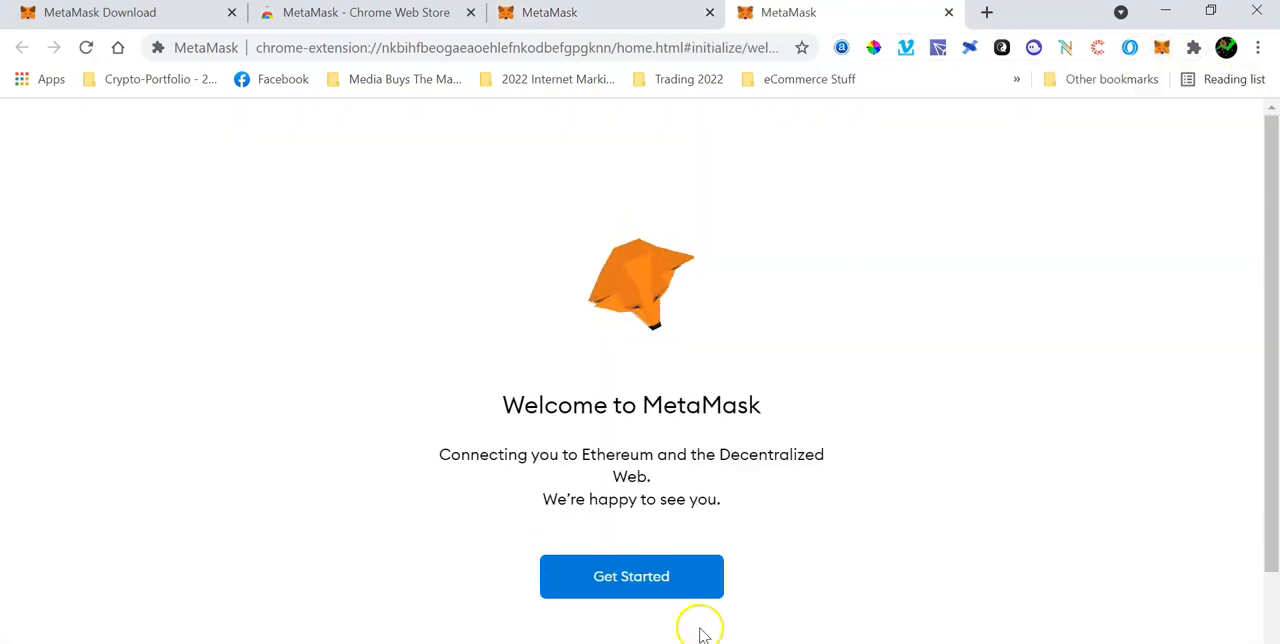
mouse_move(758, 520)
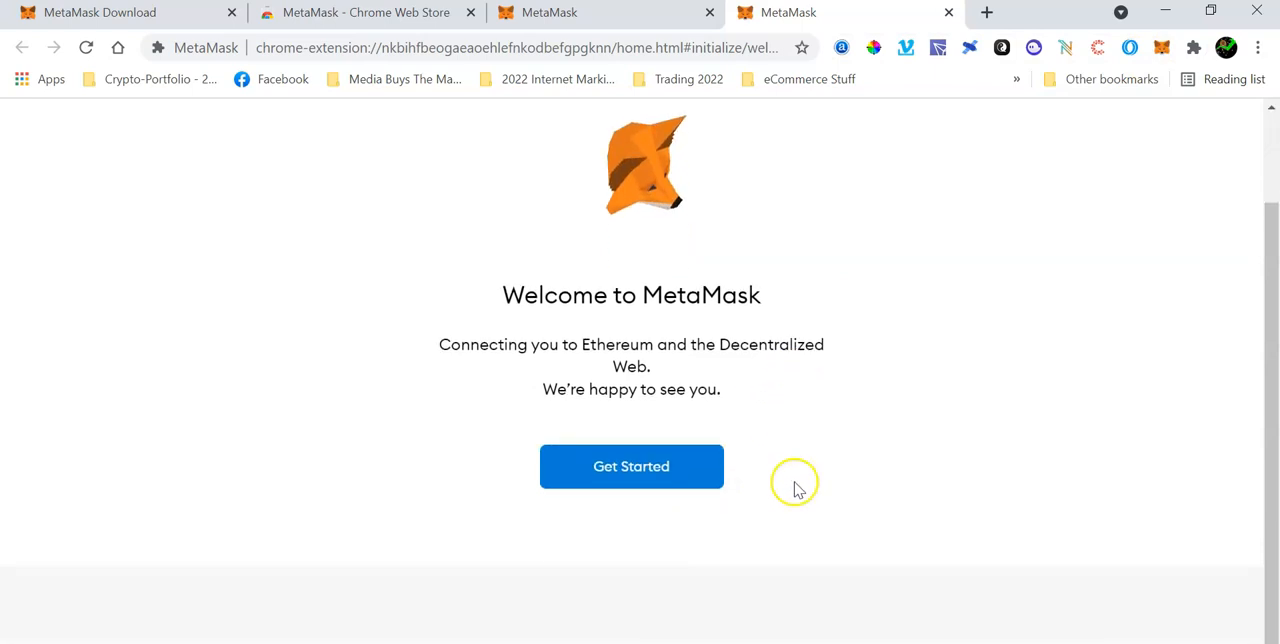
Begin setup with Get Started, choose Create a Wallet and reach the usage-data consent request.
click(632, 466)
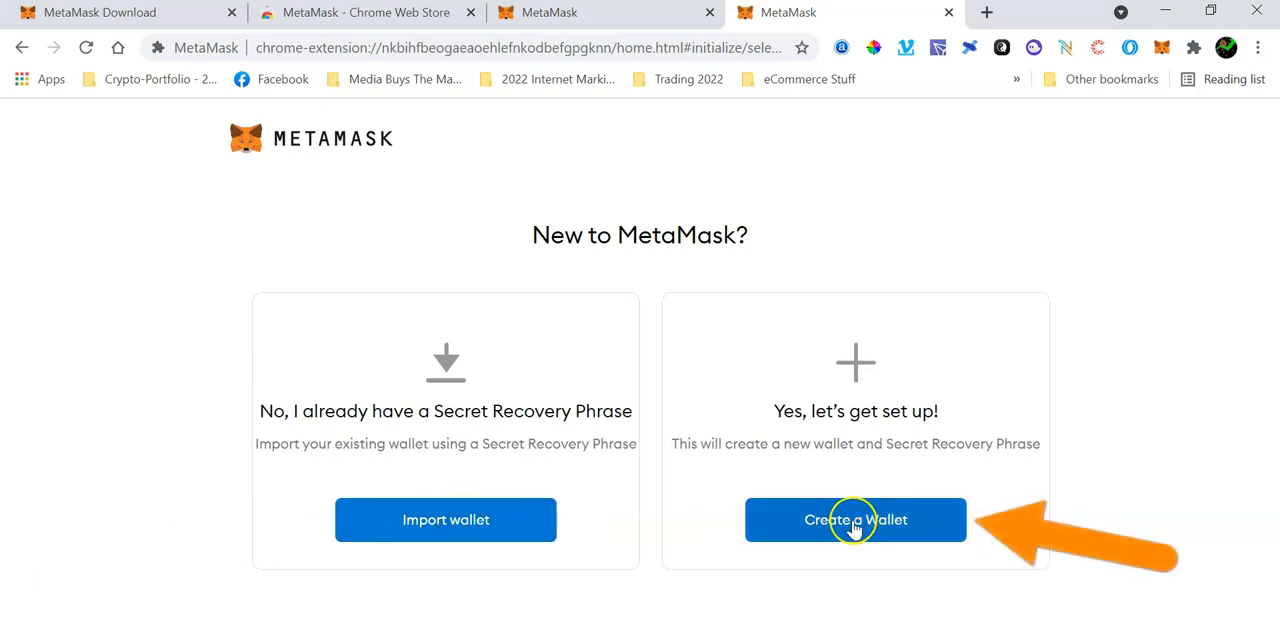
mouse_move(868, 512)
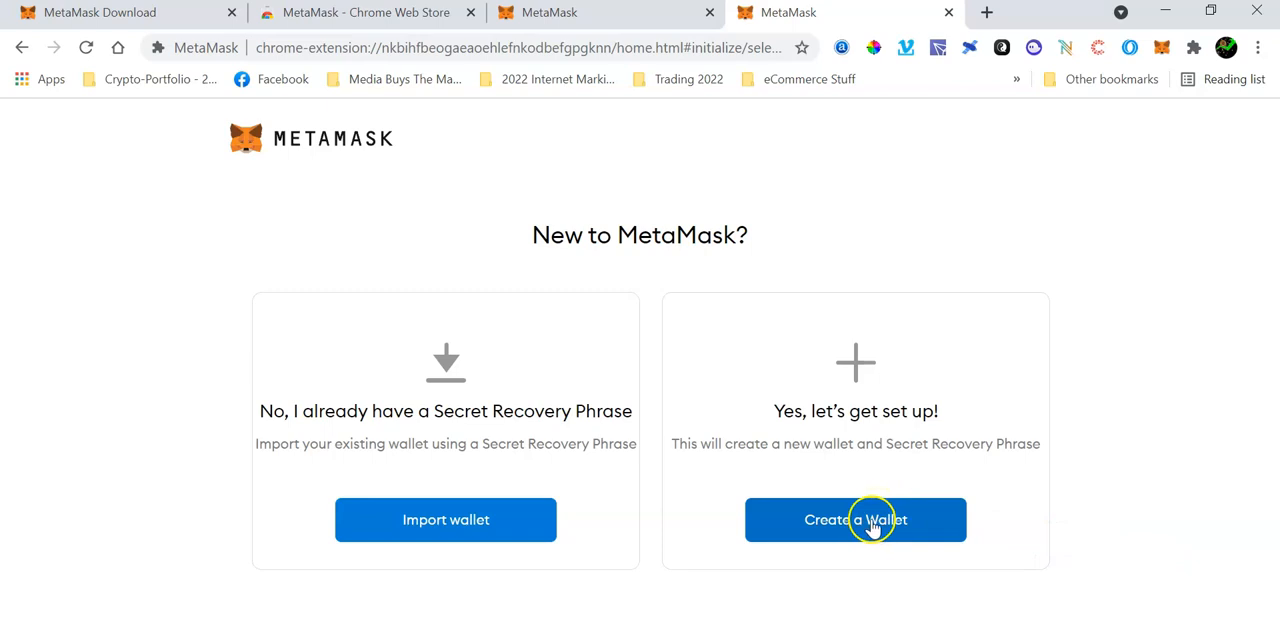
mouse_move(886, 520)
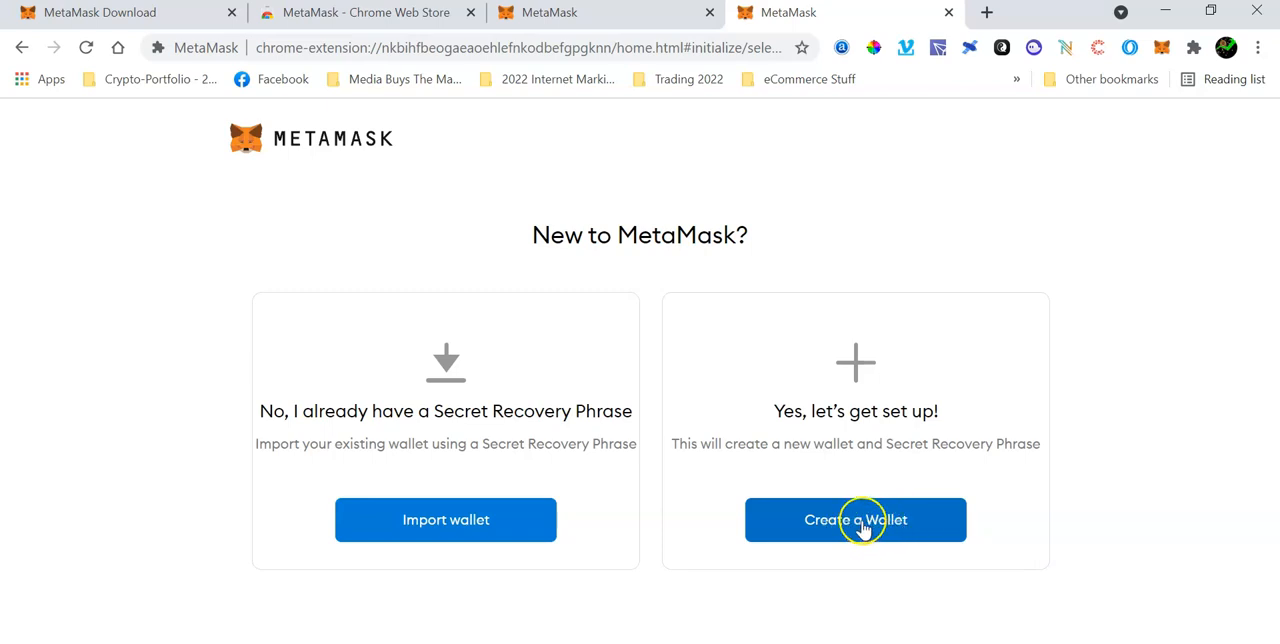
click(856, 520)
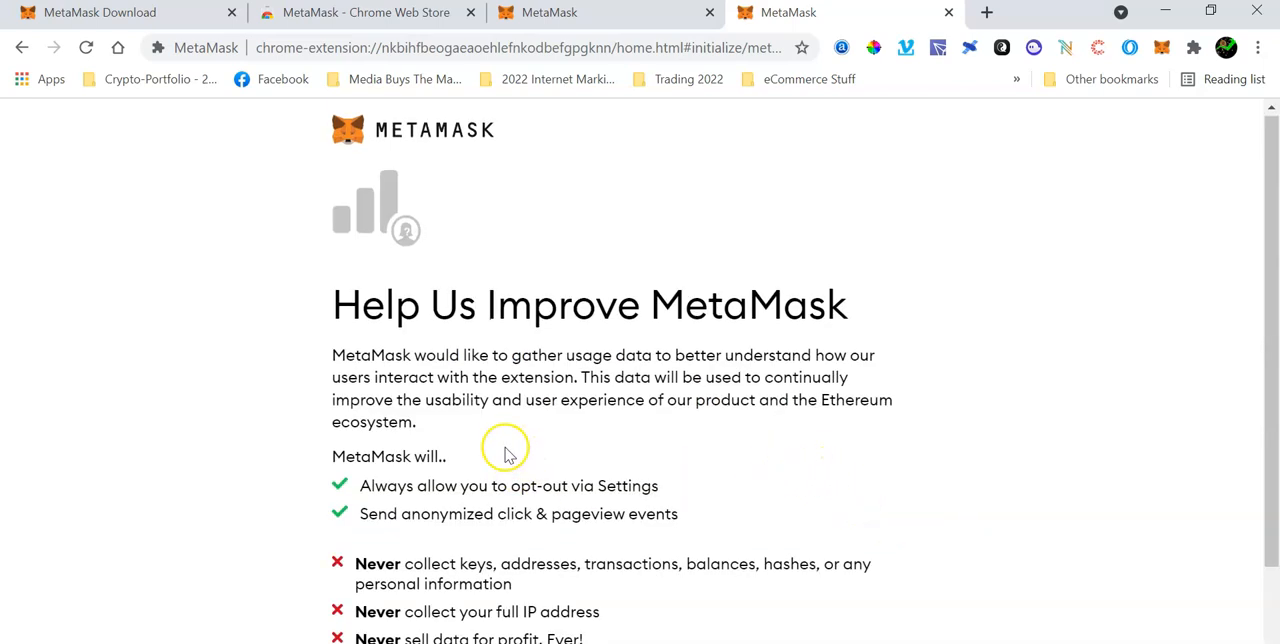
scroll(down, 3)
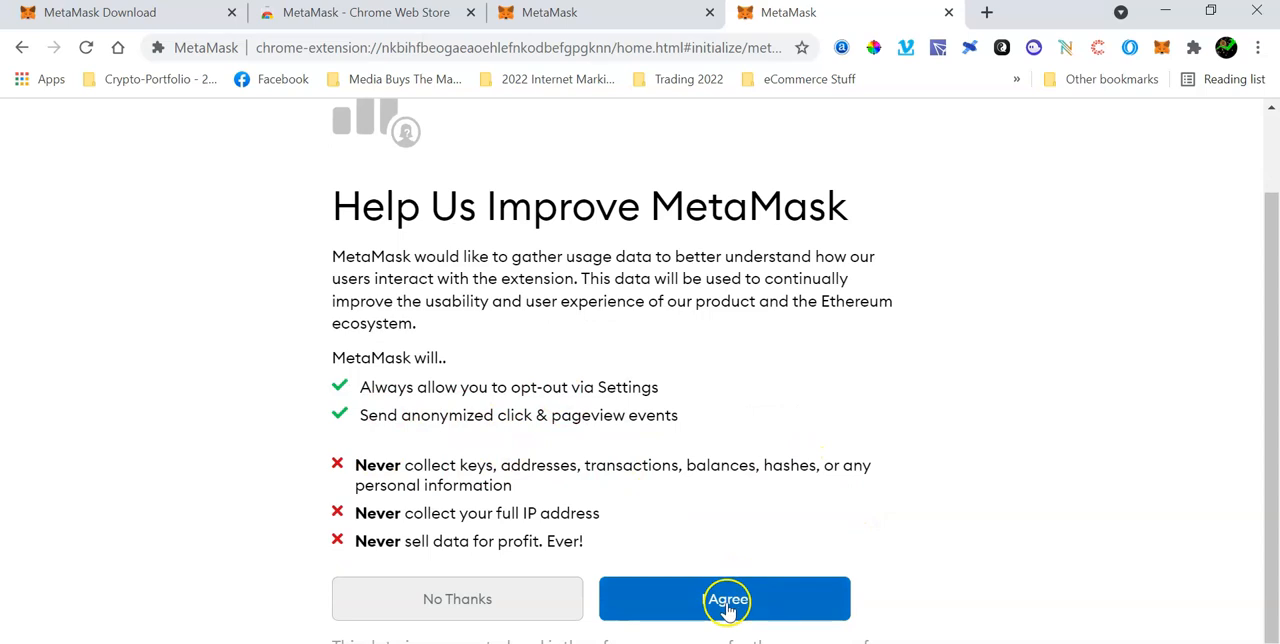
Agree to usage data, enter the password twice, accept the Terms of Use and create the wallet.
click(724, 598)
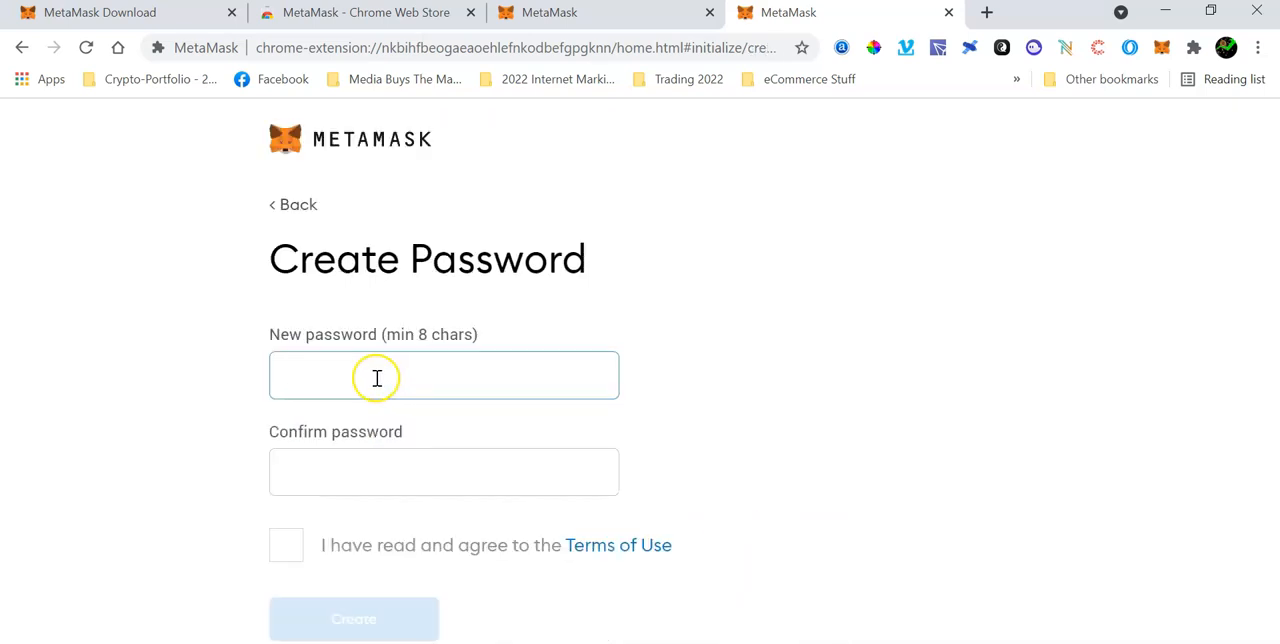
click(444, 376)
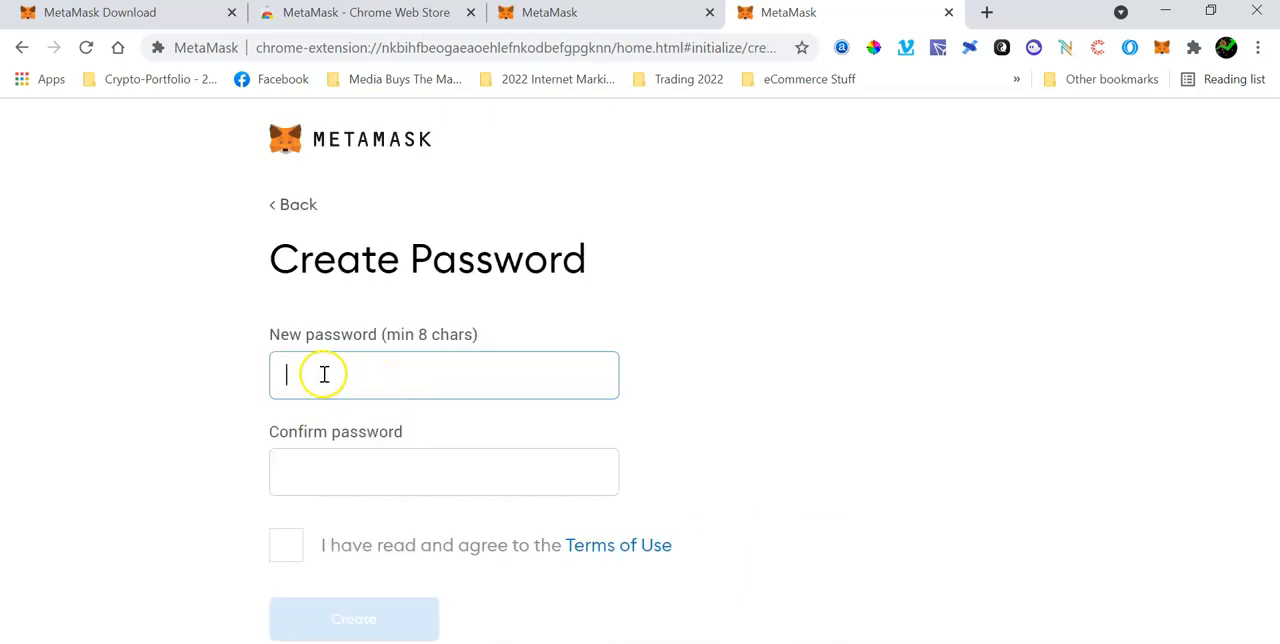
mouse_move(404, 352)
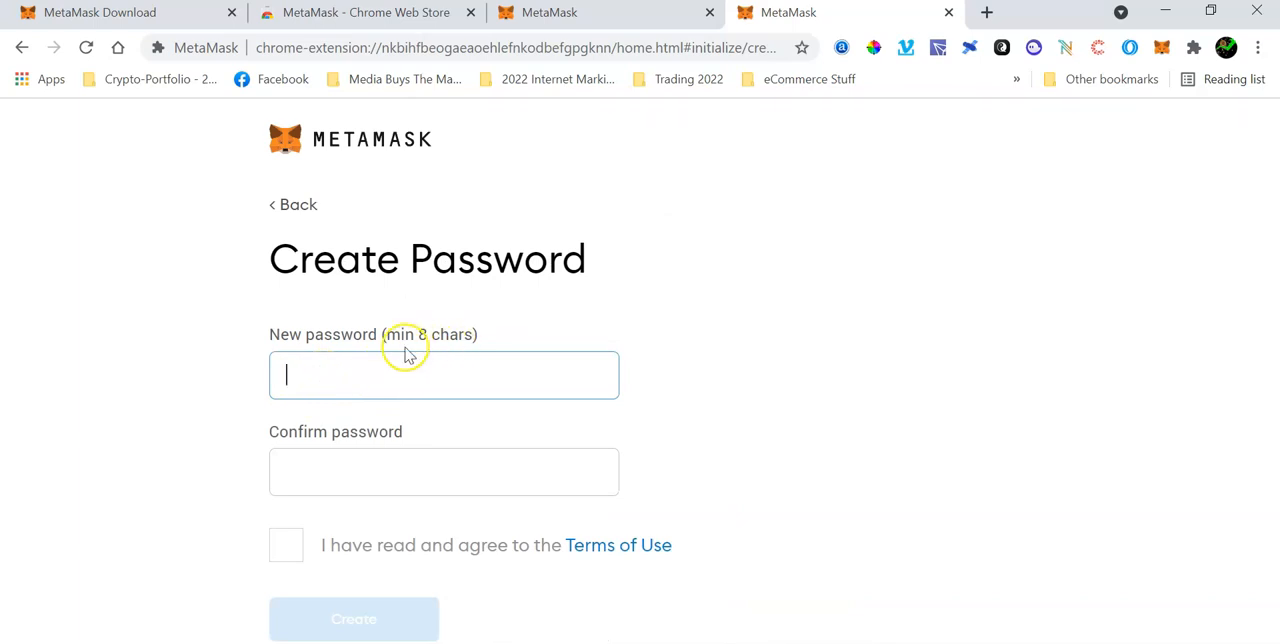
mouse_move(322, 396)
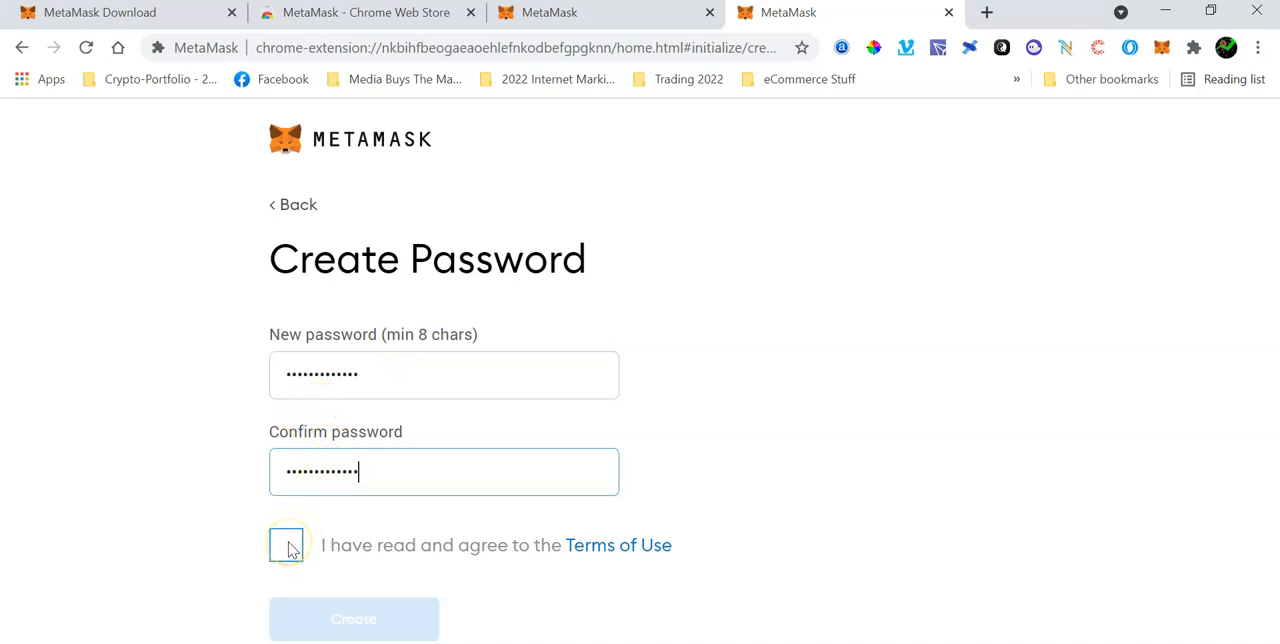
click(286, 544)
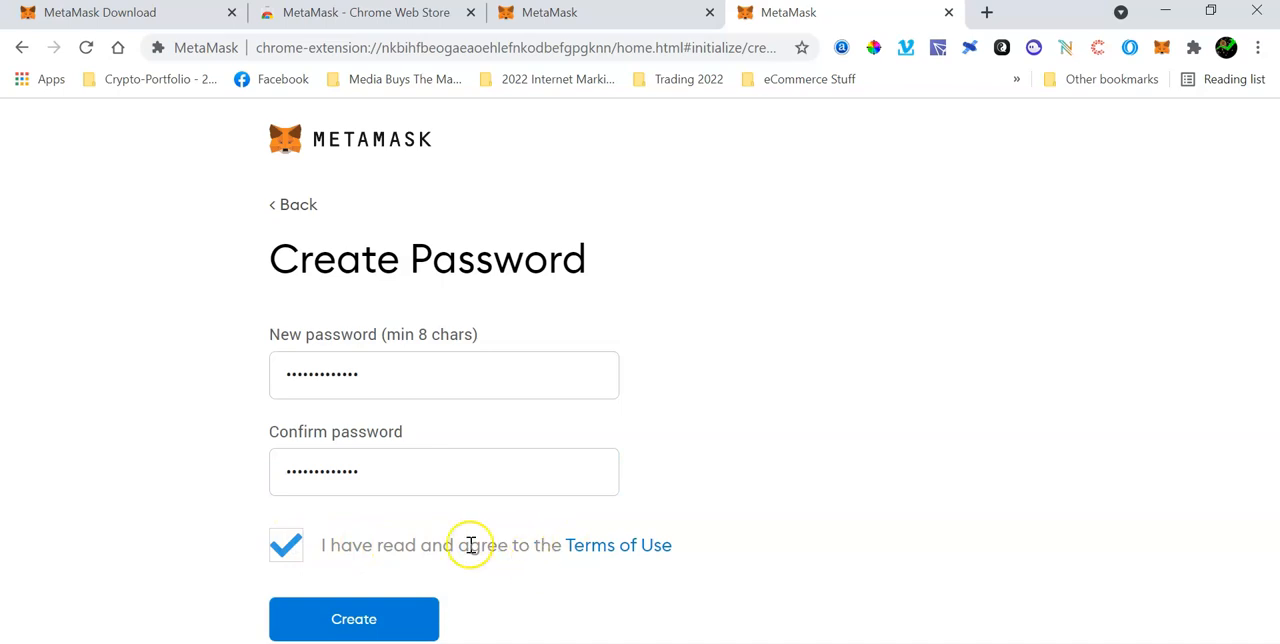
mouse_move(552, 540)
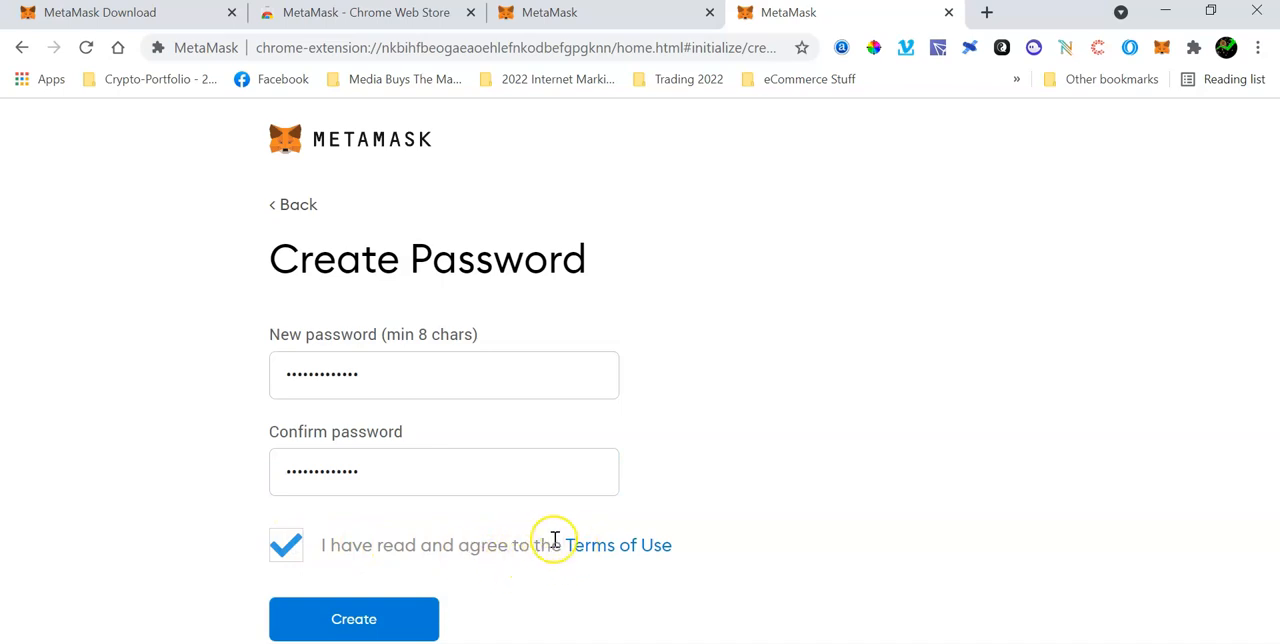
click(352, 618)
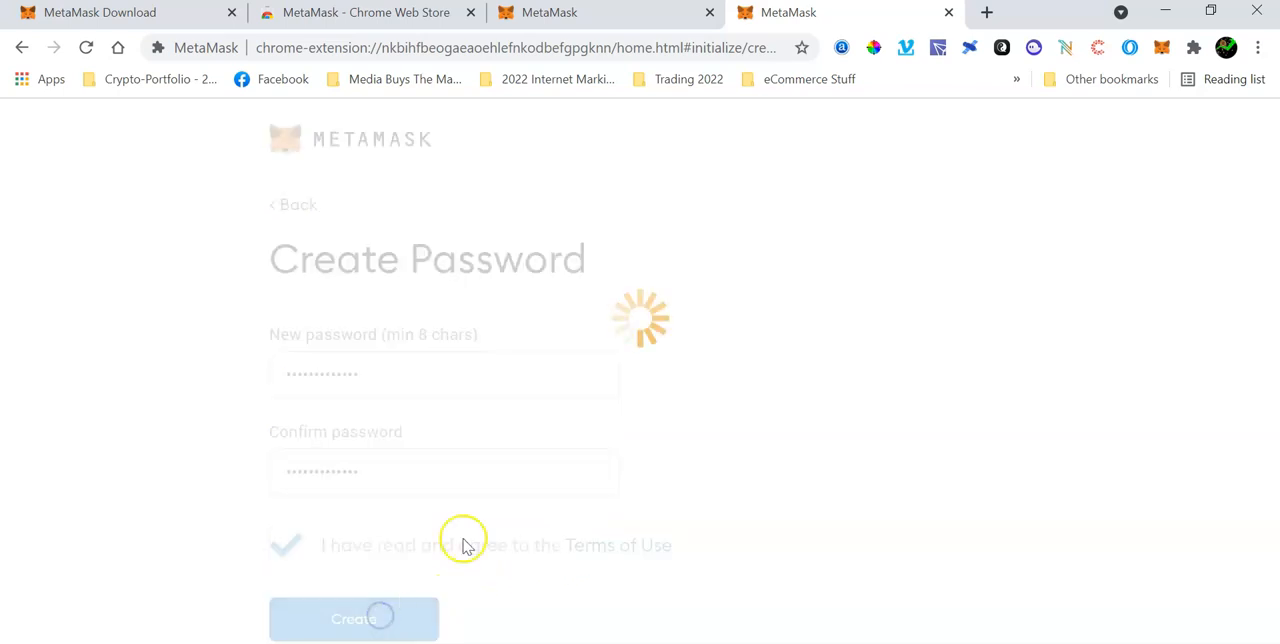
Reach the Secure your wallet page with its recovery phrase video and Next button.
click(352, 618)
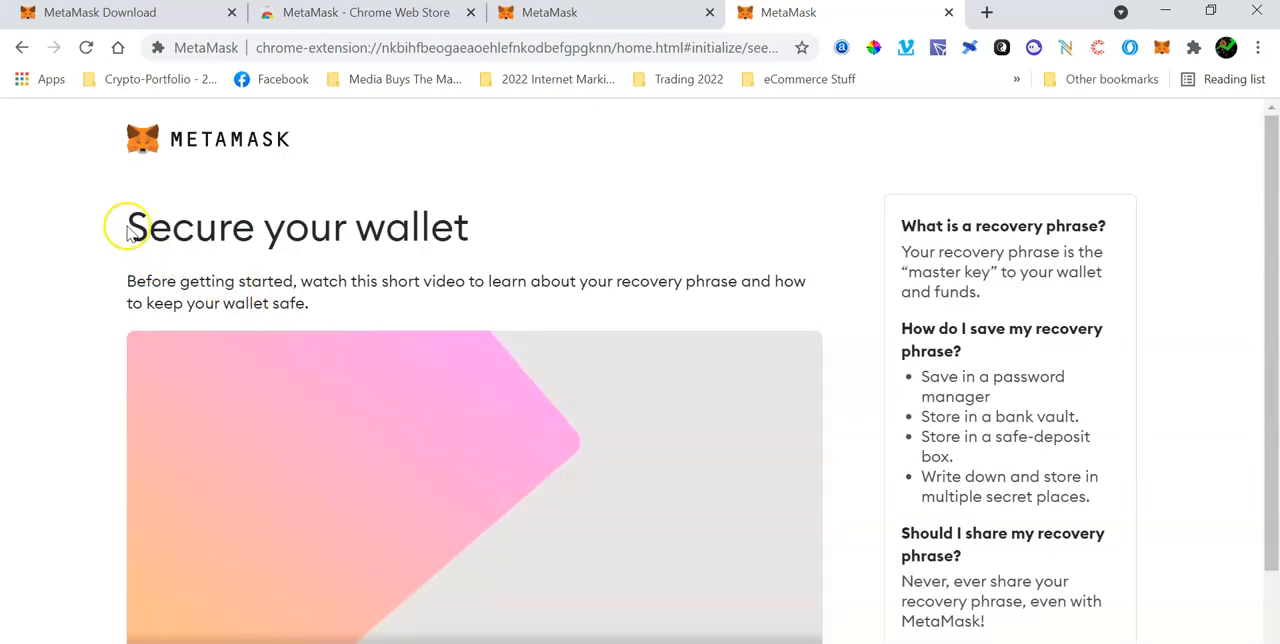
mouse_move(644, 412)
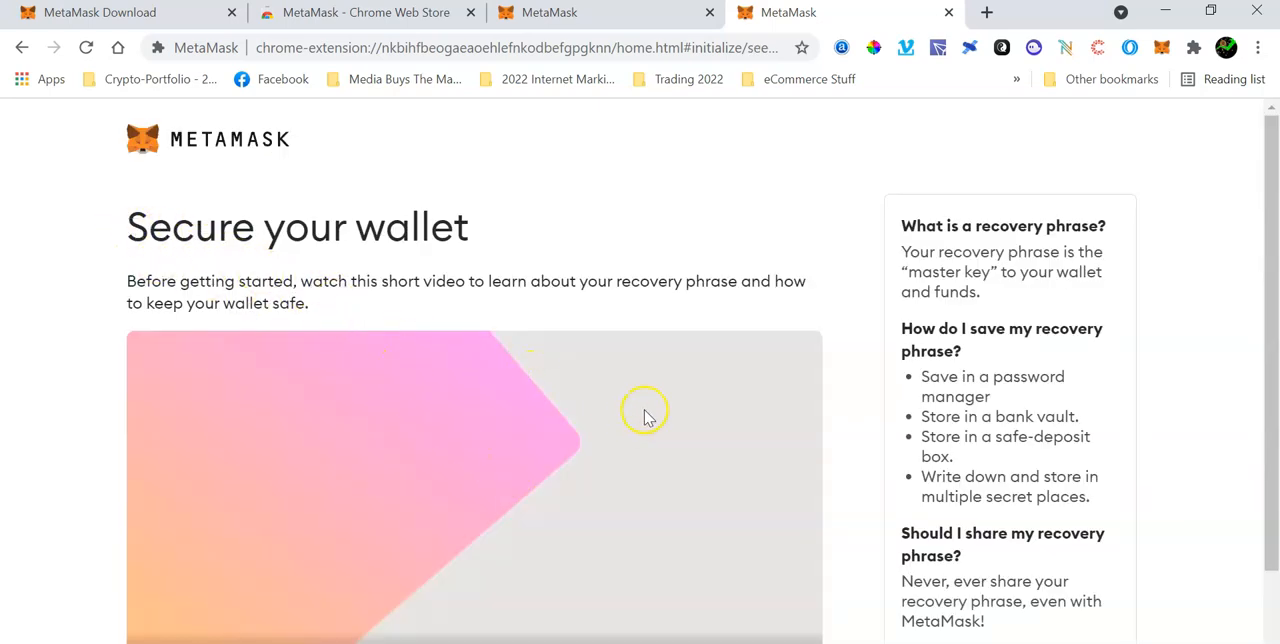
scroll(down, 3)
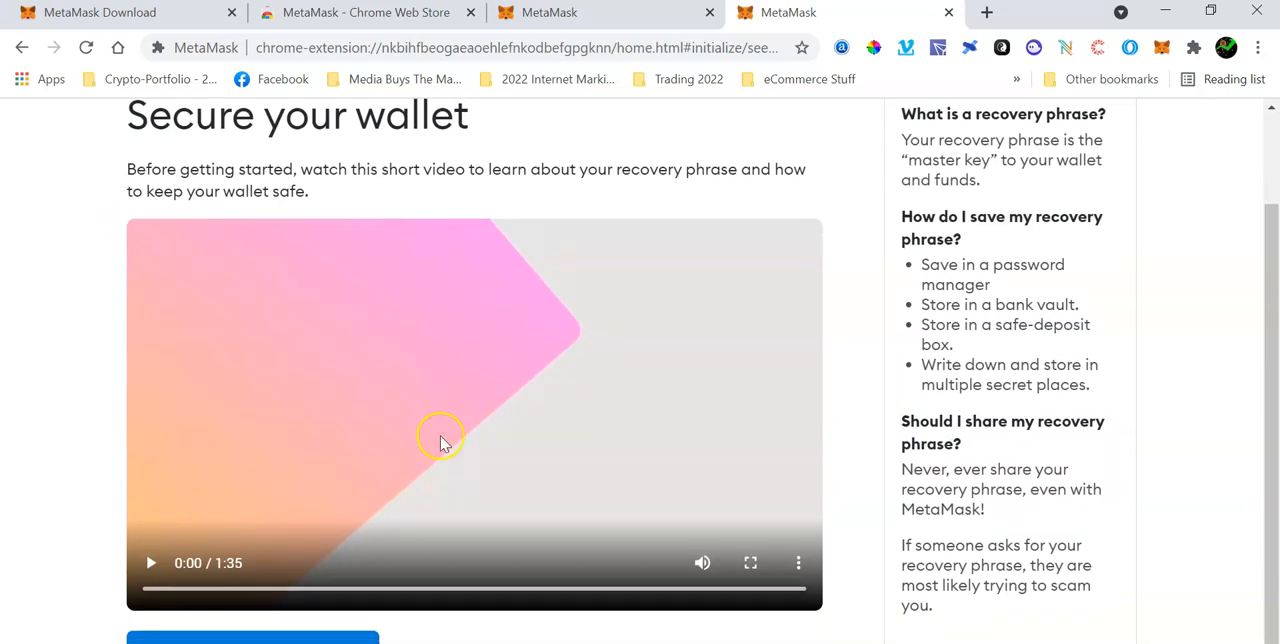
mouse_move(592, 458)
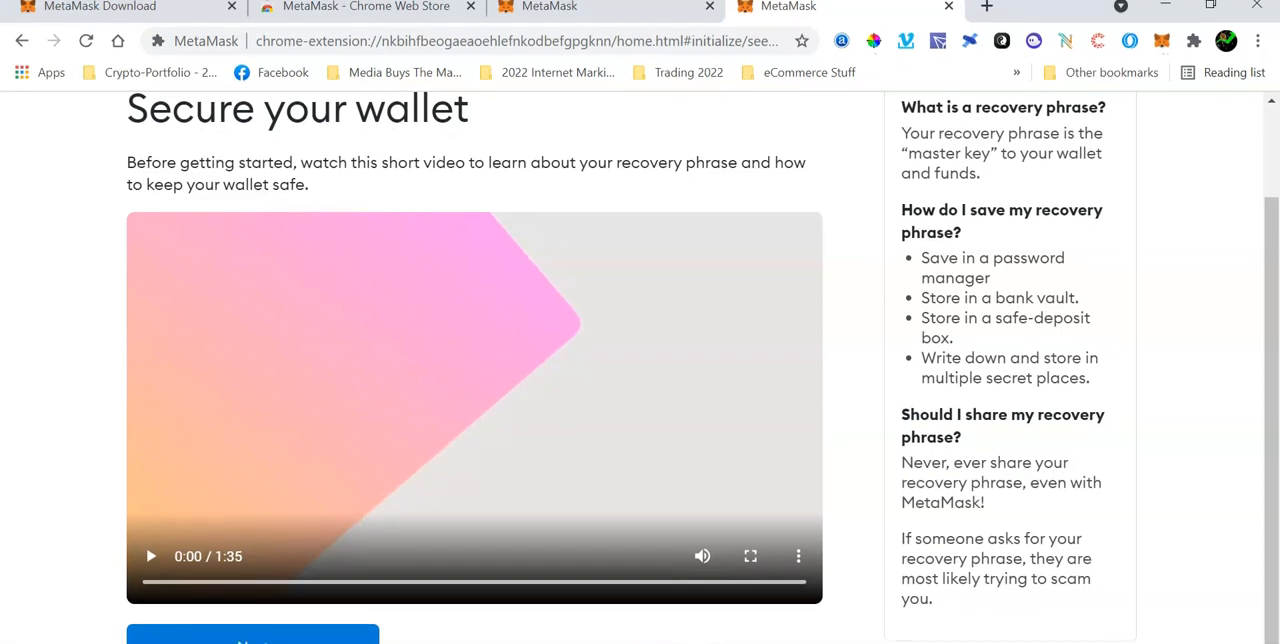
scroll(down, 3)
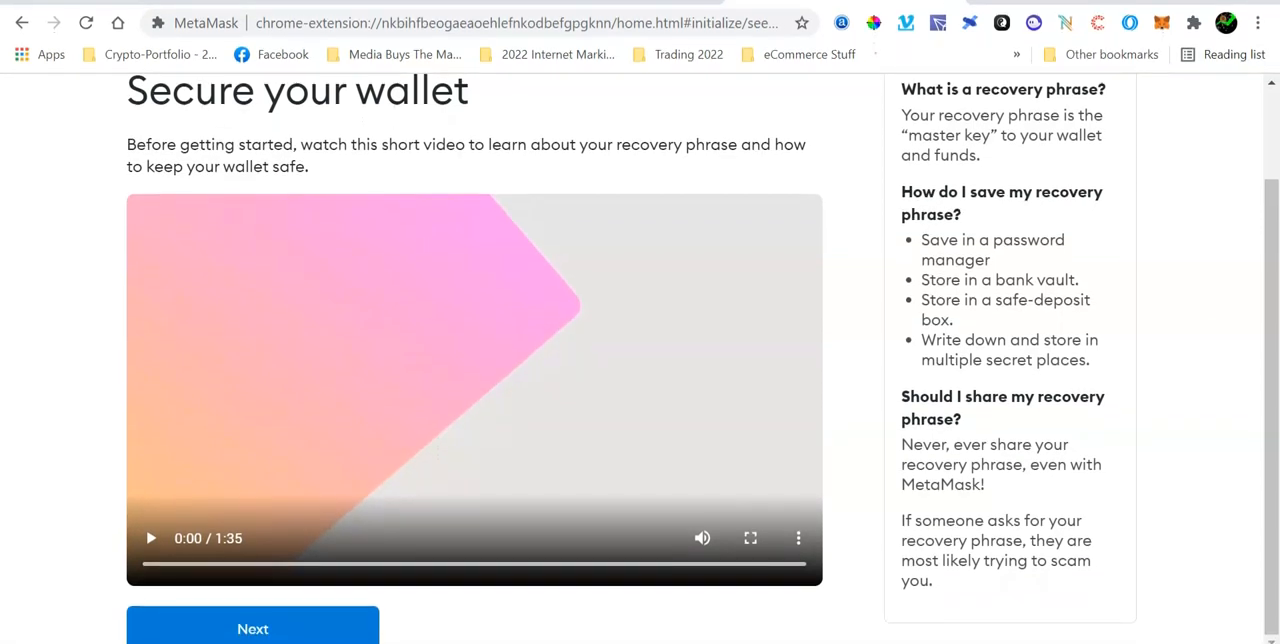
click(252, 628)
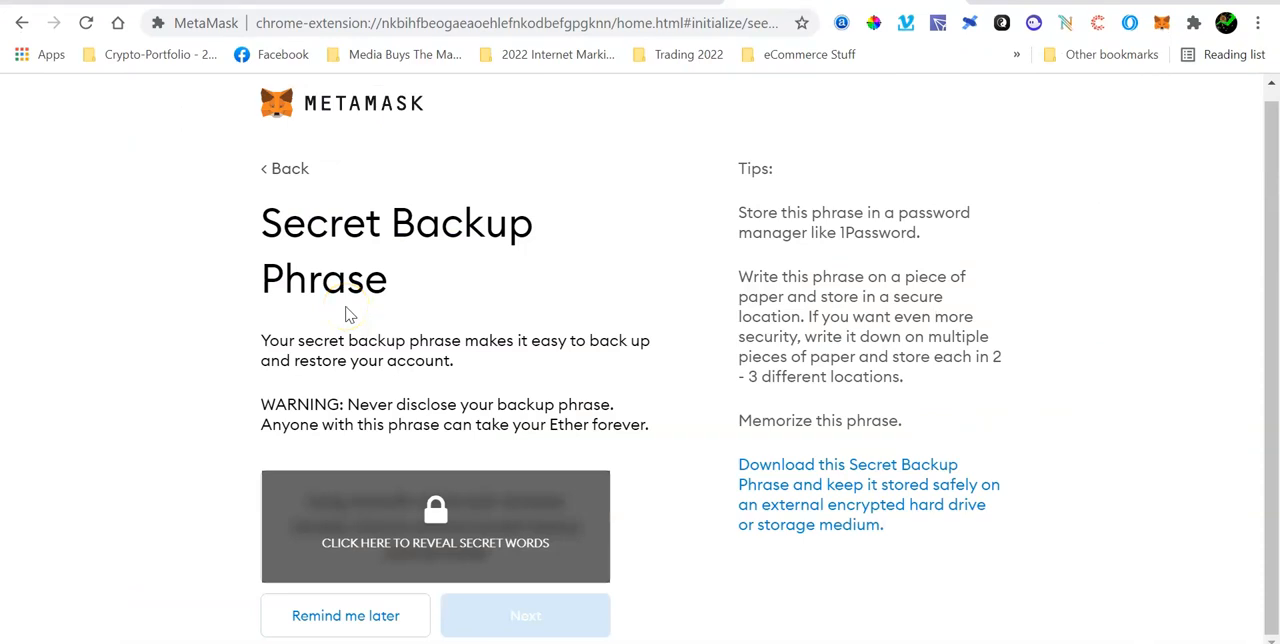
mouse_move(404, 308)
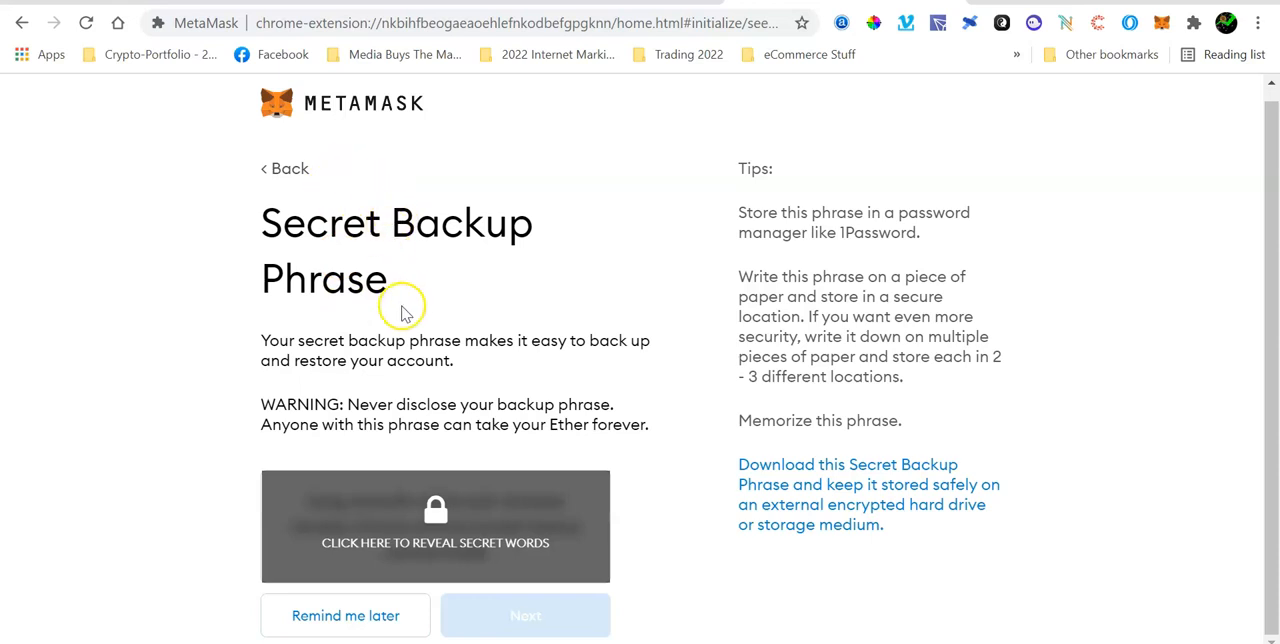
double_click(294, 222)
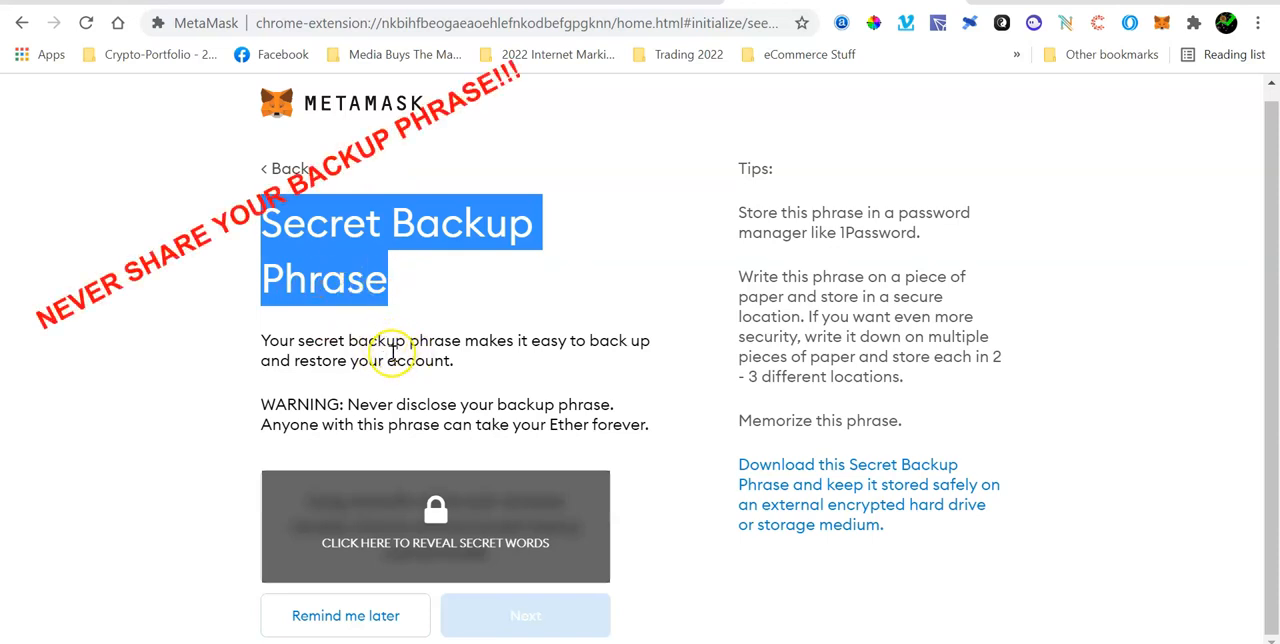
mouse_move(390, 352)
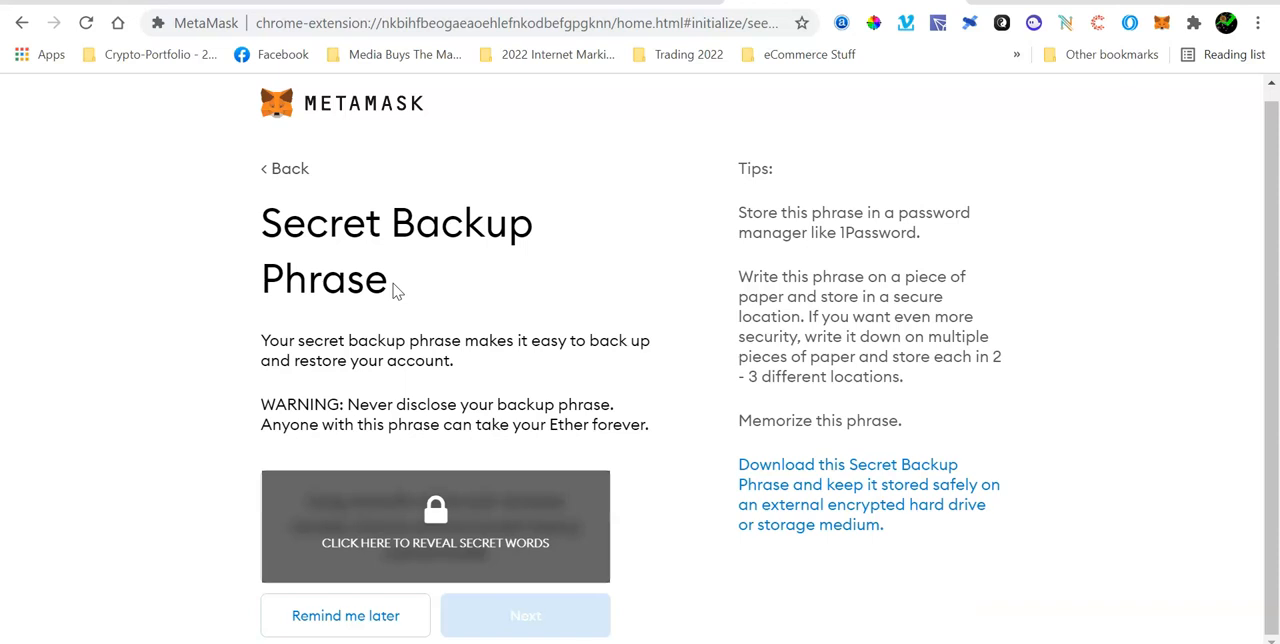
mouse_move(336, 312)
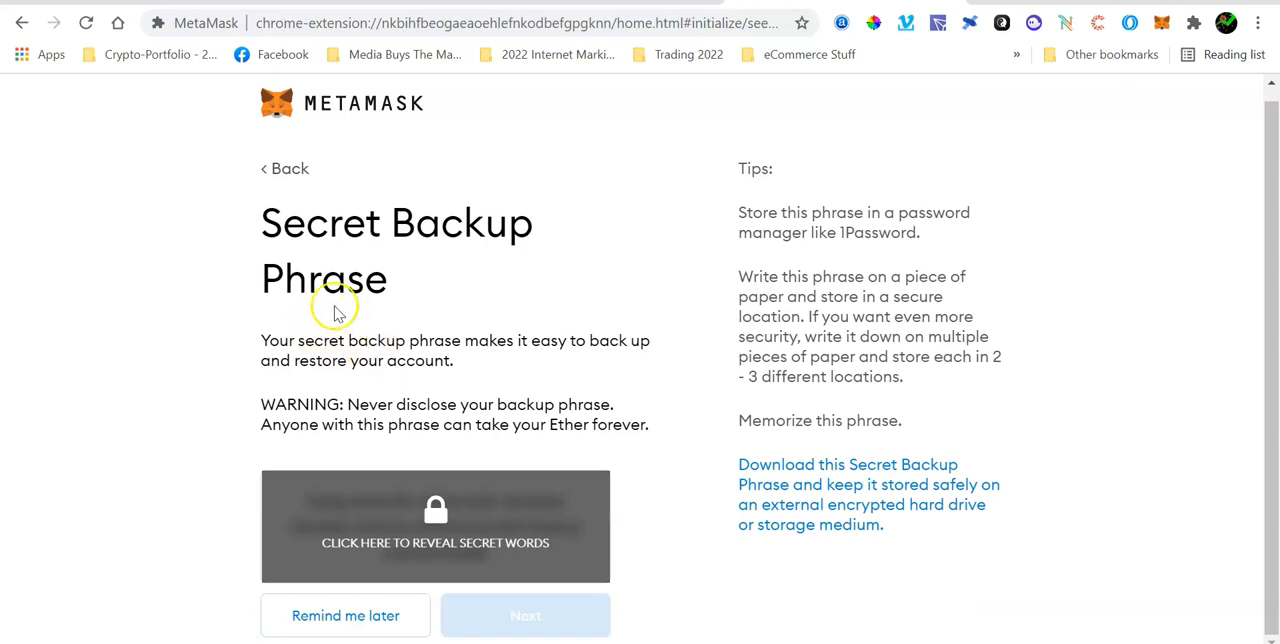
mouse_move(396, 336)
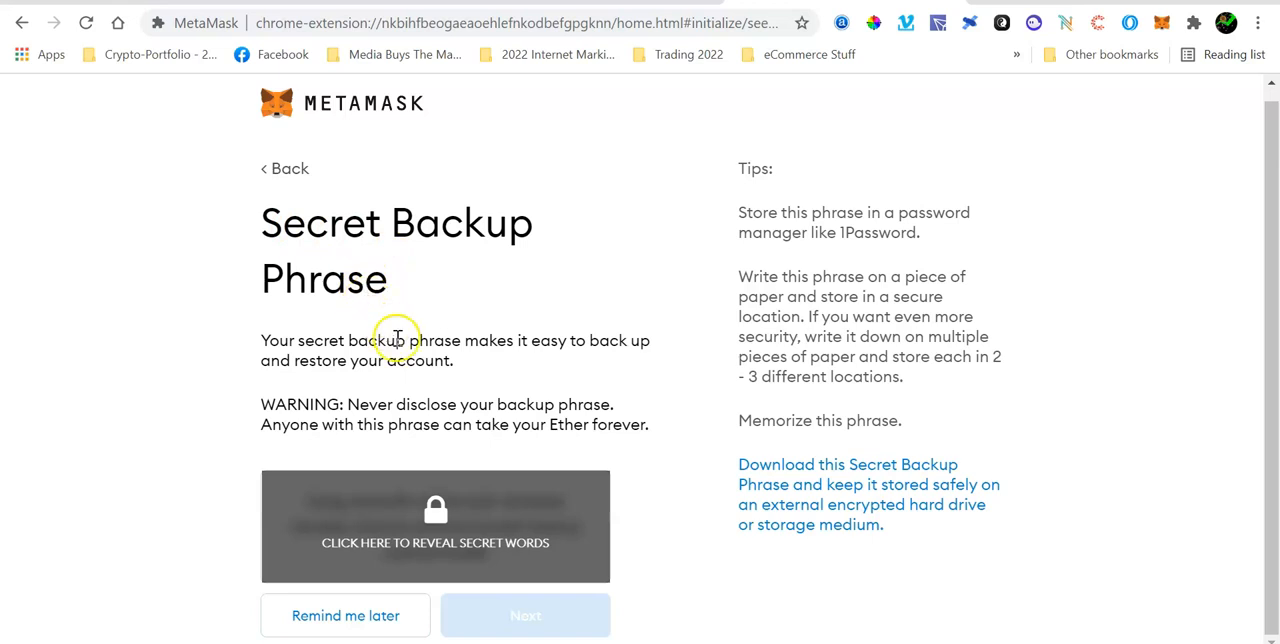
mouse_move(470, 368)
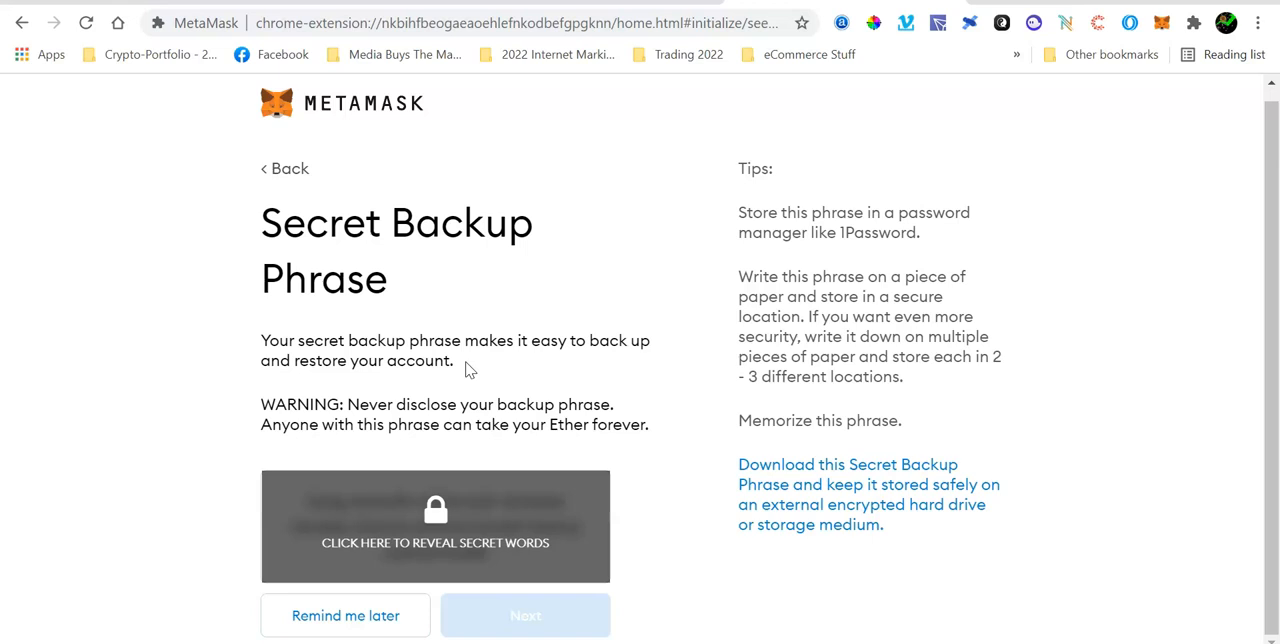
mouse_move(400, 516)
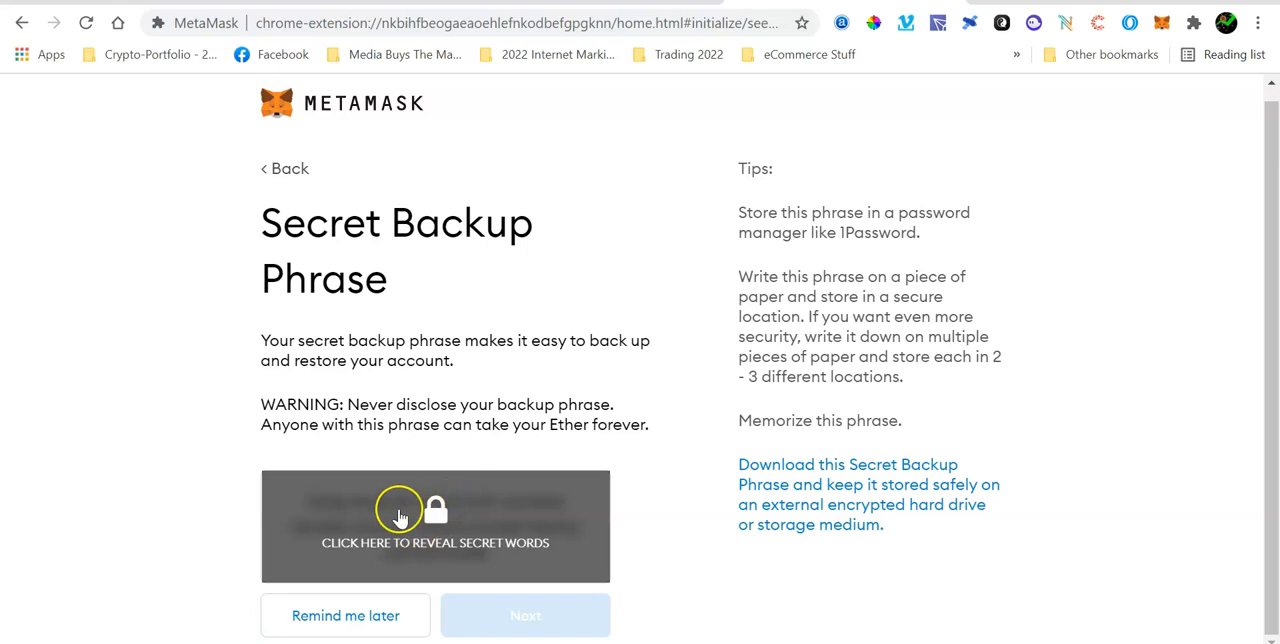
mouse_move(436, 520)
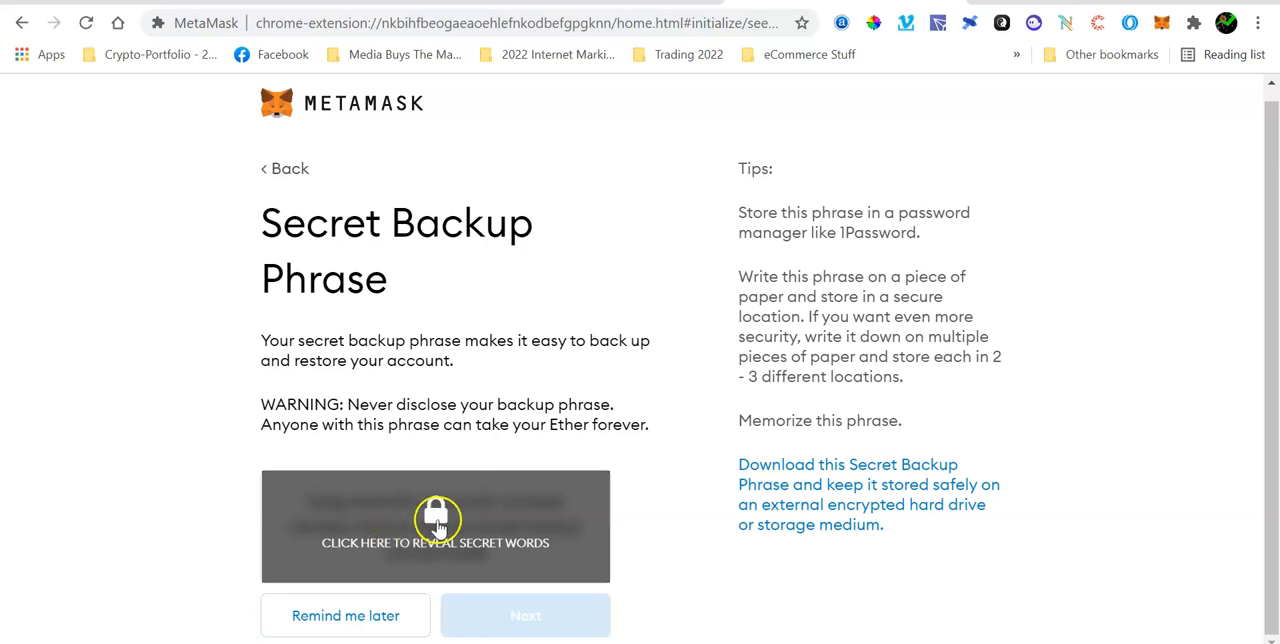
mouse_move(458, 520)
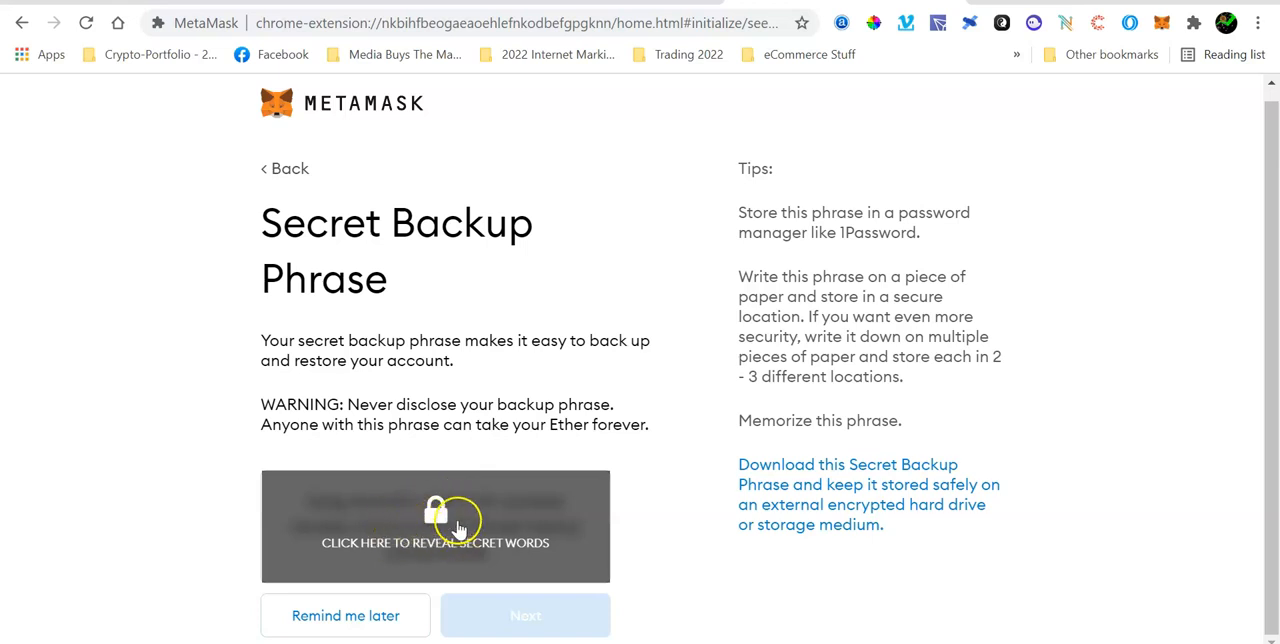
mouse_move(336, 318)
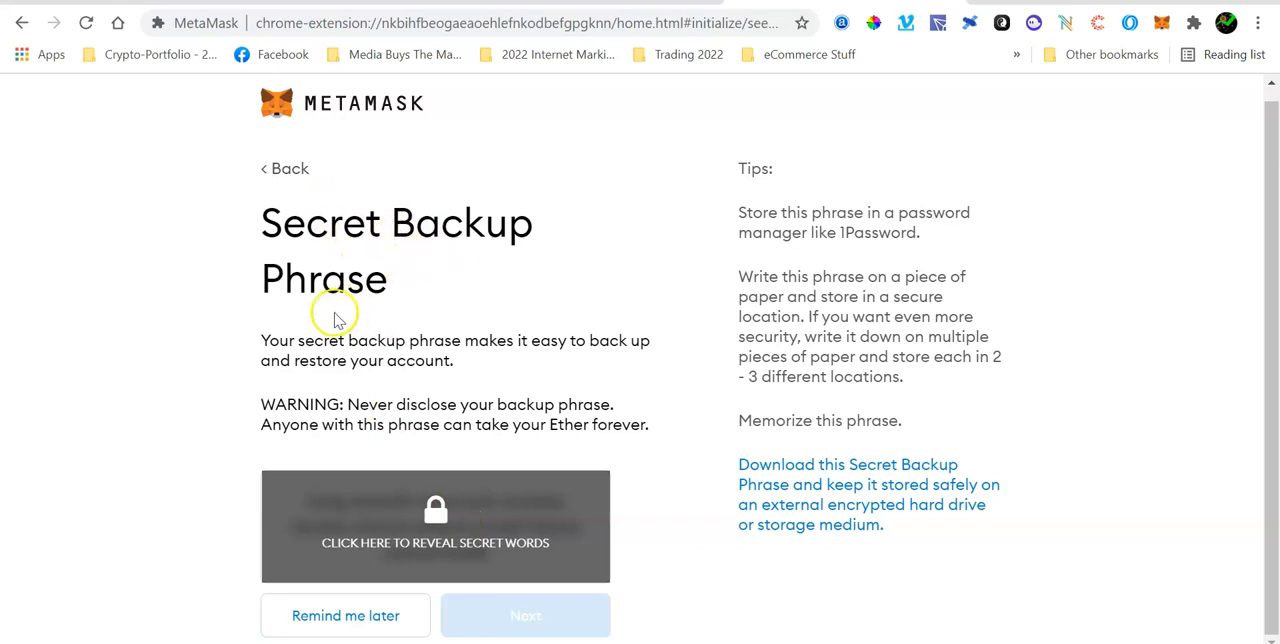
mouse_move(456, 418)
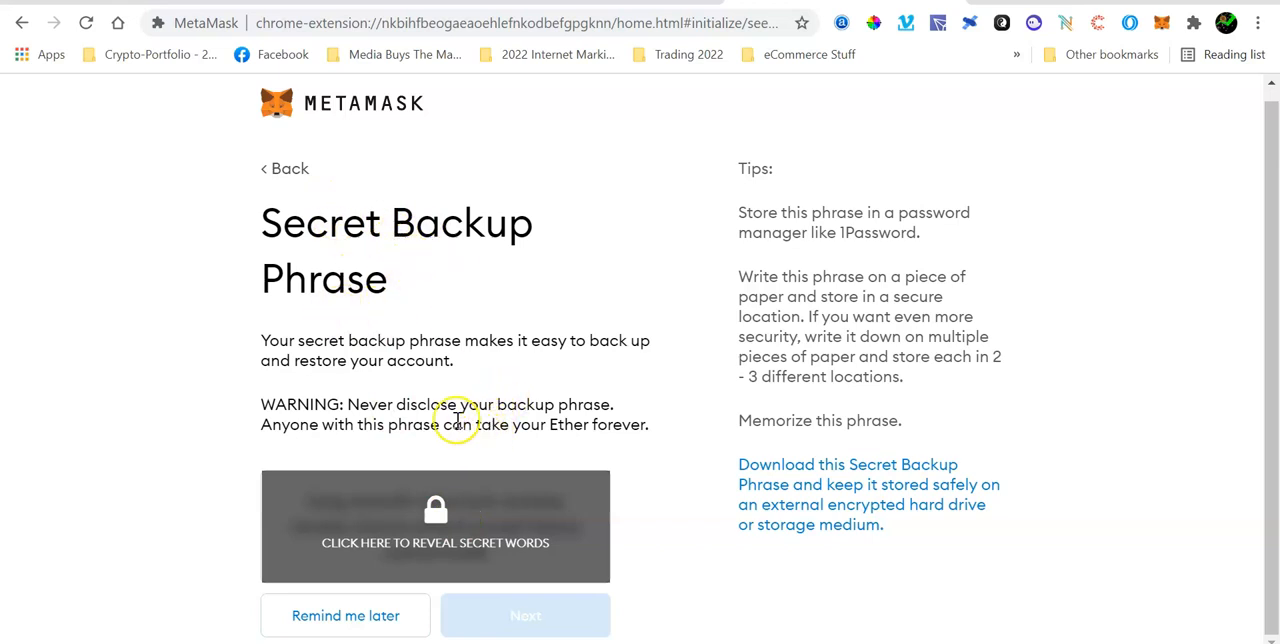
mouse_move(590, 404)
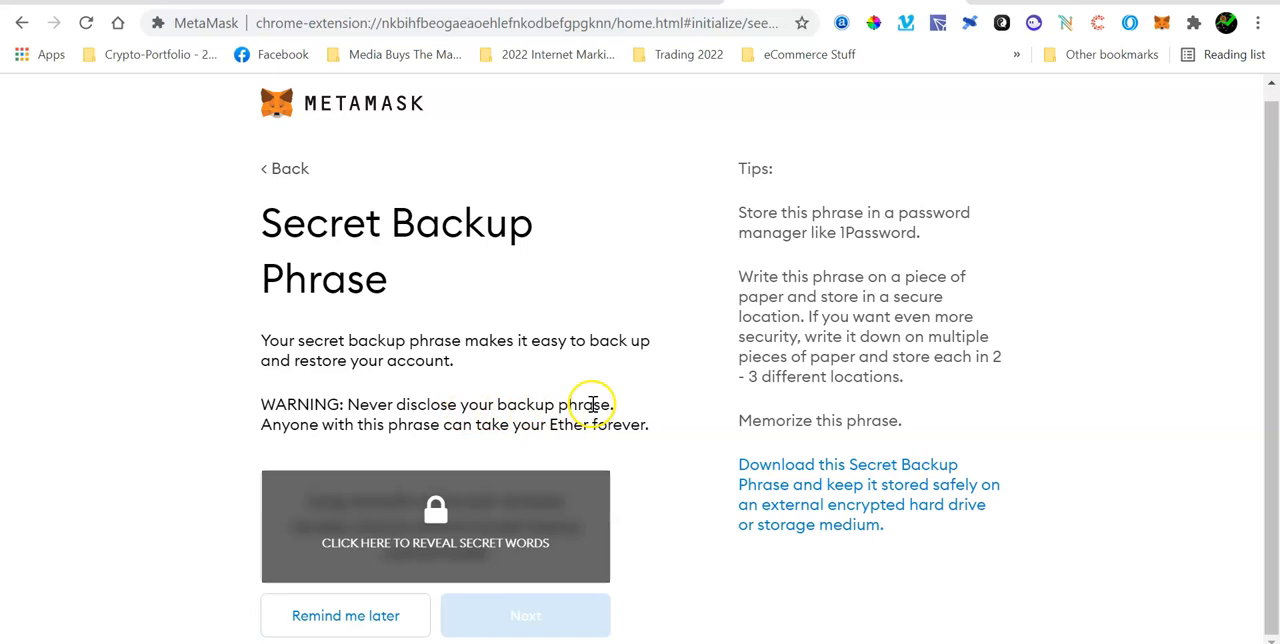
mouse_move(460, 524)
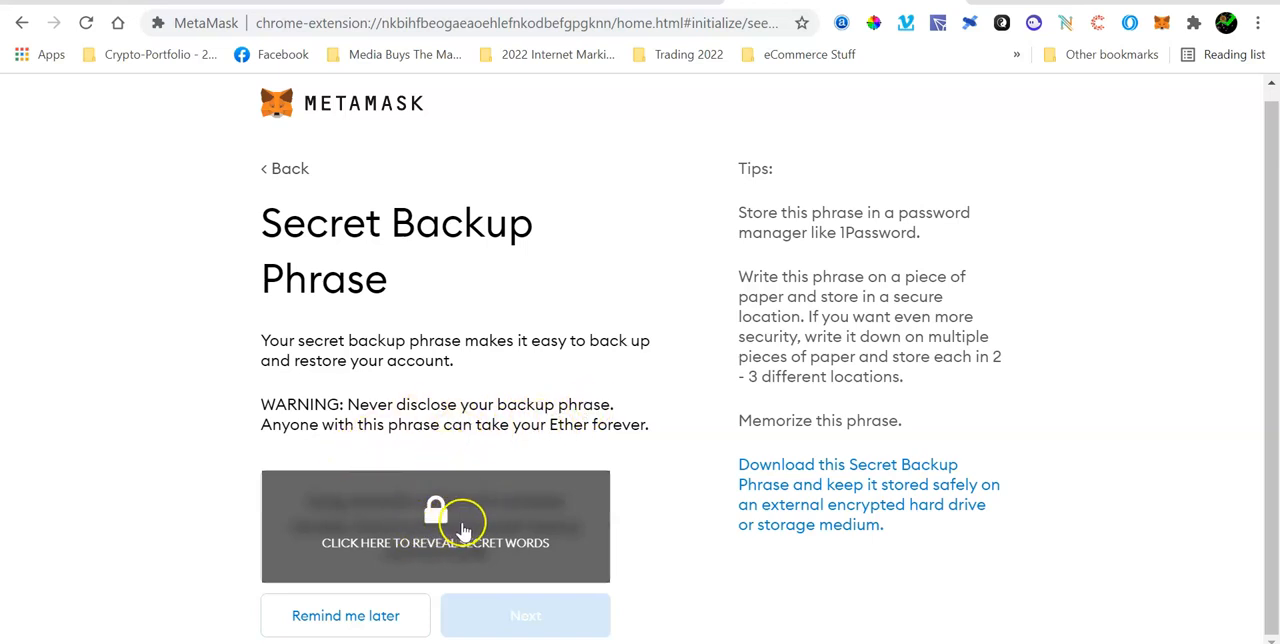
mouse_move(442, 516)
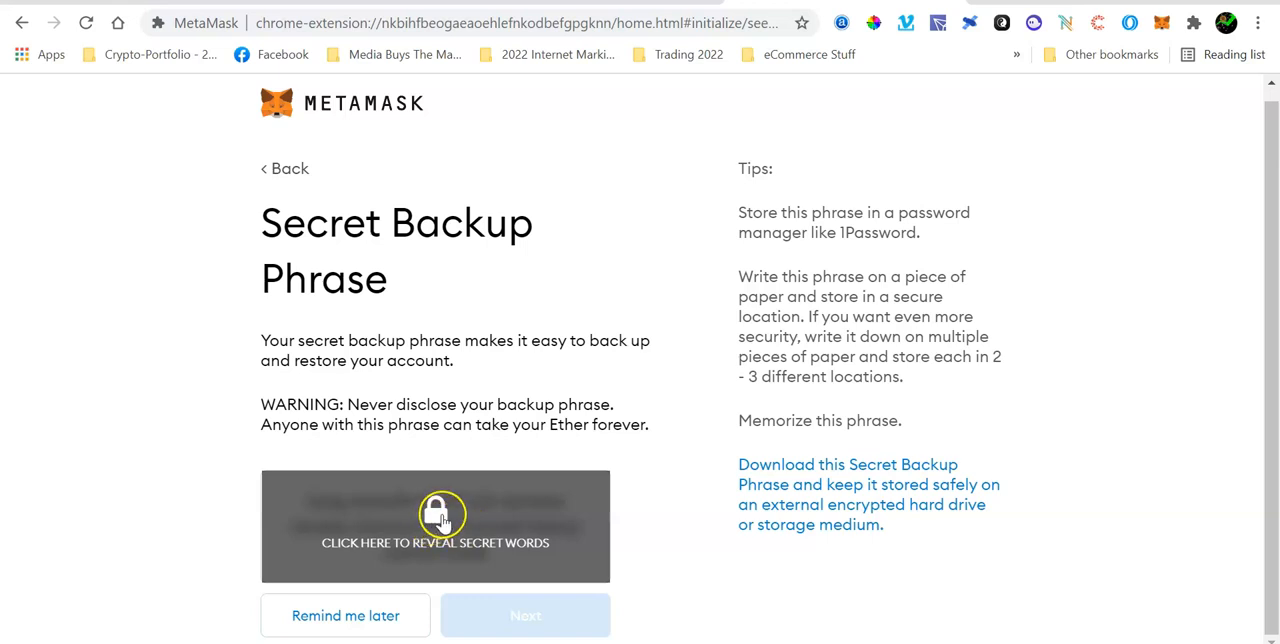
Reveal the hidden secret backup phrase words.
click(436, 524)
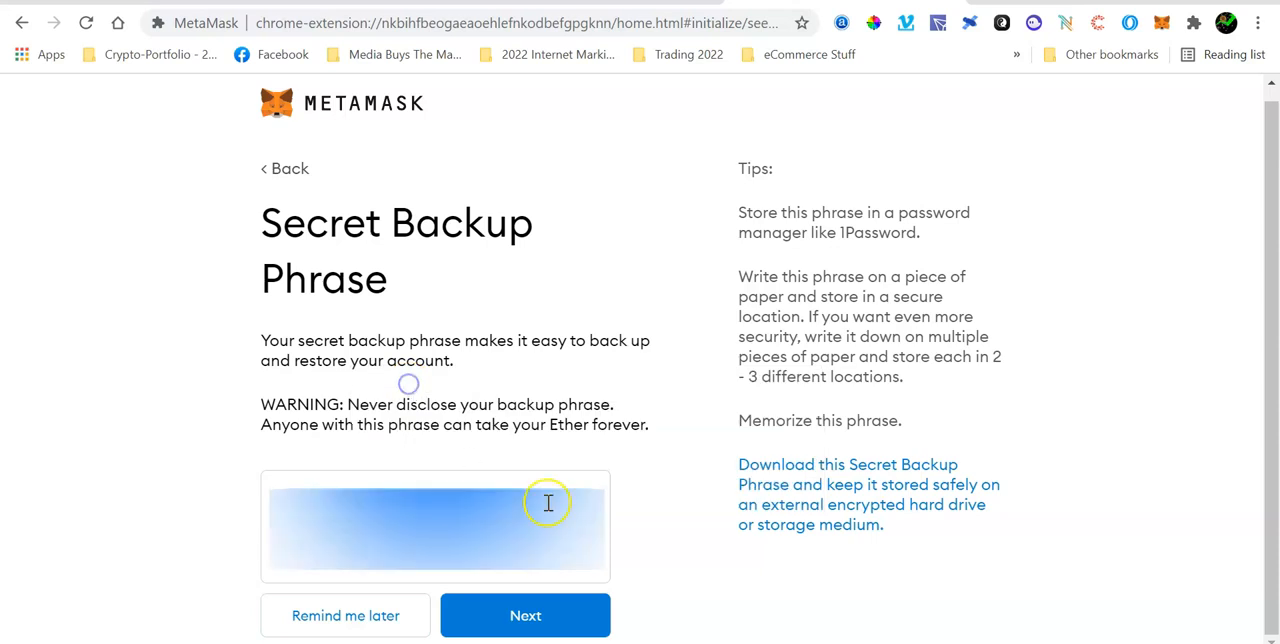
click(436, 524)
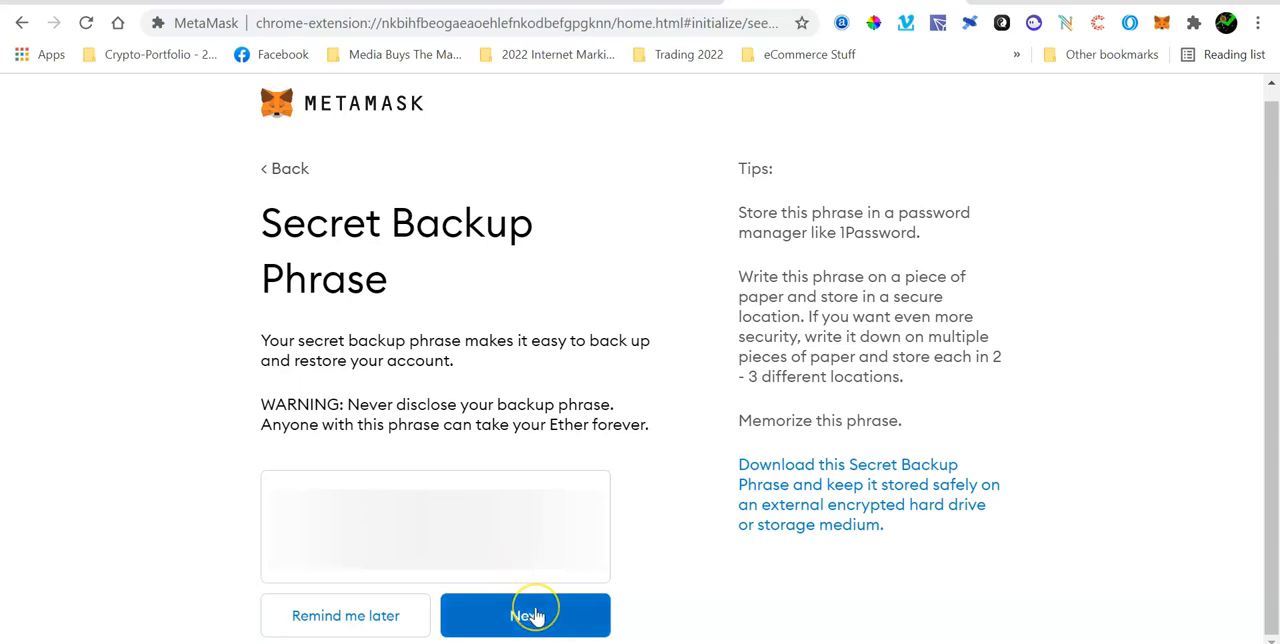
Select the backup phrase words in order and confirm them to pass the test.
click(524, 616)
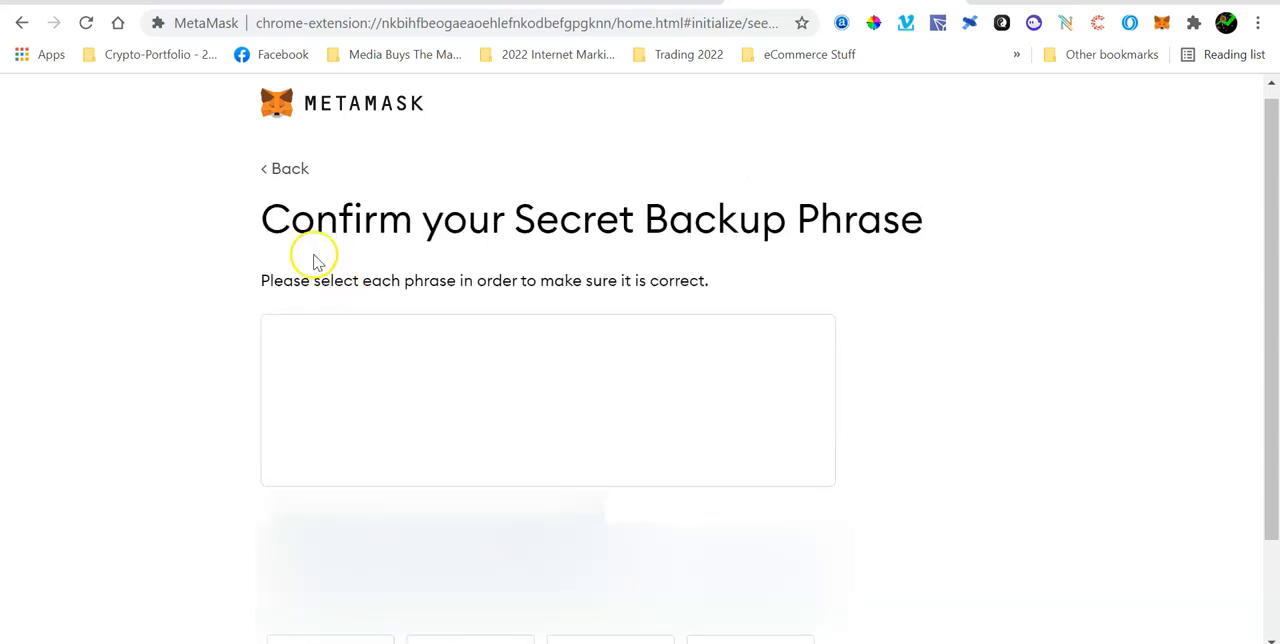
mouse_move(728, 216)
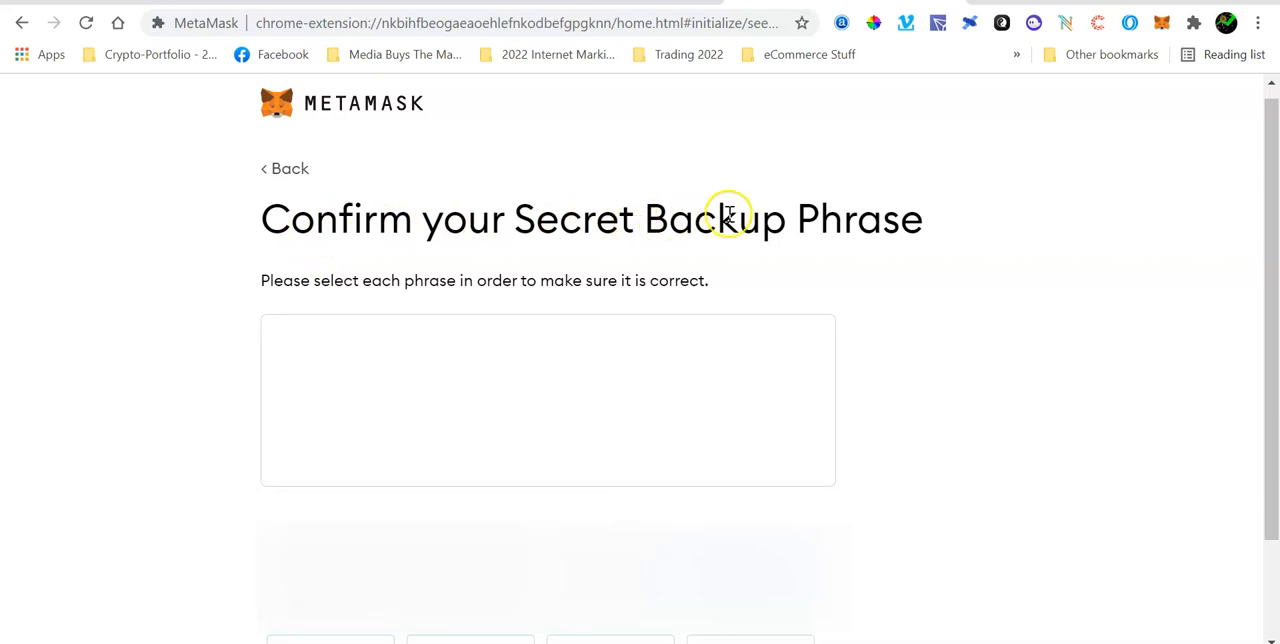
mouse_move(418, 376)
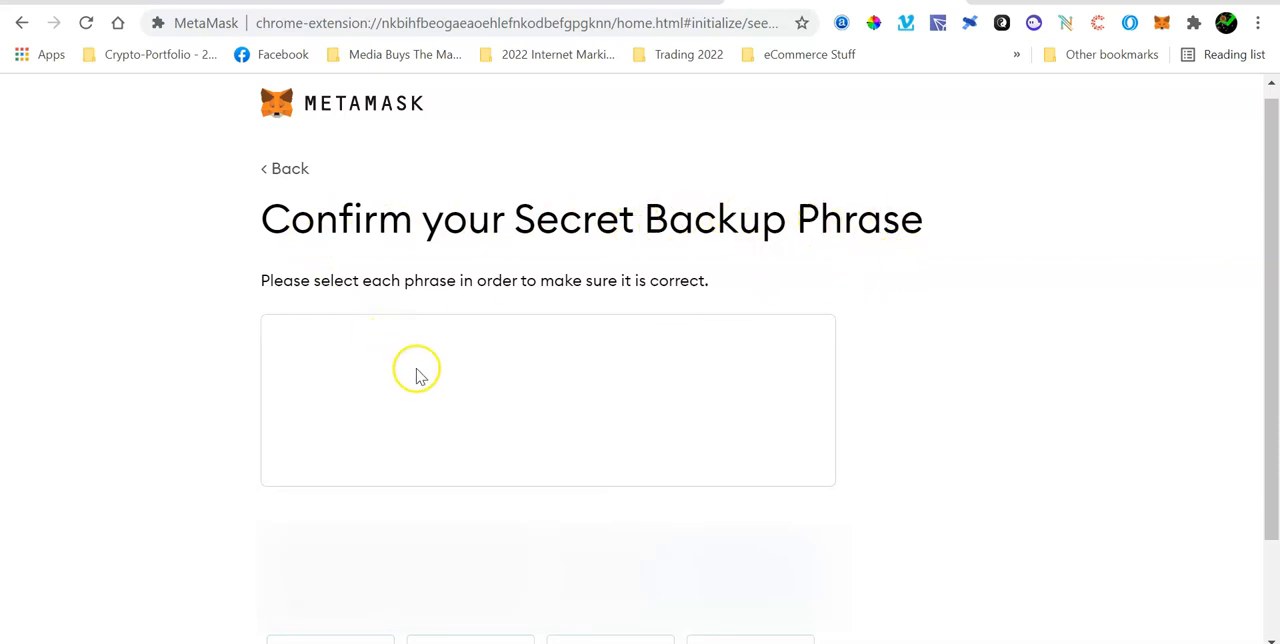
mouse_move(386, 284)
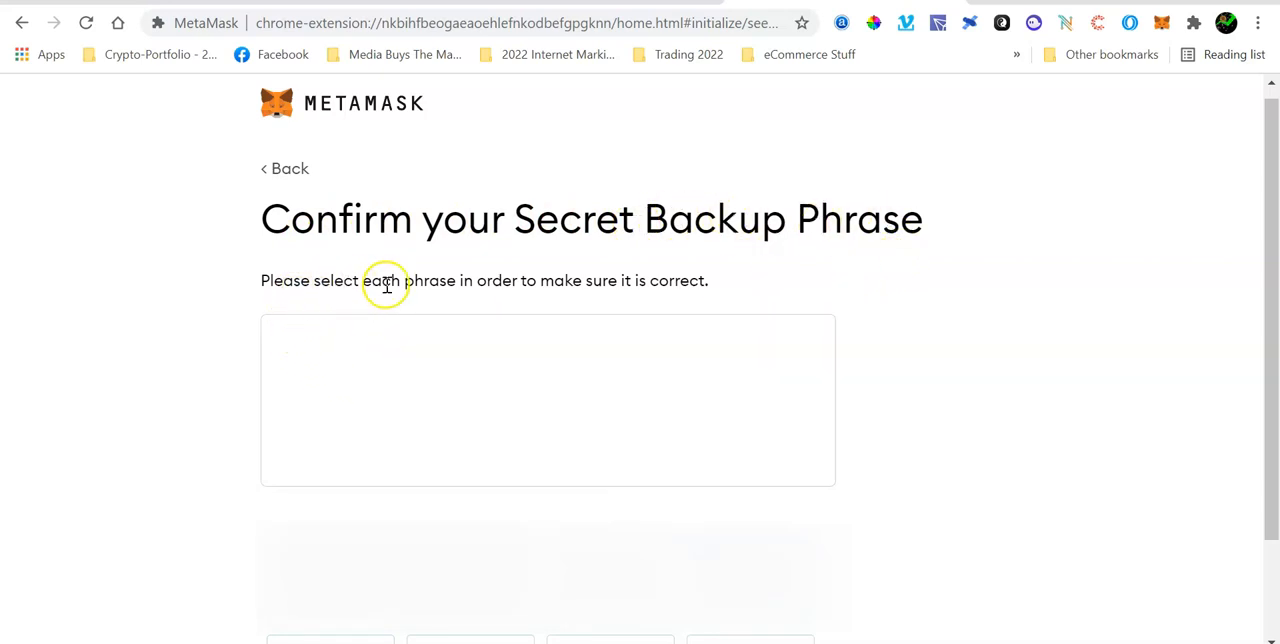
mouse_move(532, 280)
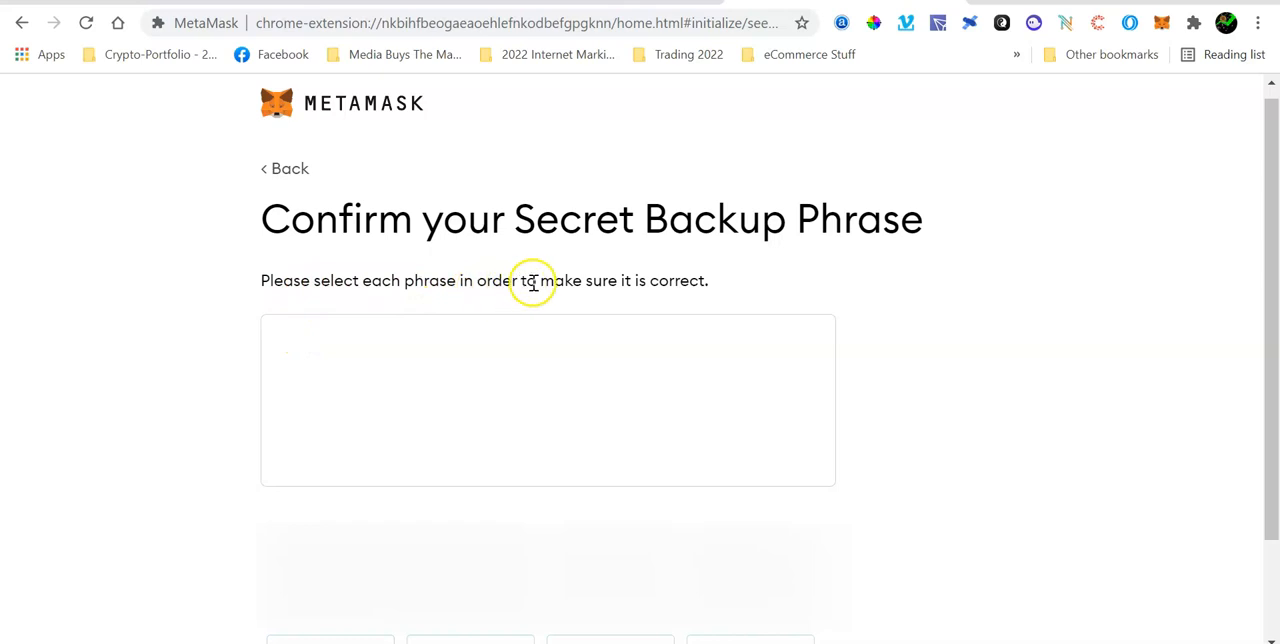
mouse_move(720, 330)
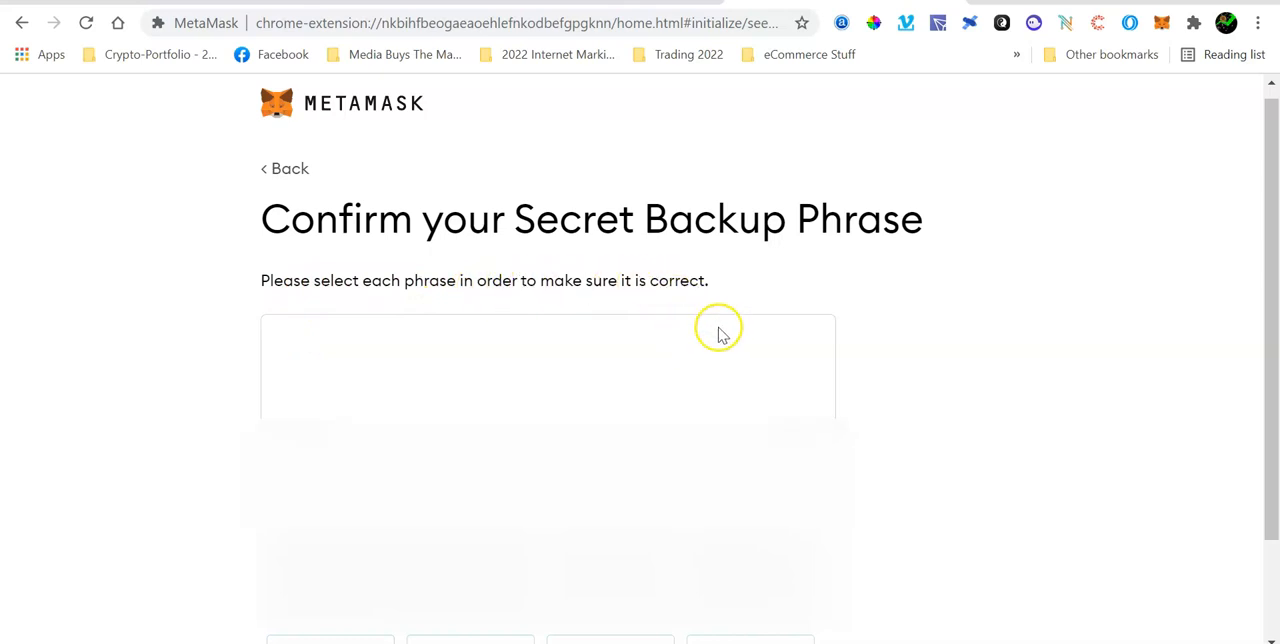
scroll(down, 3)
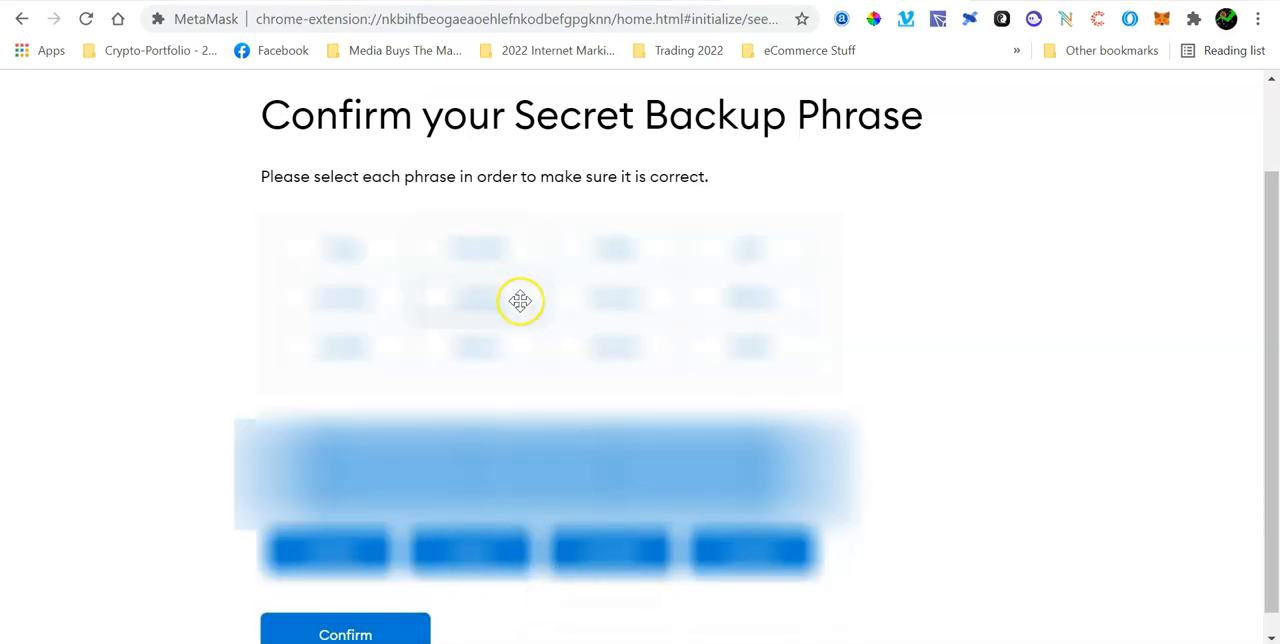
mouse_move(1036, 332)
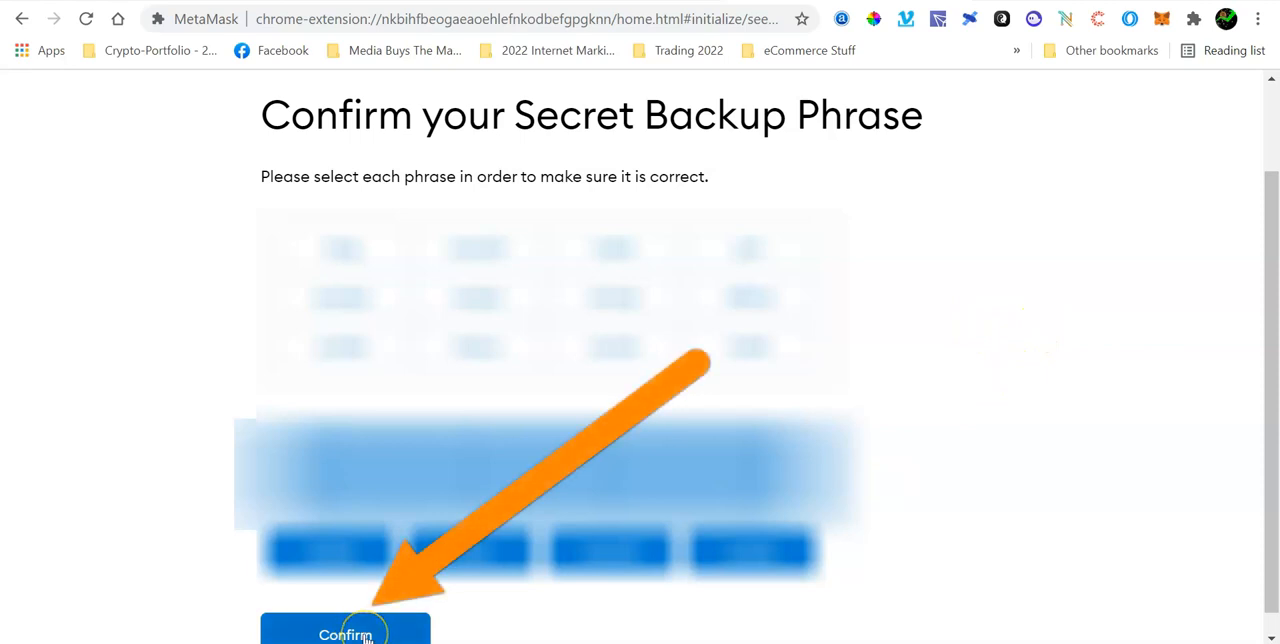
click(344, 630)
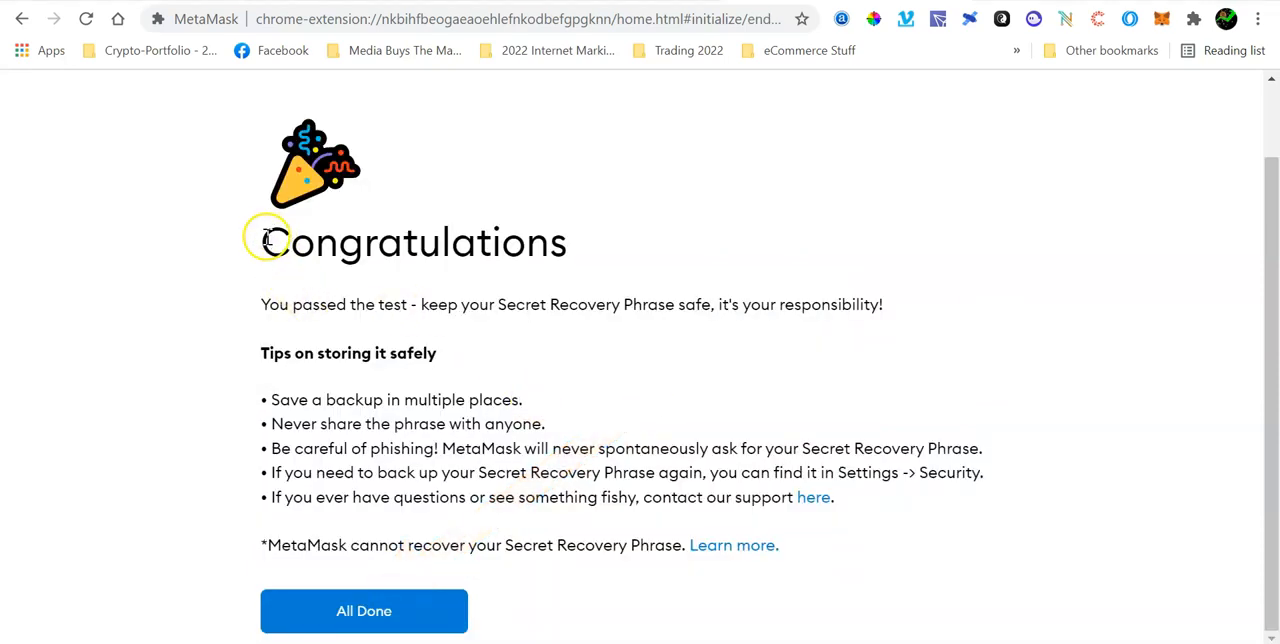
mouse_move(636, 366)
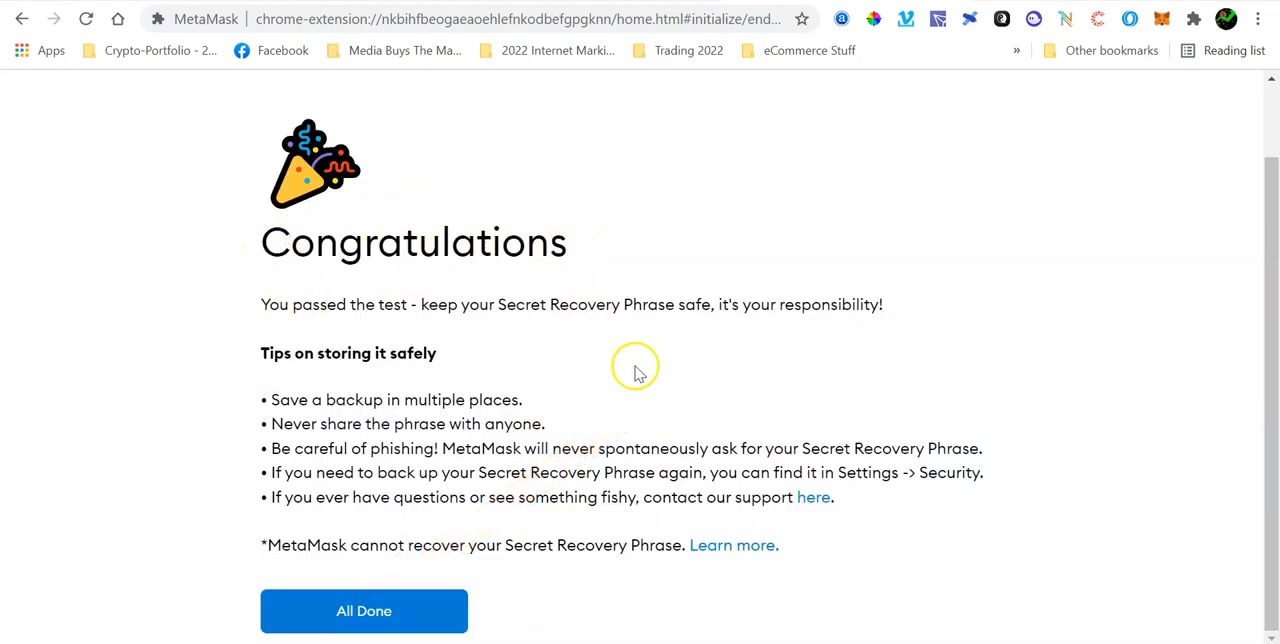
mouse_move(624, 370)
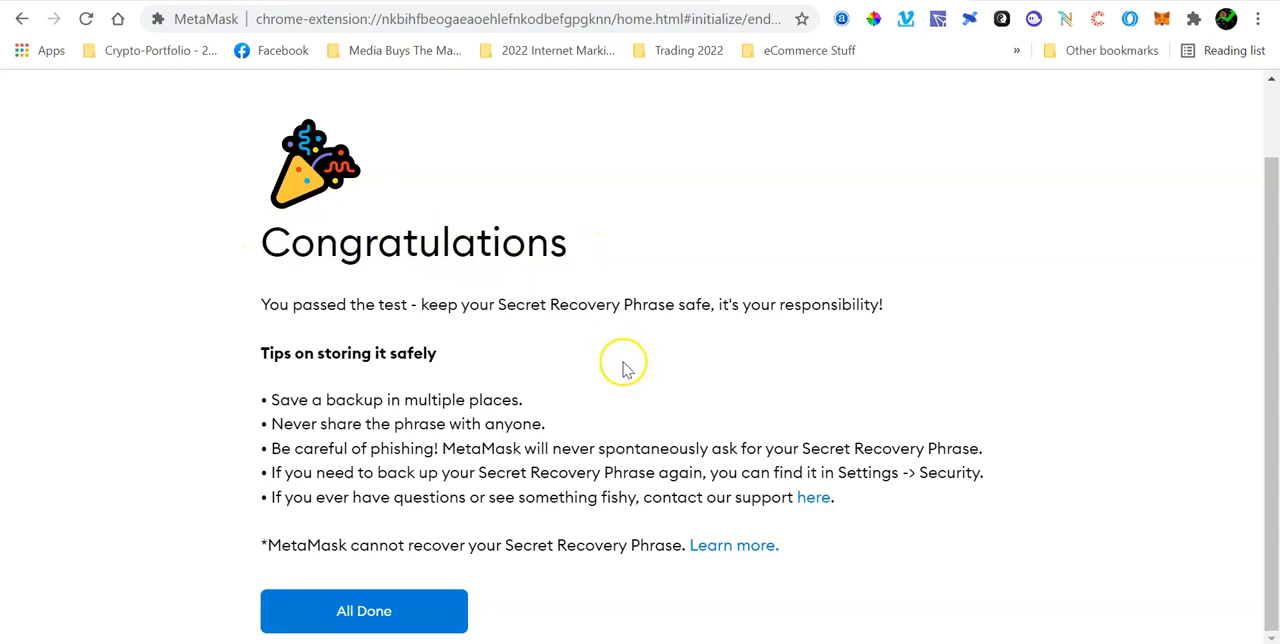
mouse_move(624, 364)
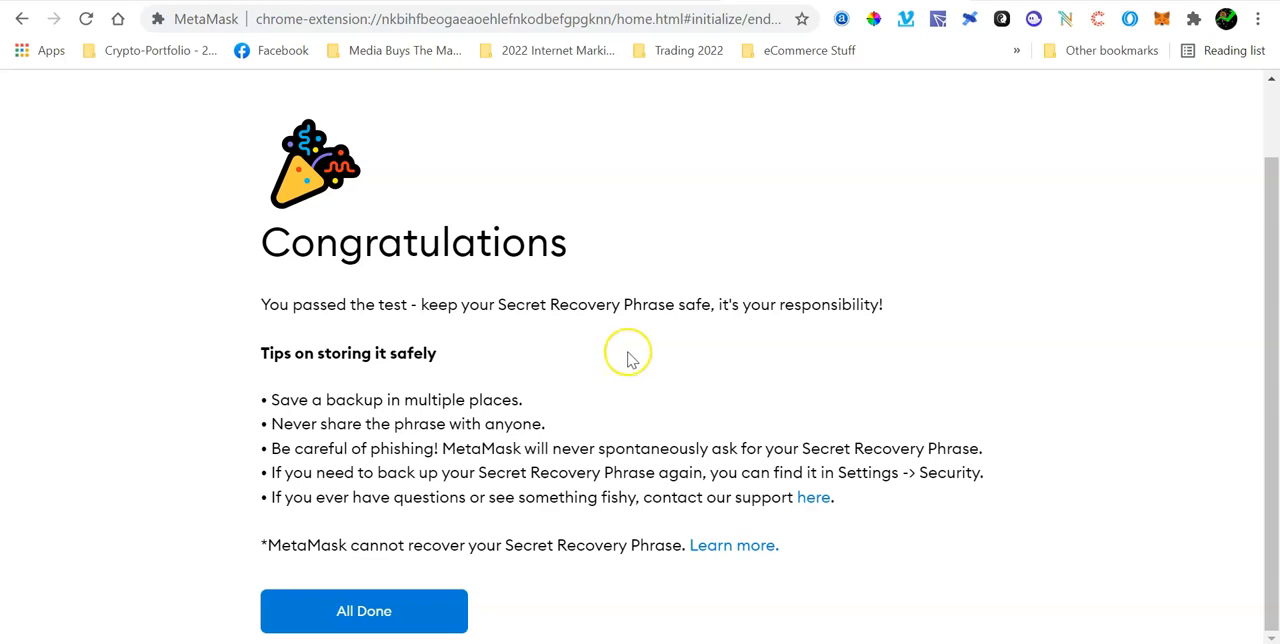
mouse_move(630, 360)
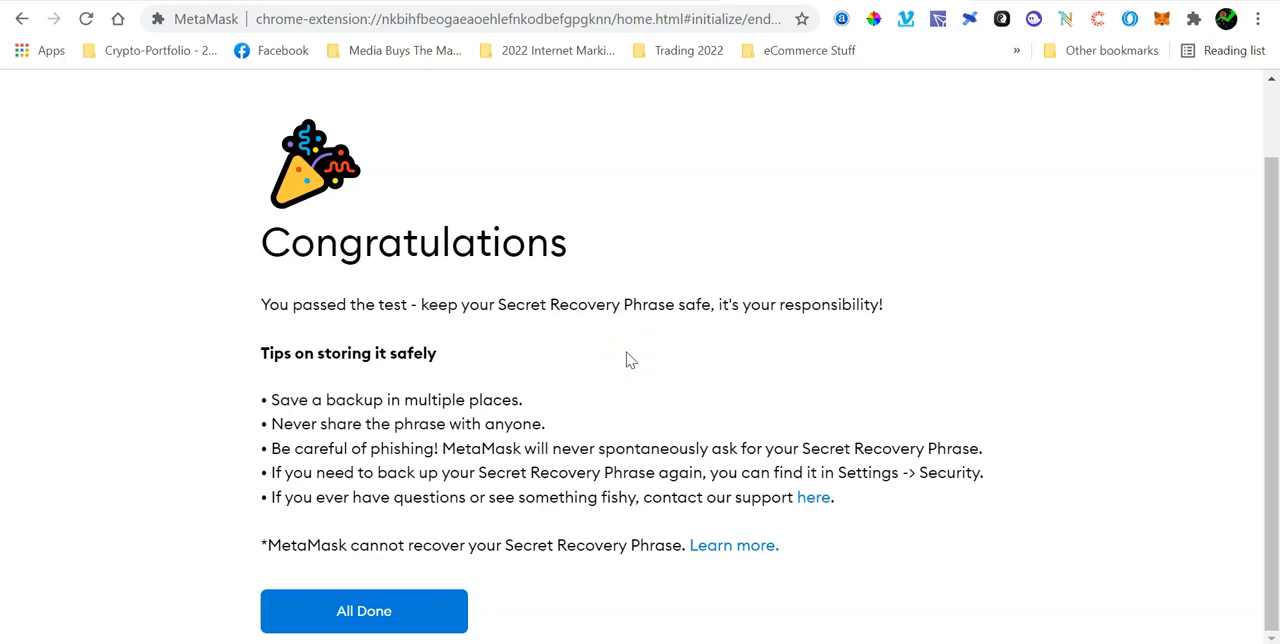
mouse_move(406, 610)
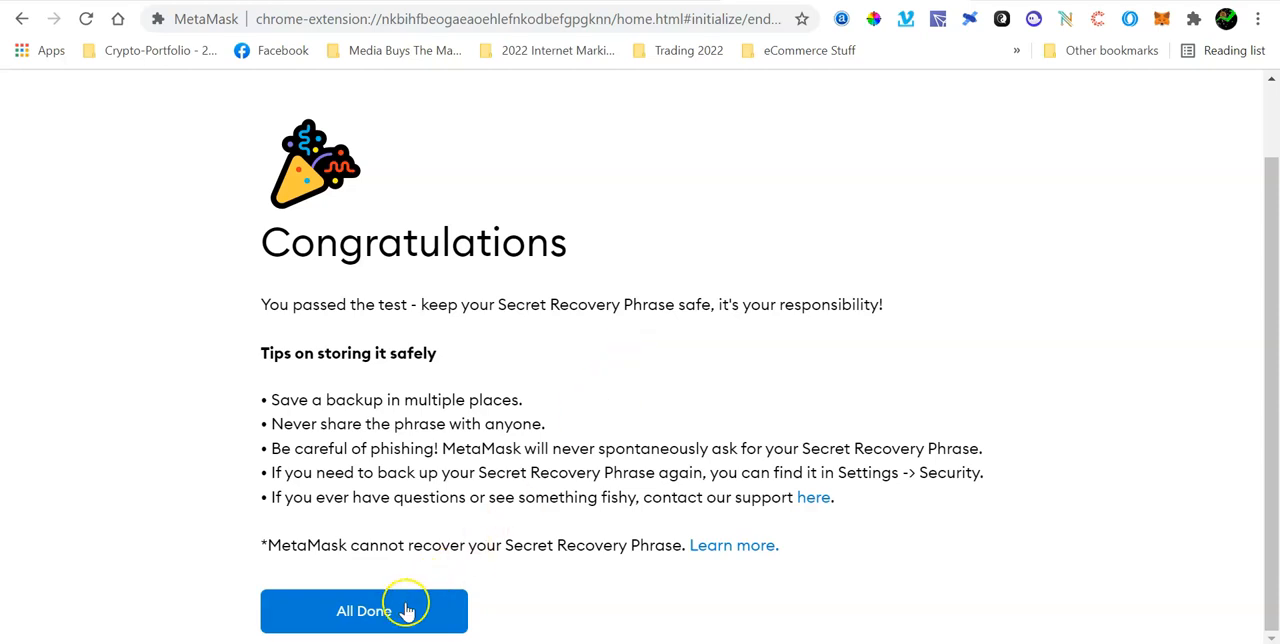
Finish setup with All Done, landing on the wallet dashboard showing 0 ETH.
click(364, 612)
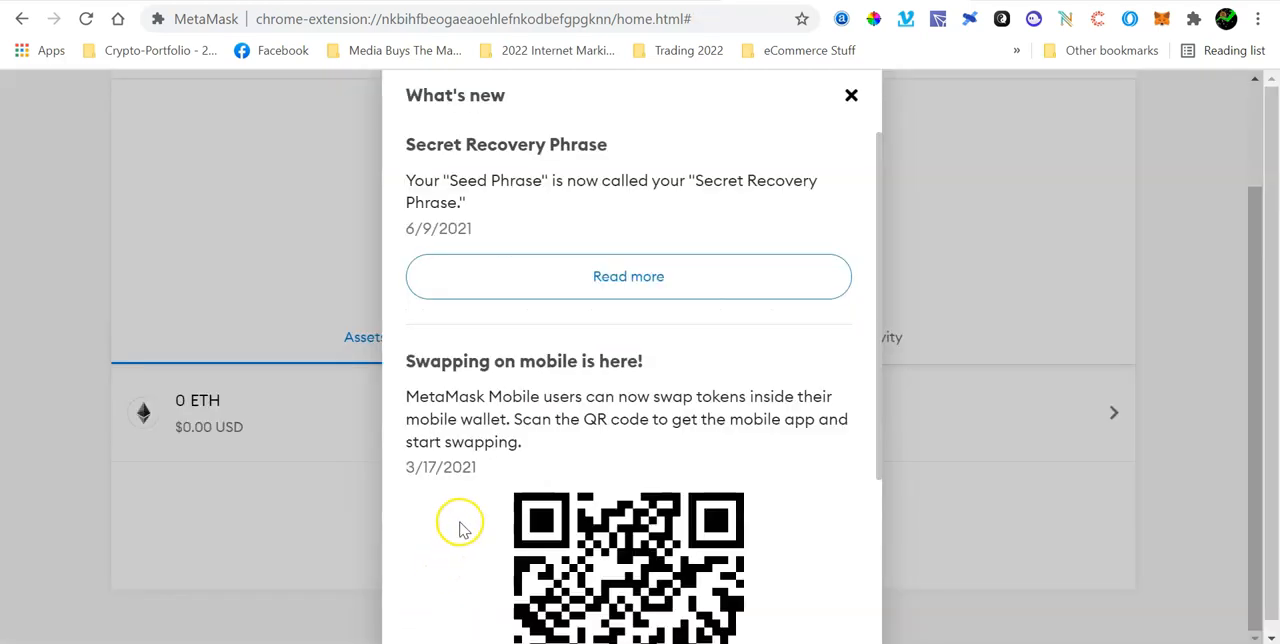
mouse_move(472, 520)
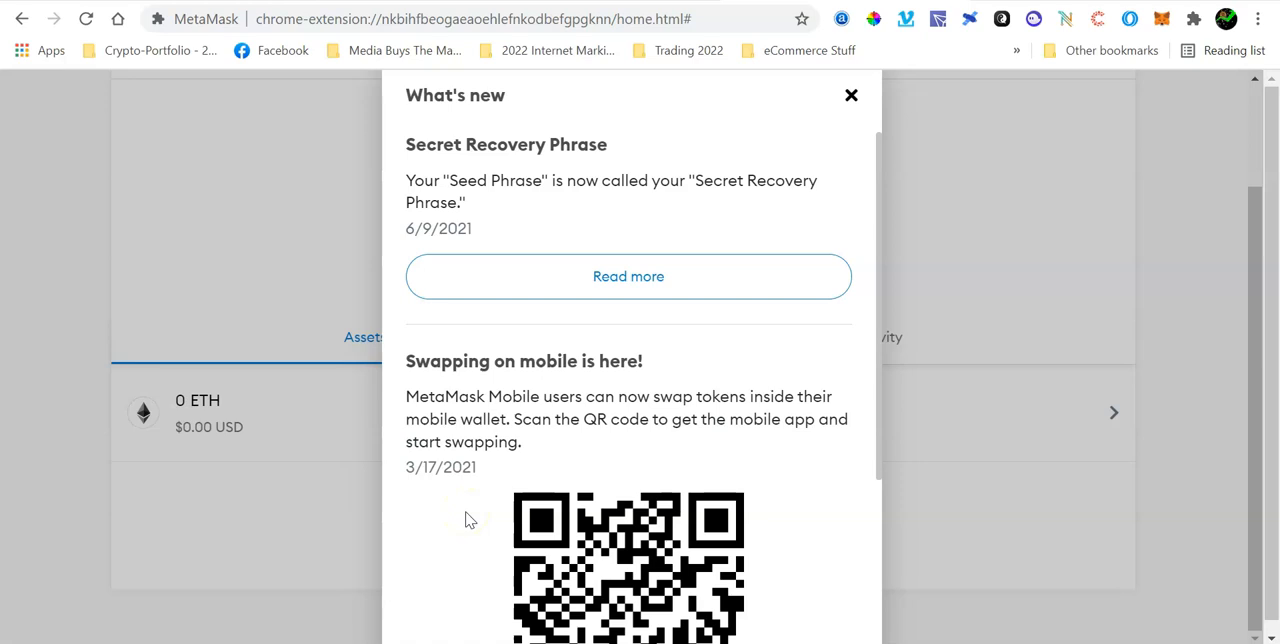
mouse_move(712, 232)
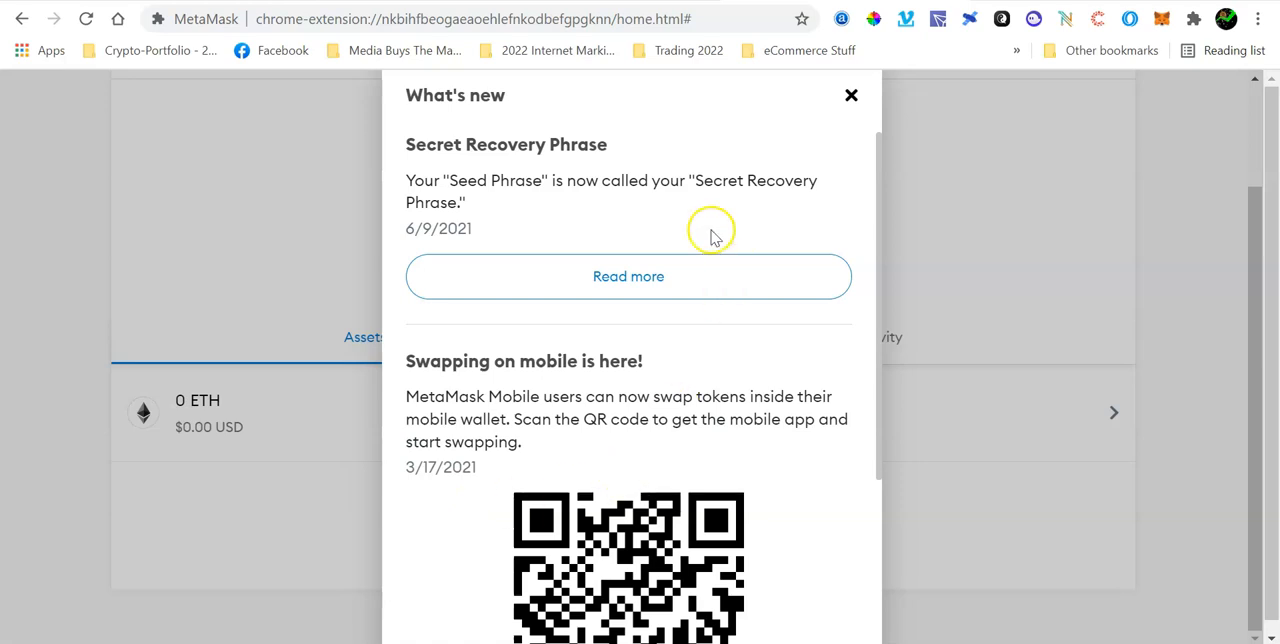
mouse_move(714, 458)
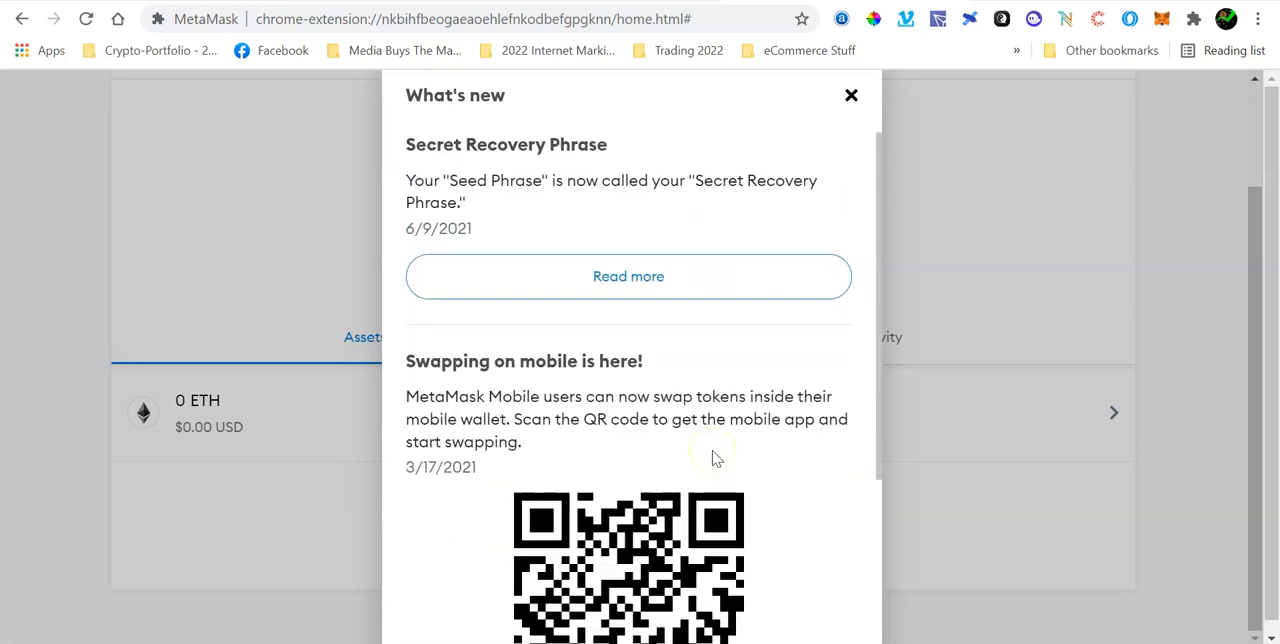
mouse_move(852, 96)
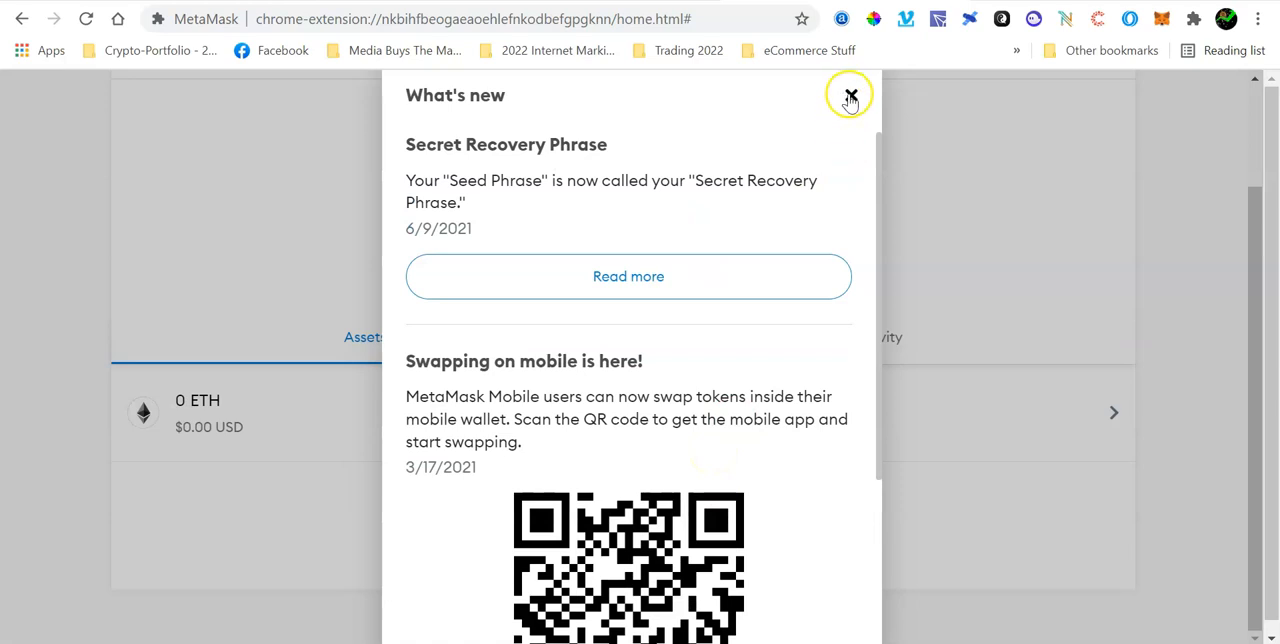
Dismiss the What's new notice, leaving Account 1 with 0 ETH on Ethereum Mainnet.
click(850, 96)
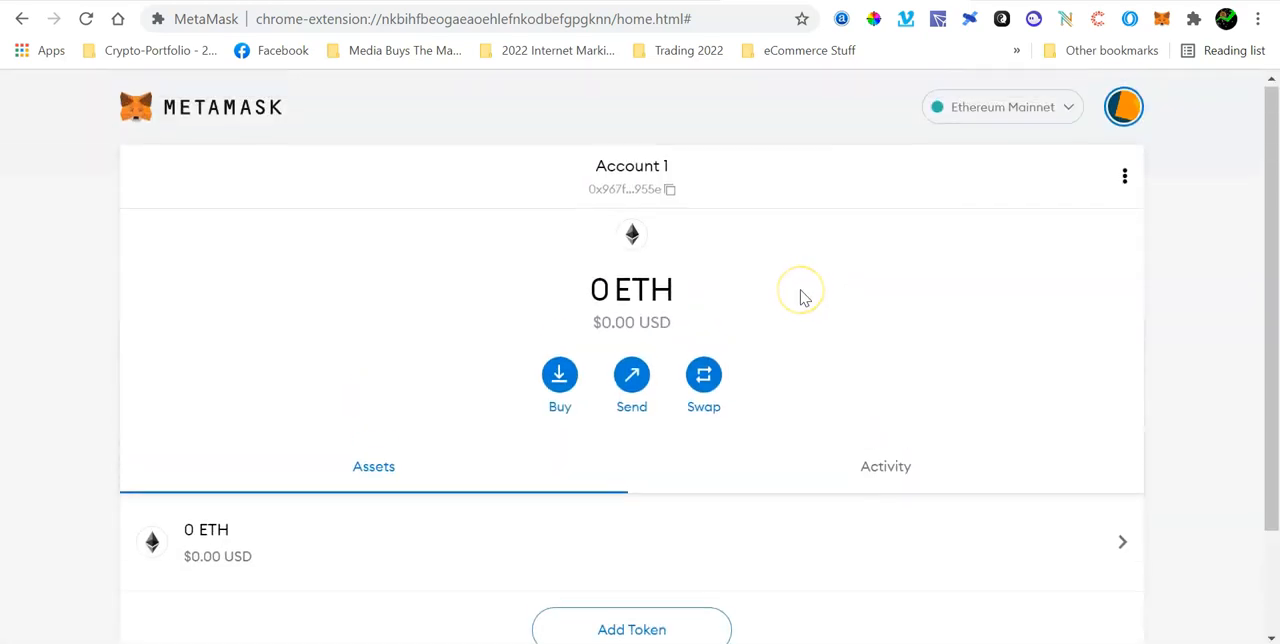
mouse_move(860, 322)
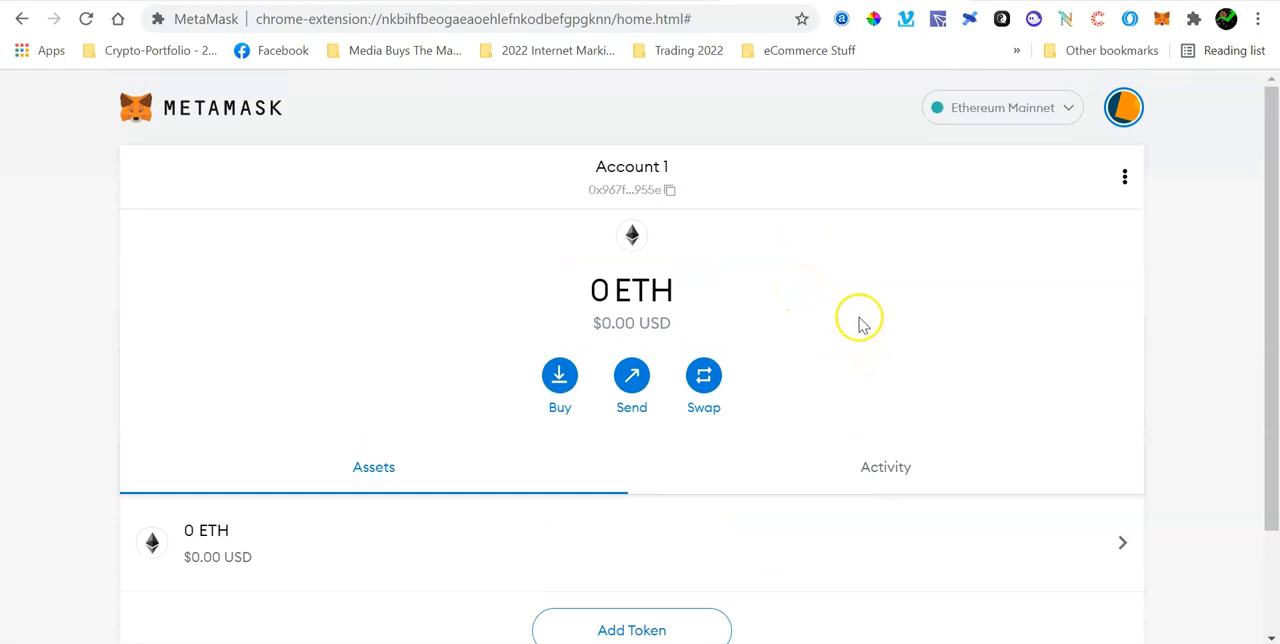
mouse_move(632, 234)
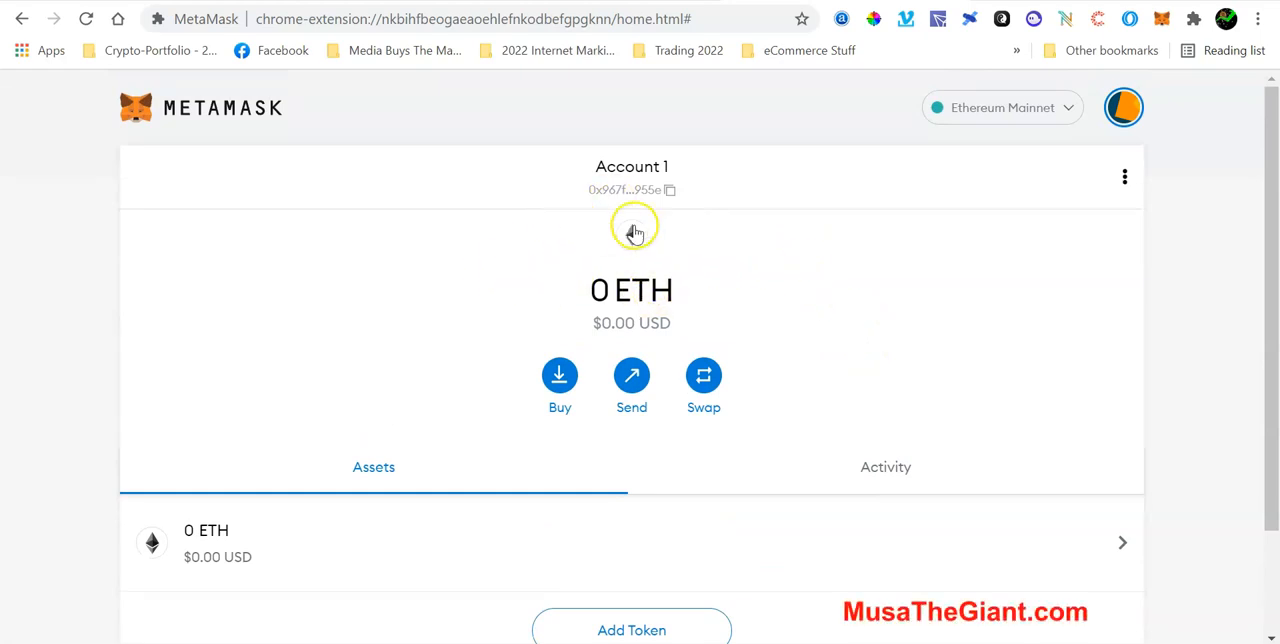
mouse_move(678, 352)
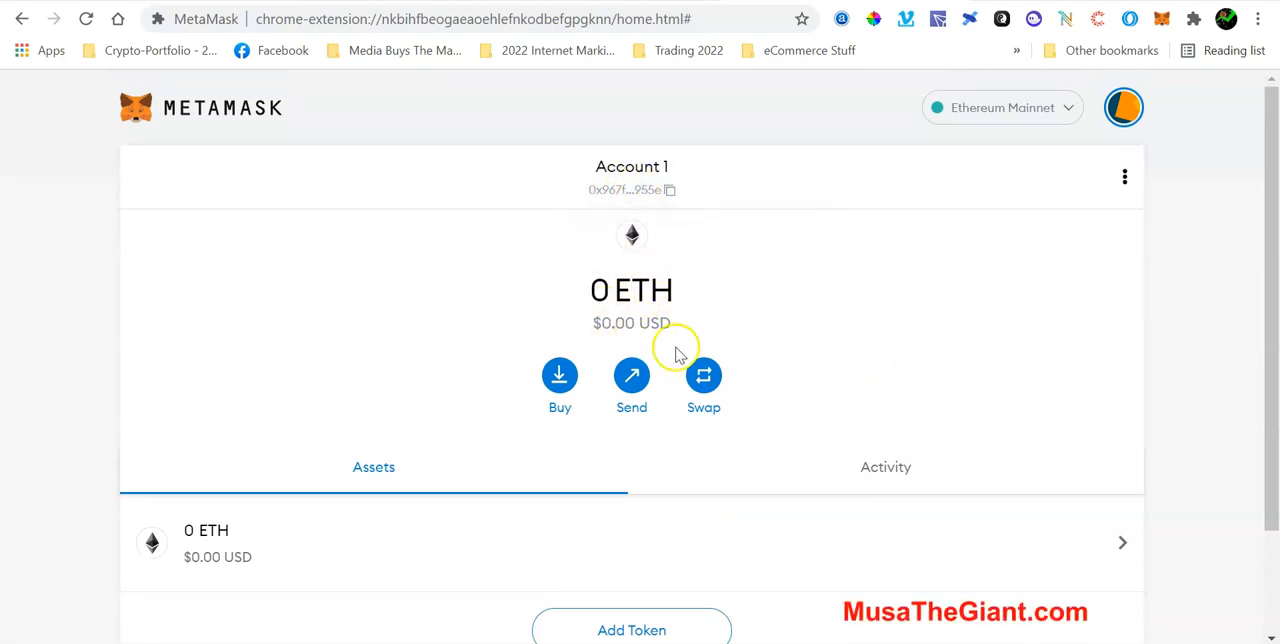
mouse_move(590, 432)
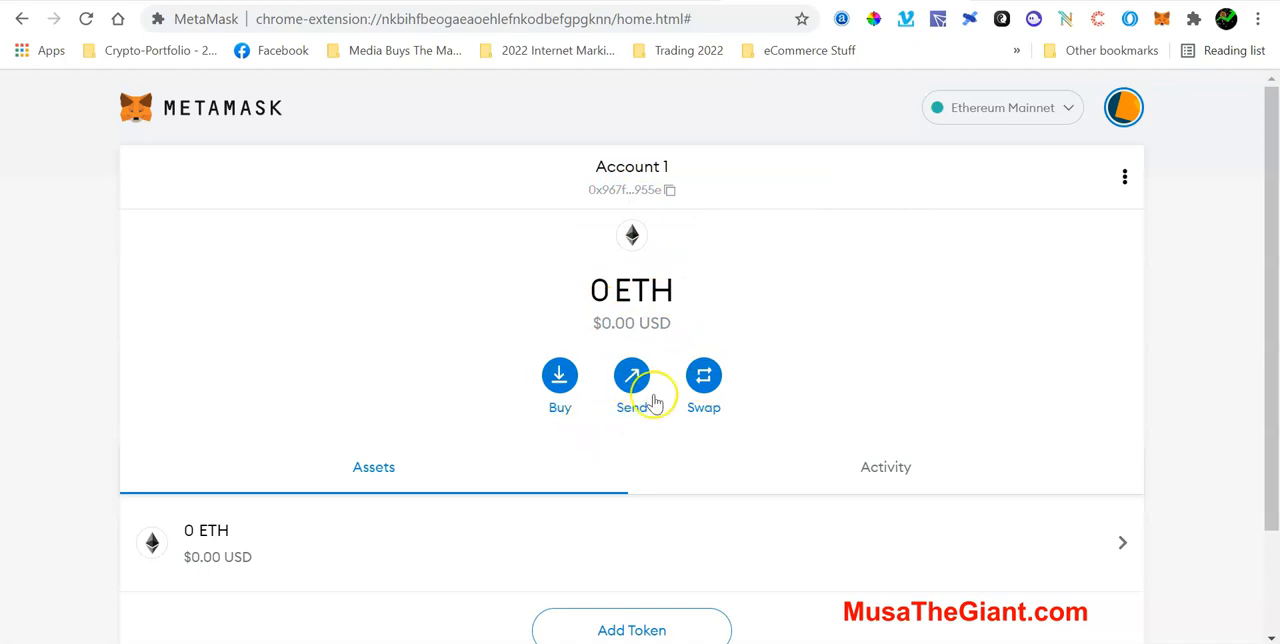
mouse_move(528, 458)
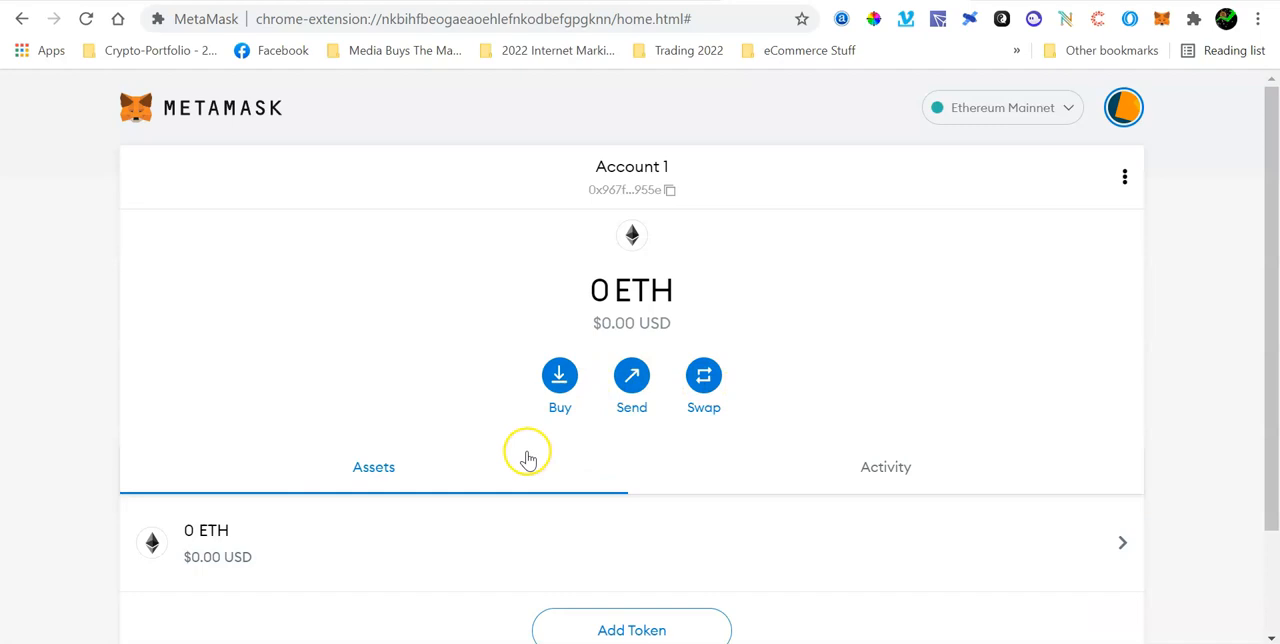
mouse_move(1048, 280)
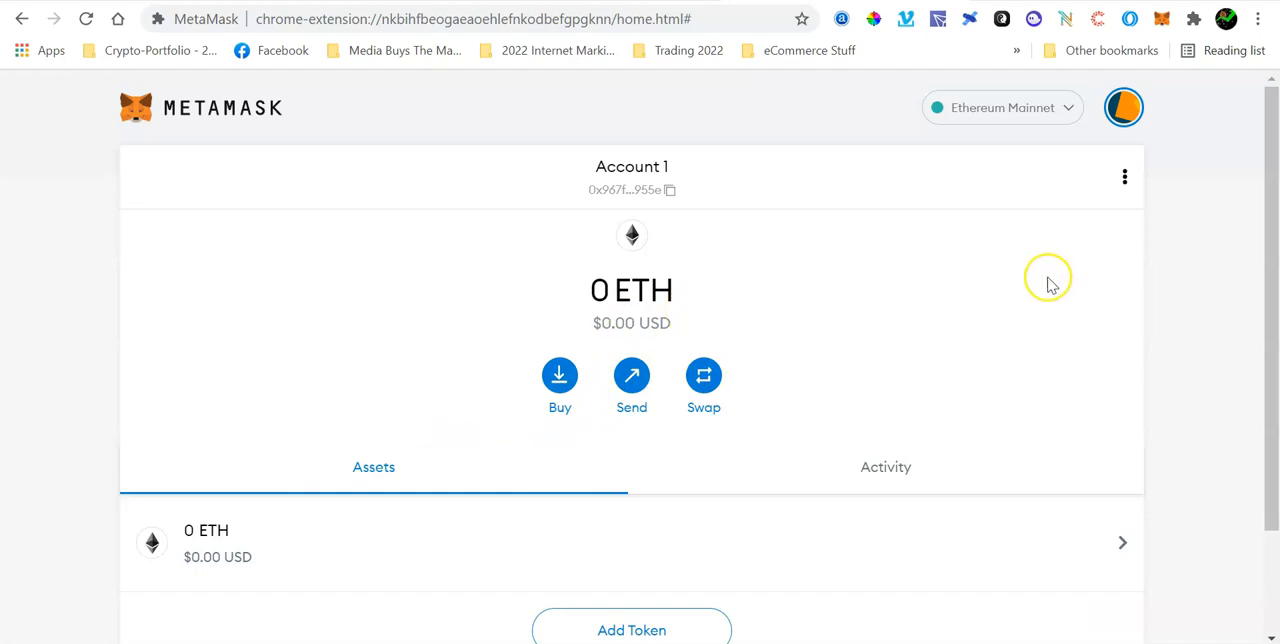
mouse_move(1004, 108)
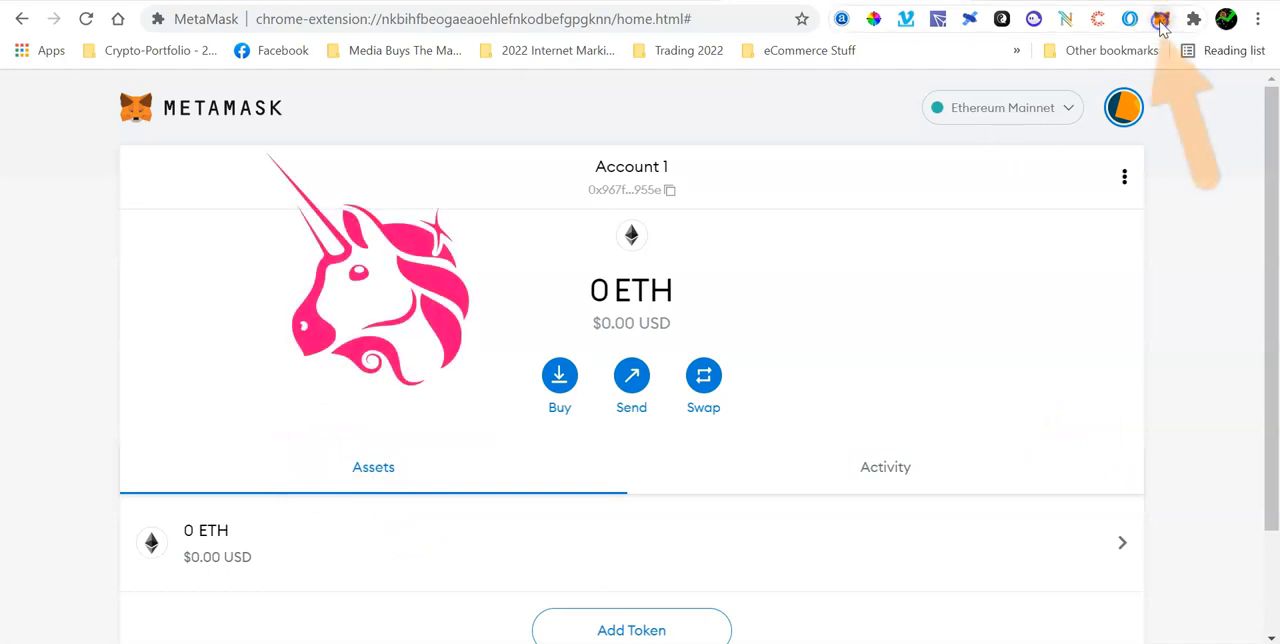
Show Account 1 in the MetaMask toolbar popup, then navigate to google.com.
click(1160, 18)
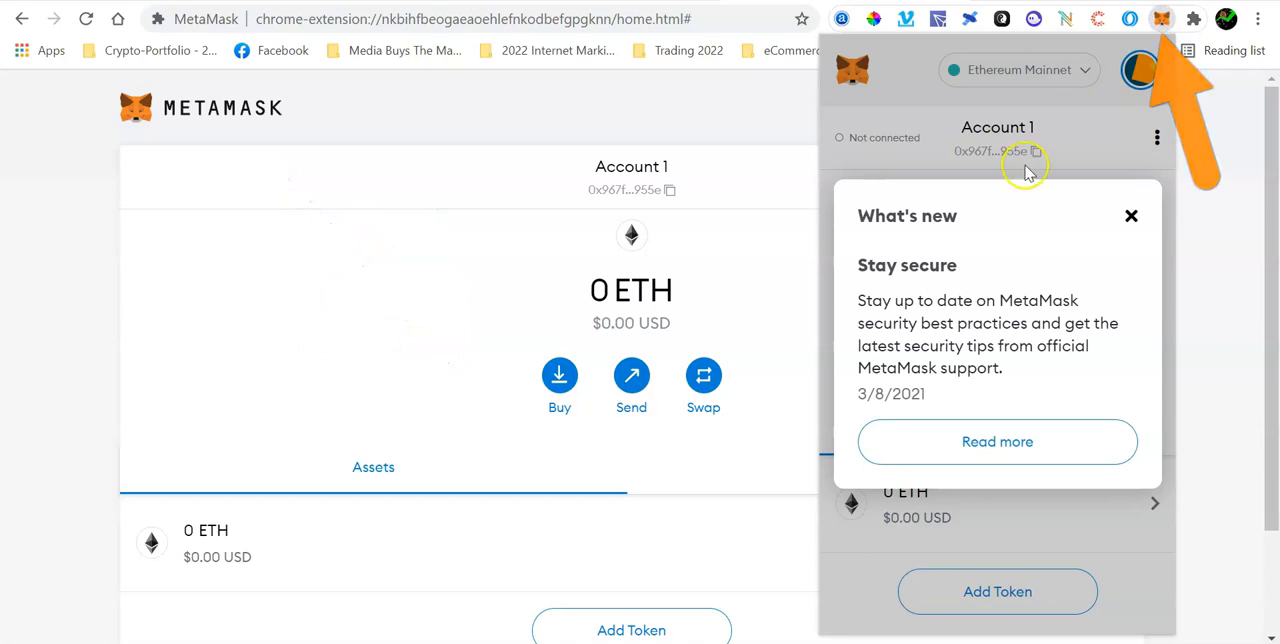
click(1132, 216)
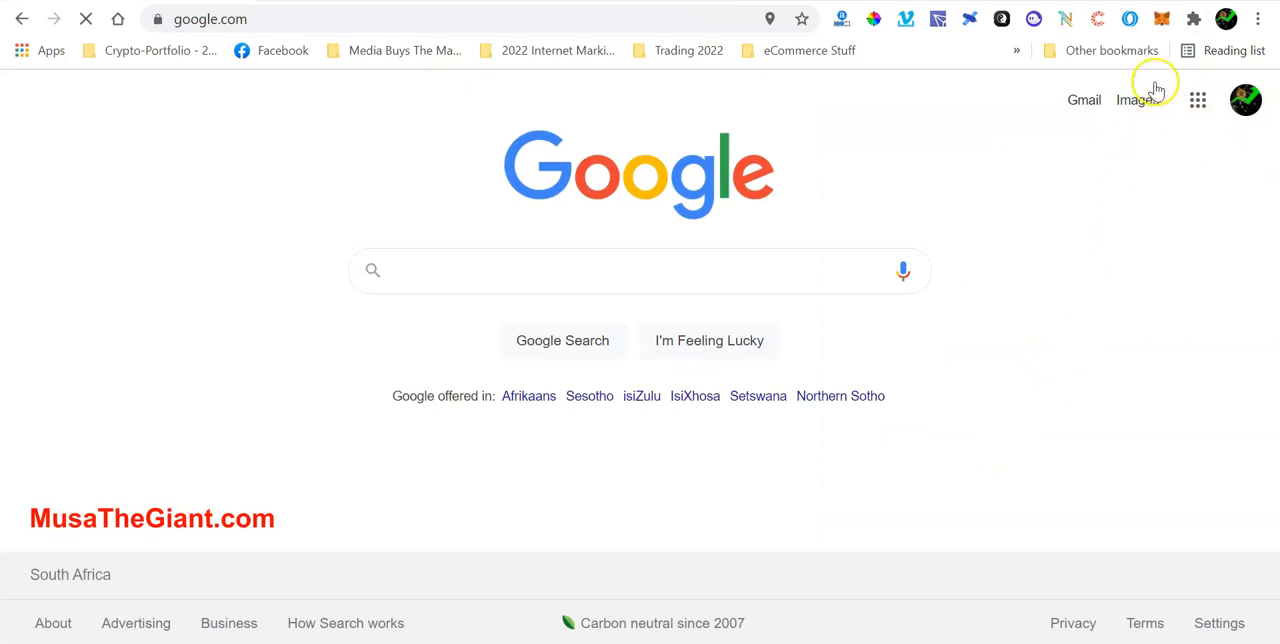
mouse_move(1162, 18)
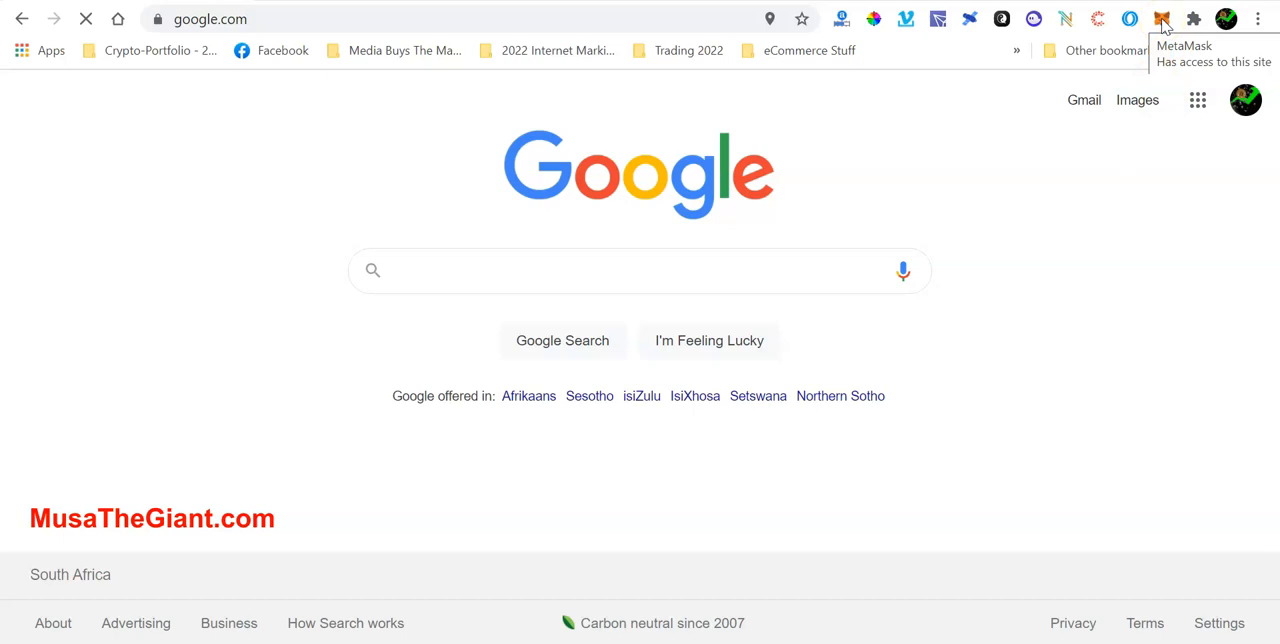
Bring up the locked MetaMask Welcome Back screen over the Google homepage.
click(1160, 18)
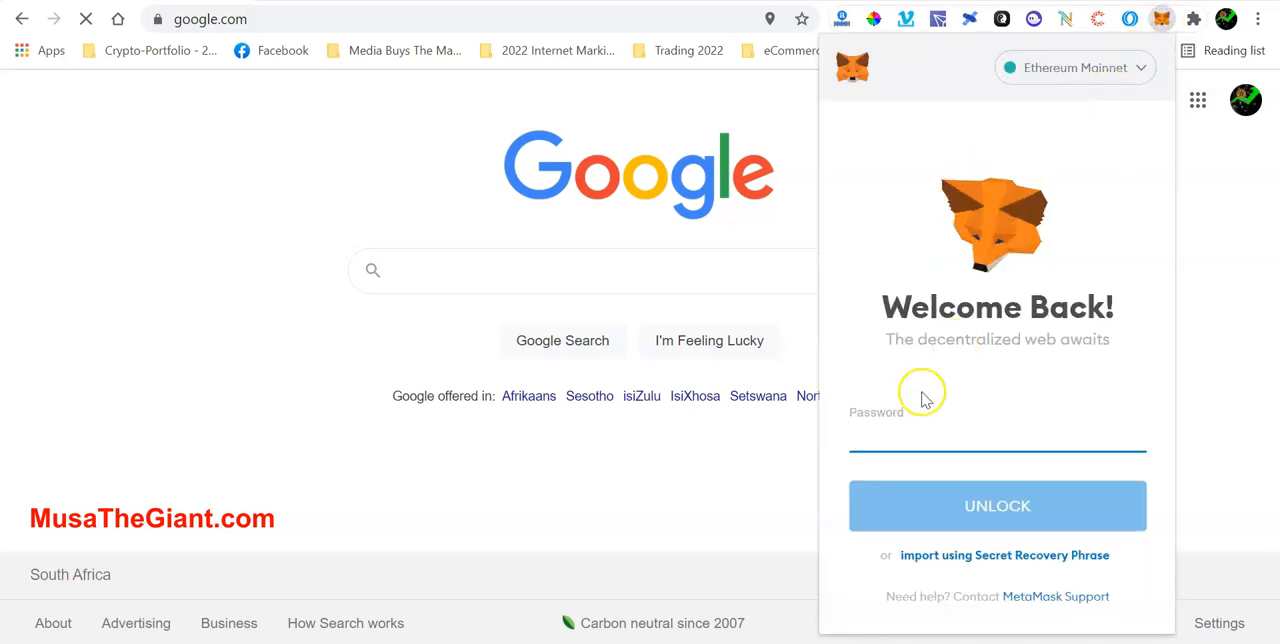
Unlock the wallet with its password so the popup shows Account 1 with 0 ETH.
click(996, 436)
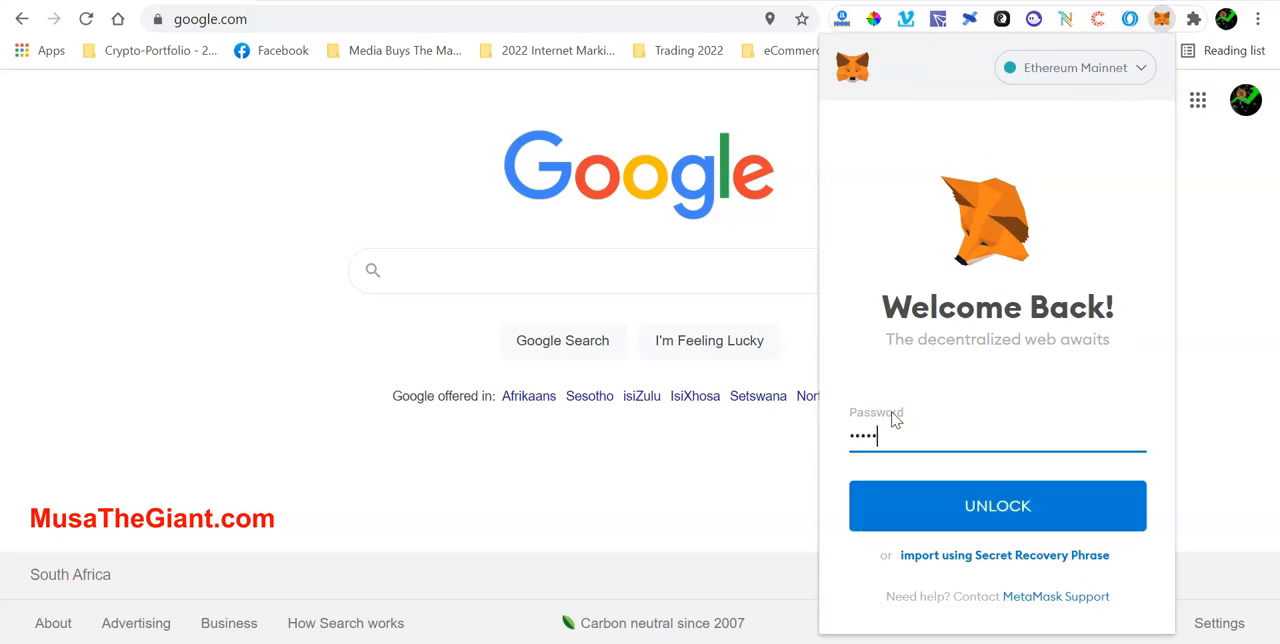
text(password)
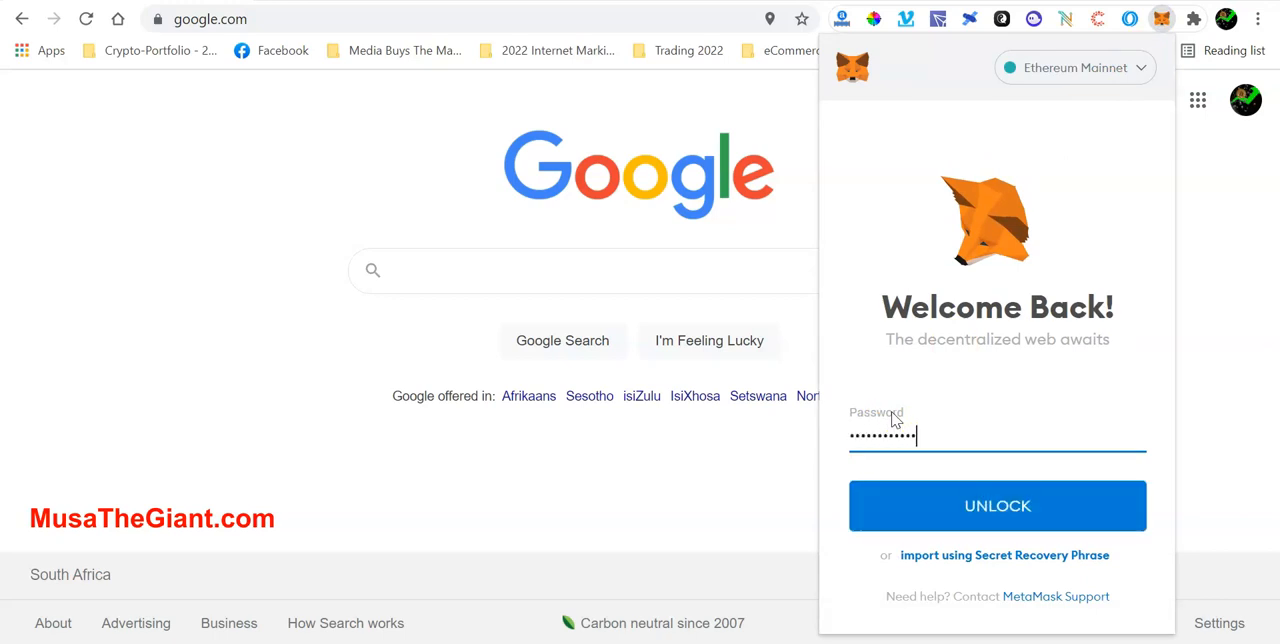
click(996, 504)
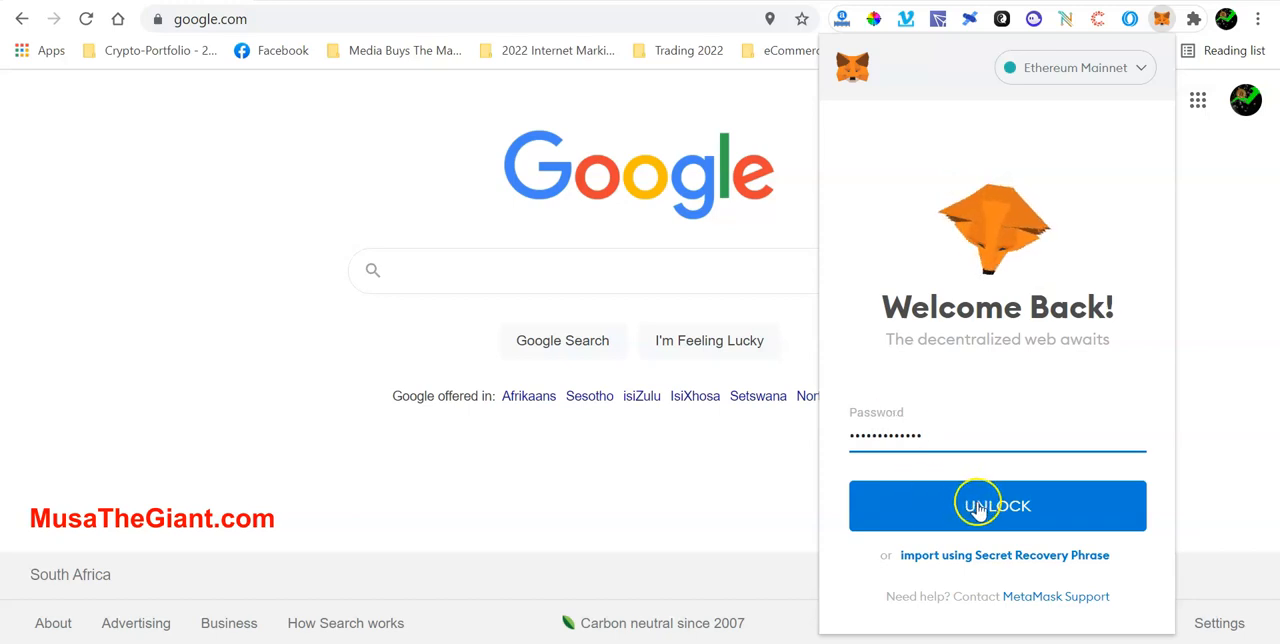
click(996, 504)
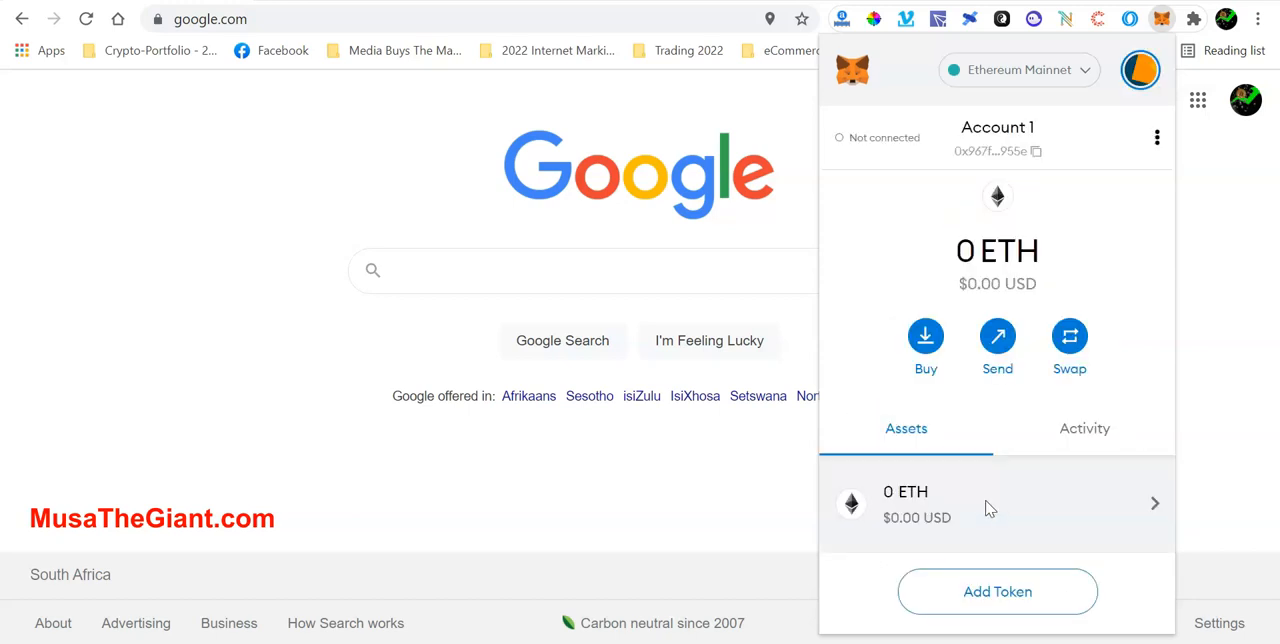
mouse_move(1170, 300)
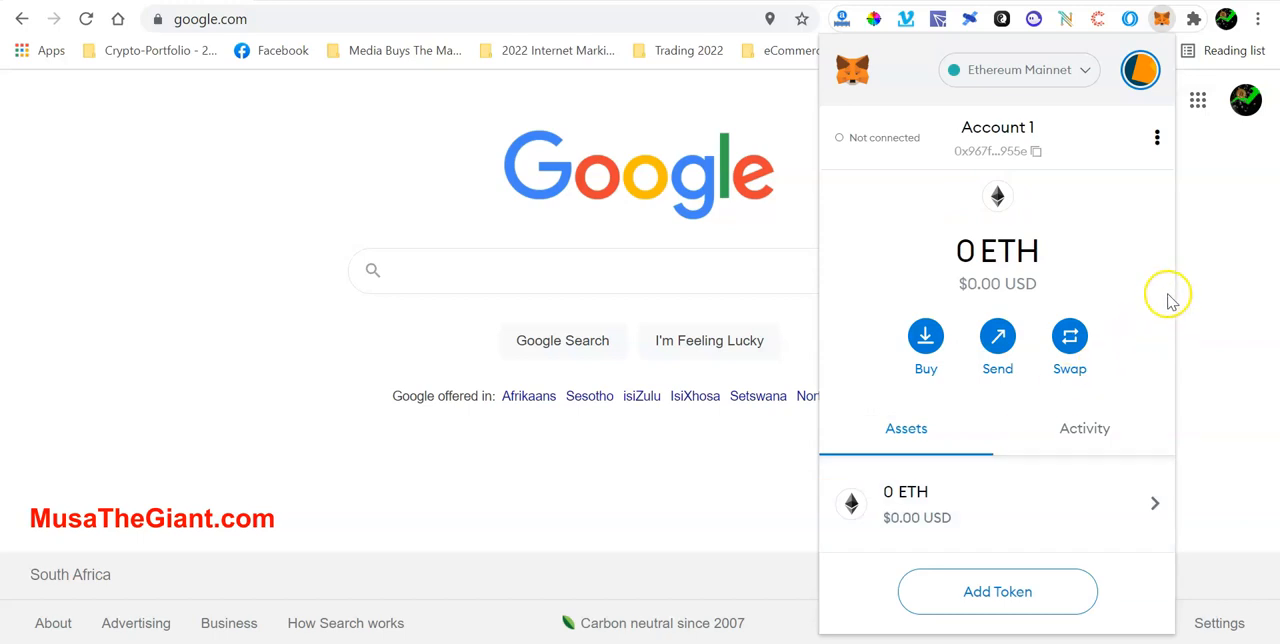